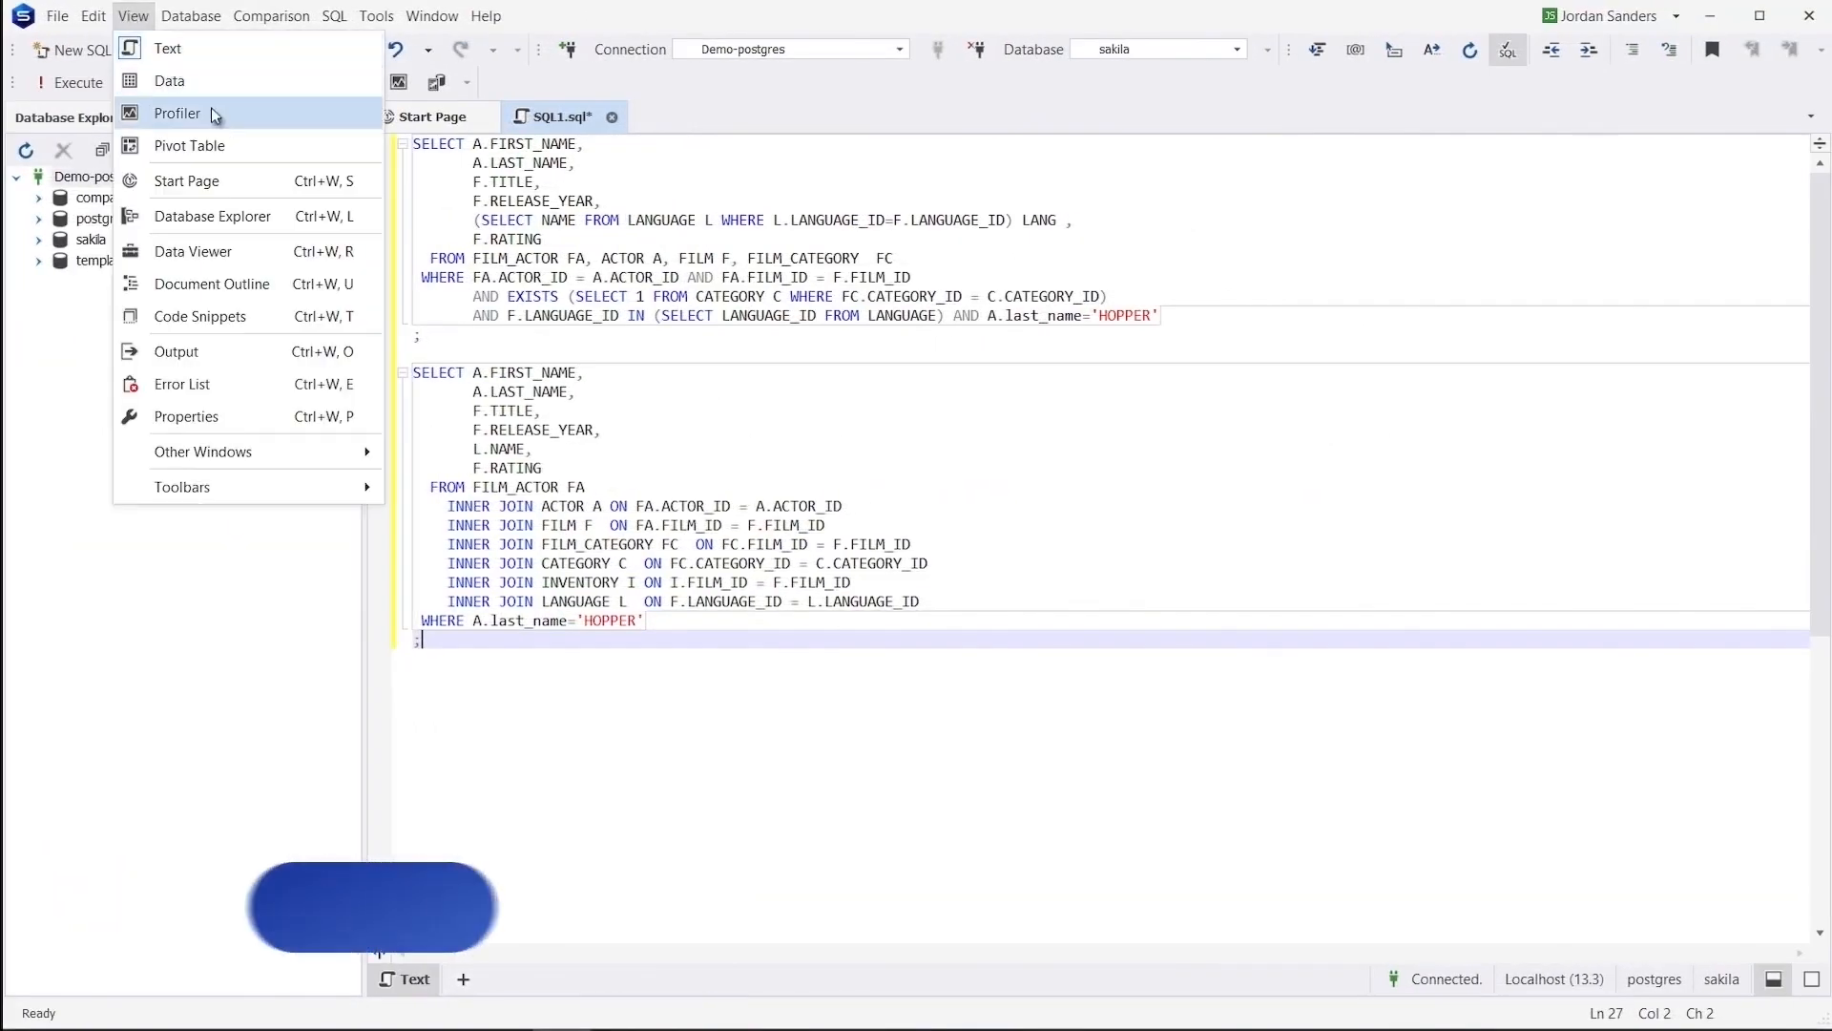
# Step: Run the query with the Query Profiler enabled and review the profiled SELECT's execution statistics
pyautogui.click(175, 114)
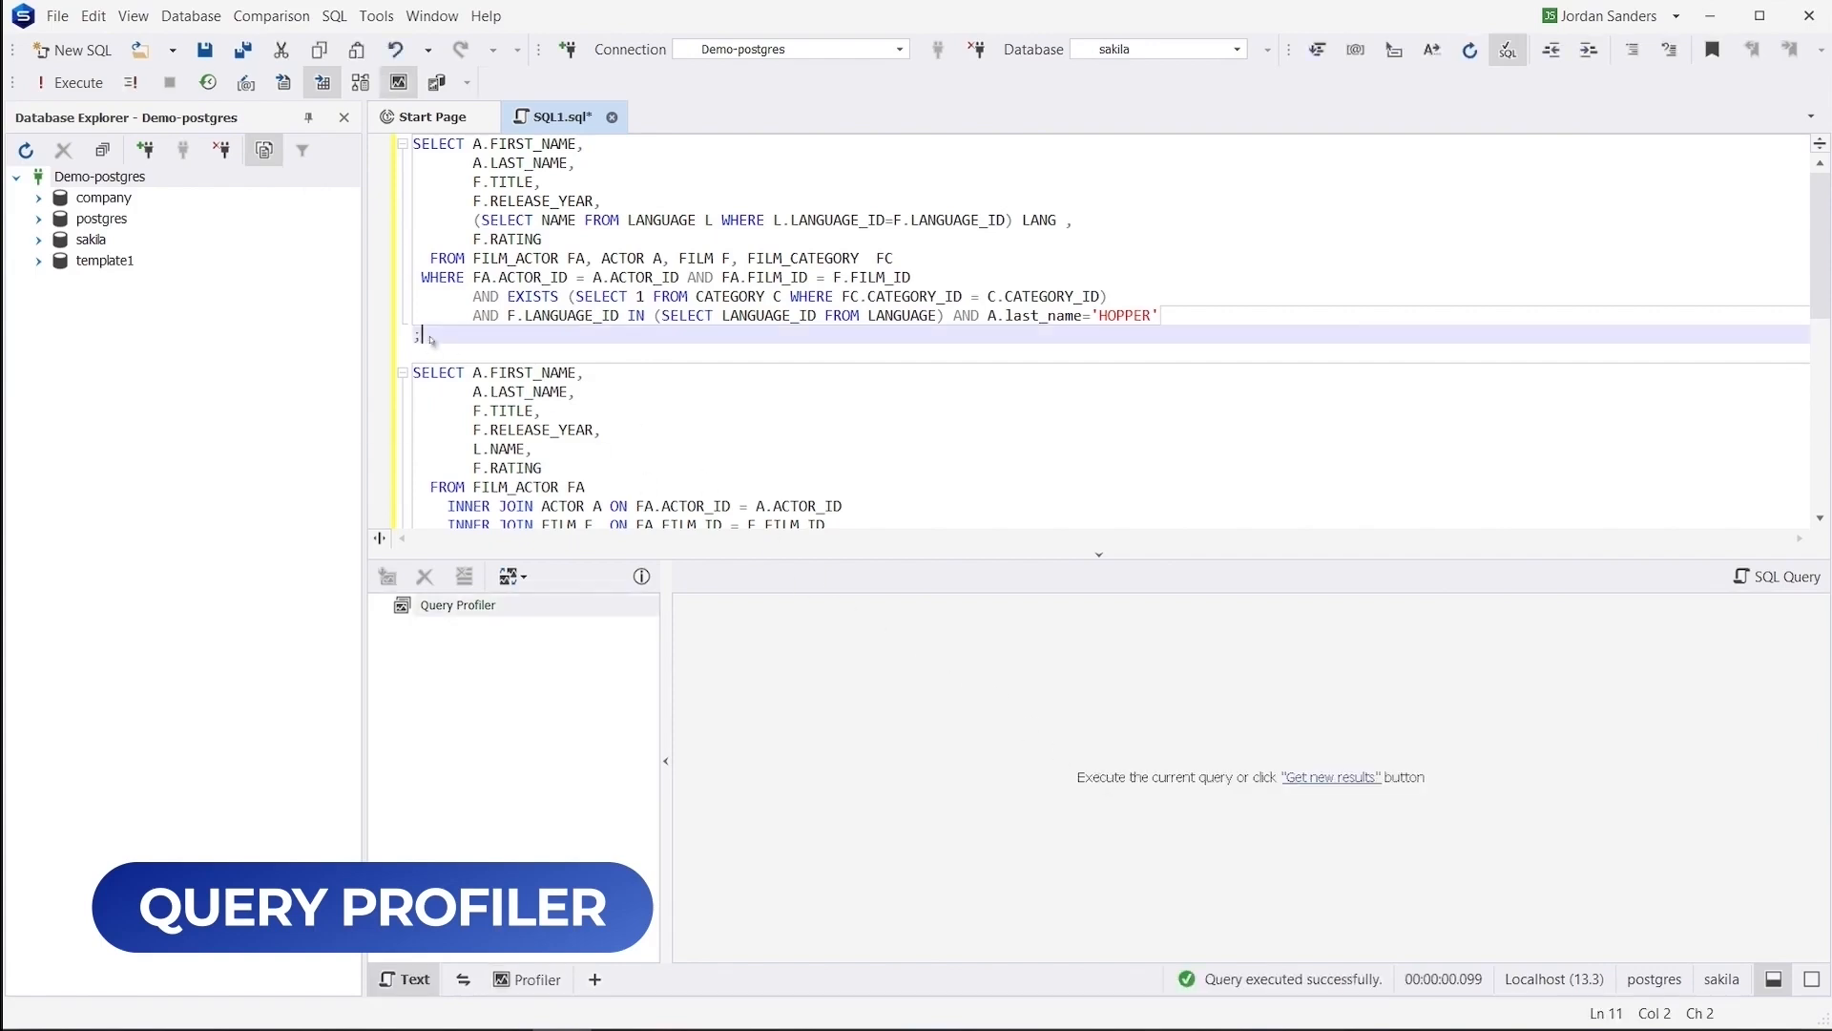
pyautogui.press('F5')
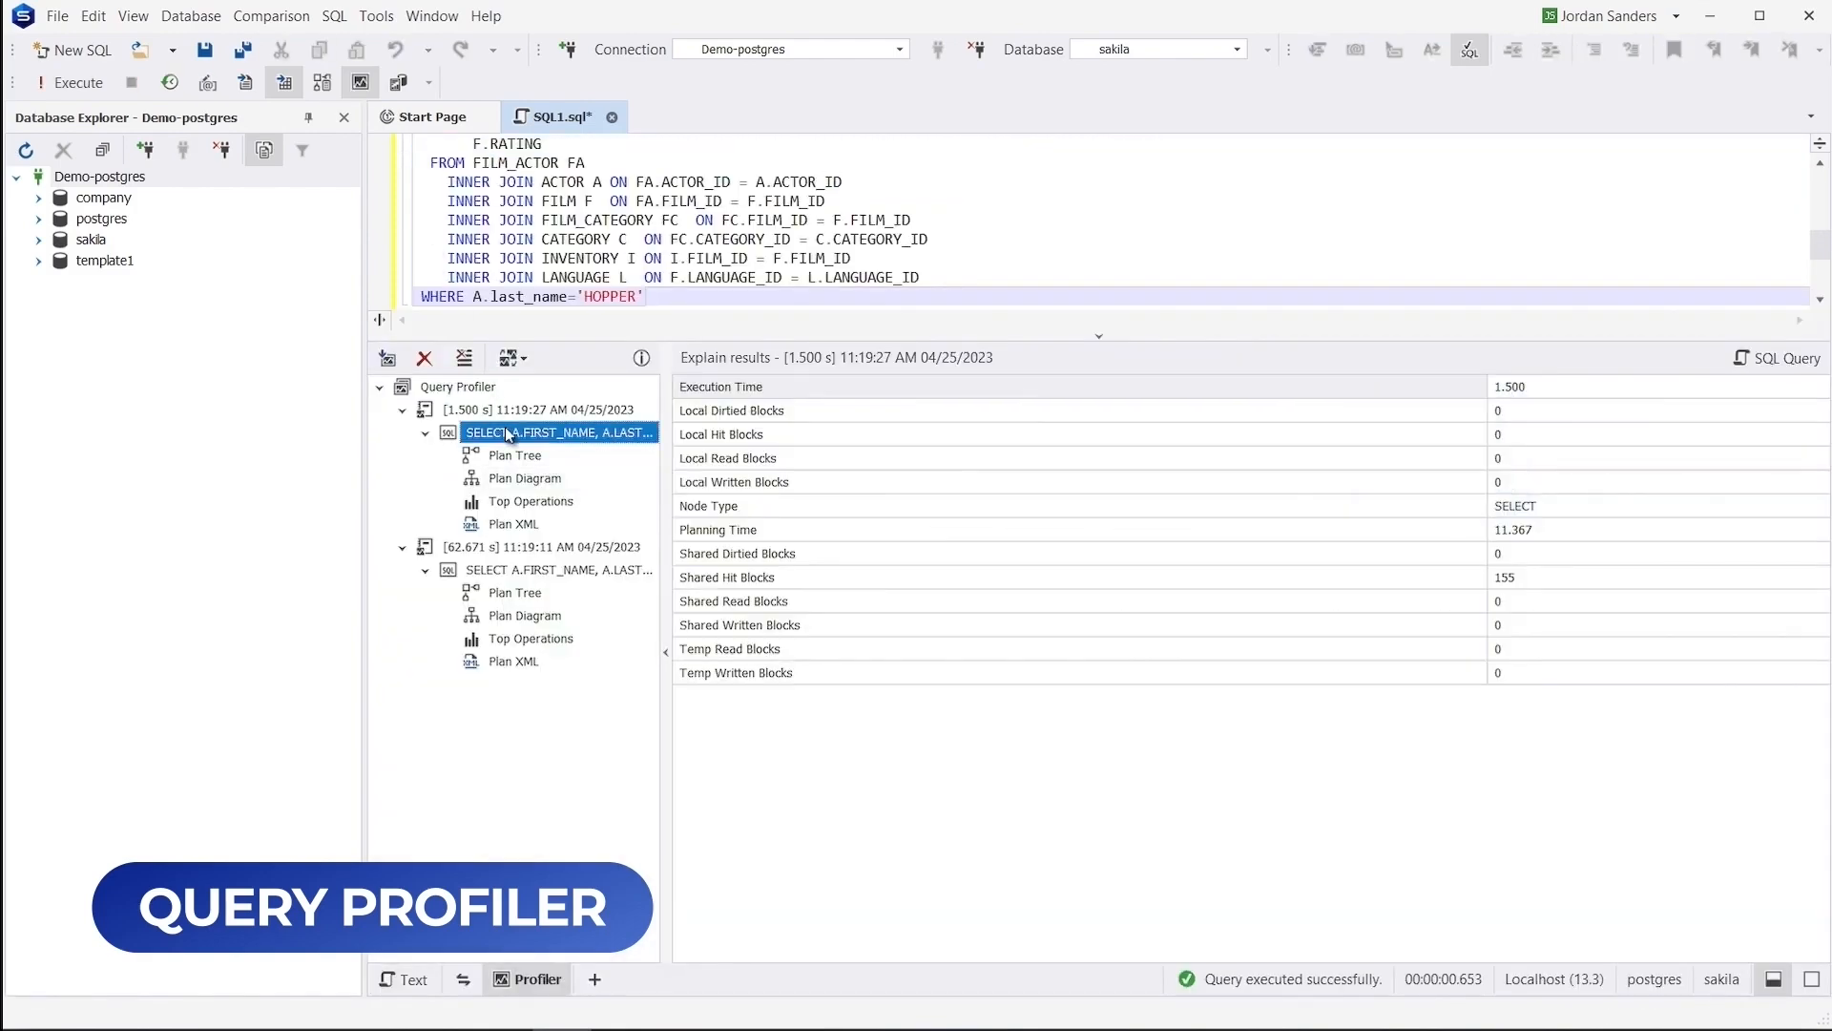
pyautogui.click(557, 568)
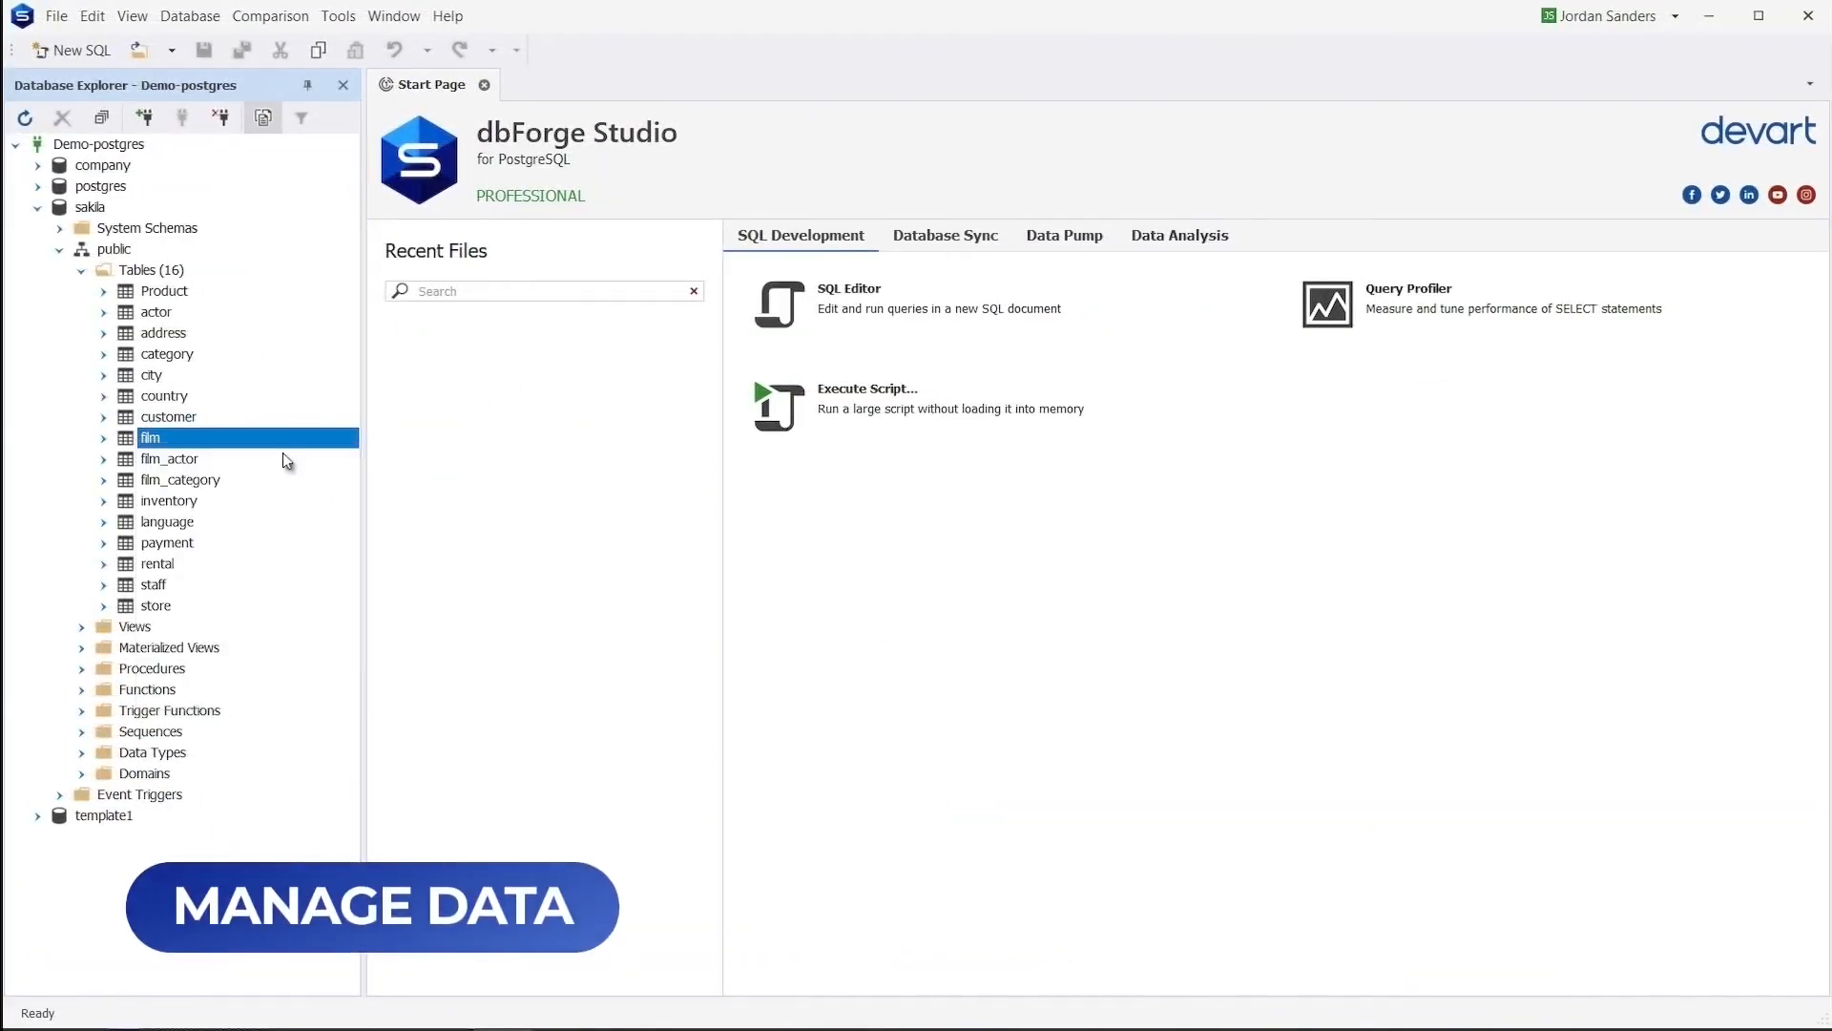
# Step: Retrieve the film table's data and show the Group By Box
pyautogui.doubleClick(151, 437)
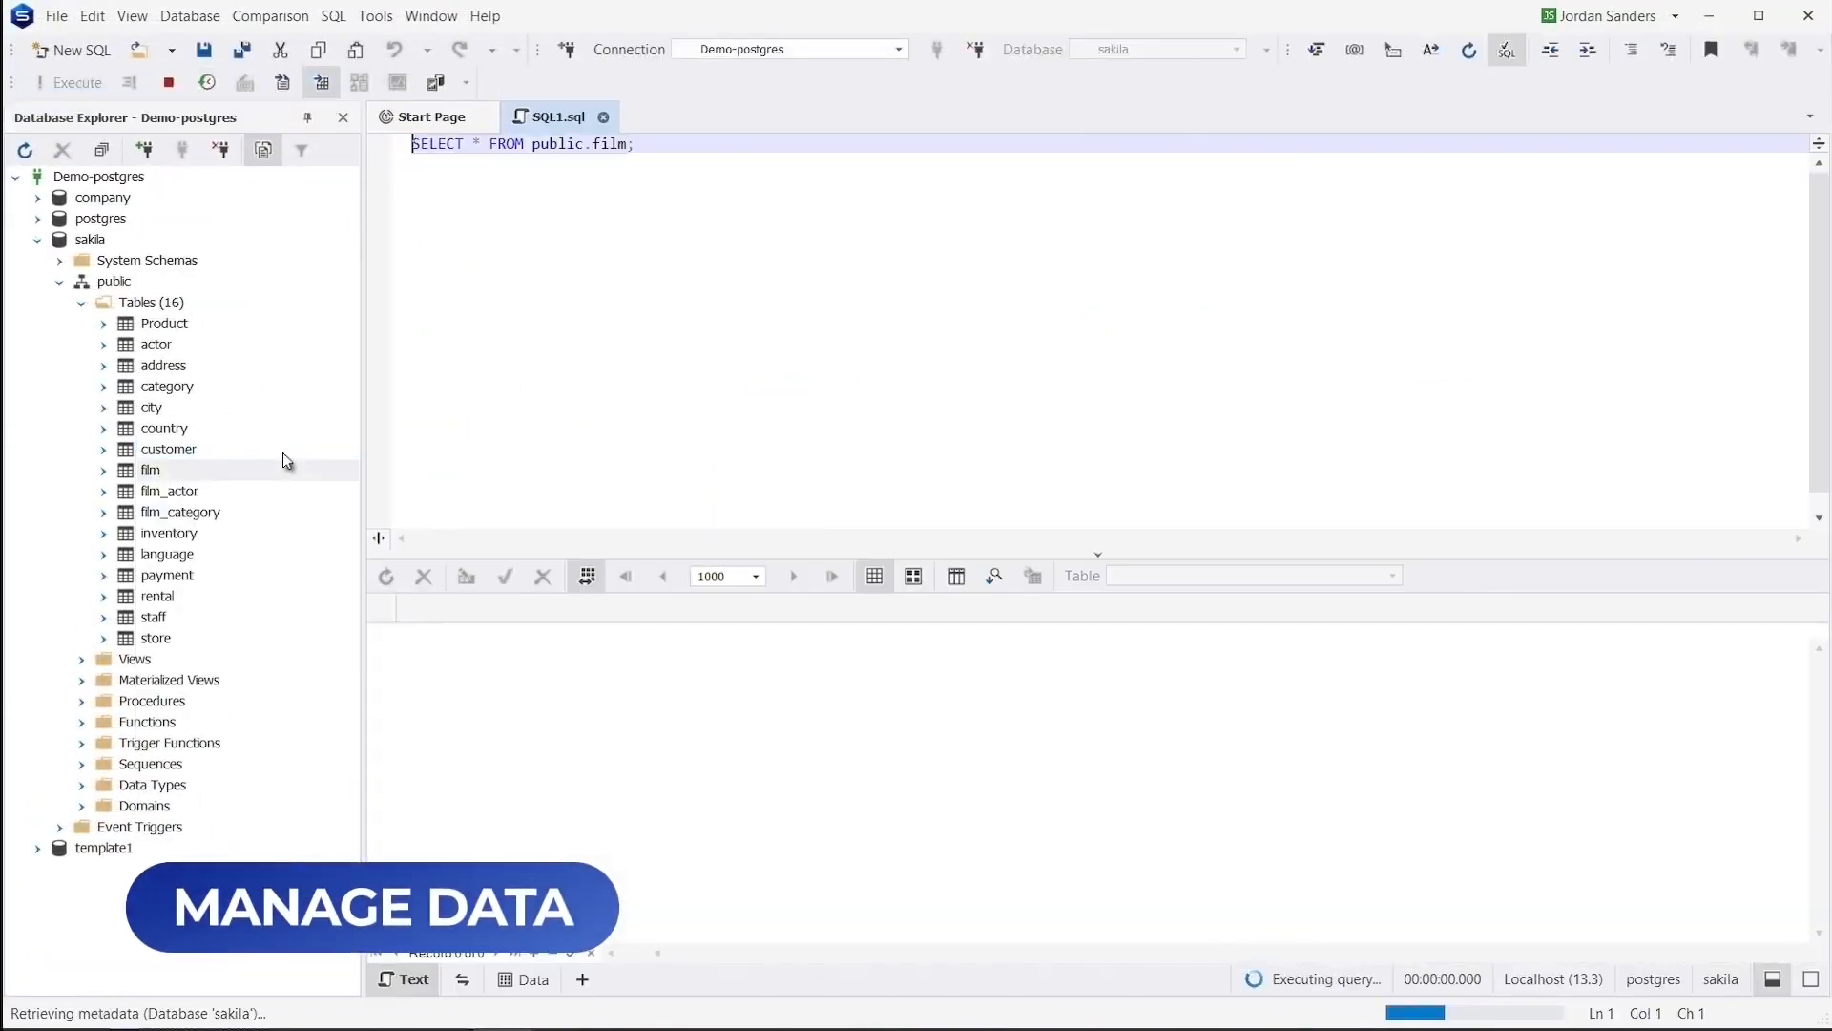
pyautogui.click(46, 82)
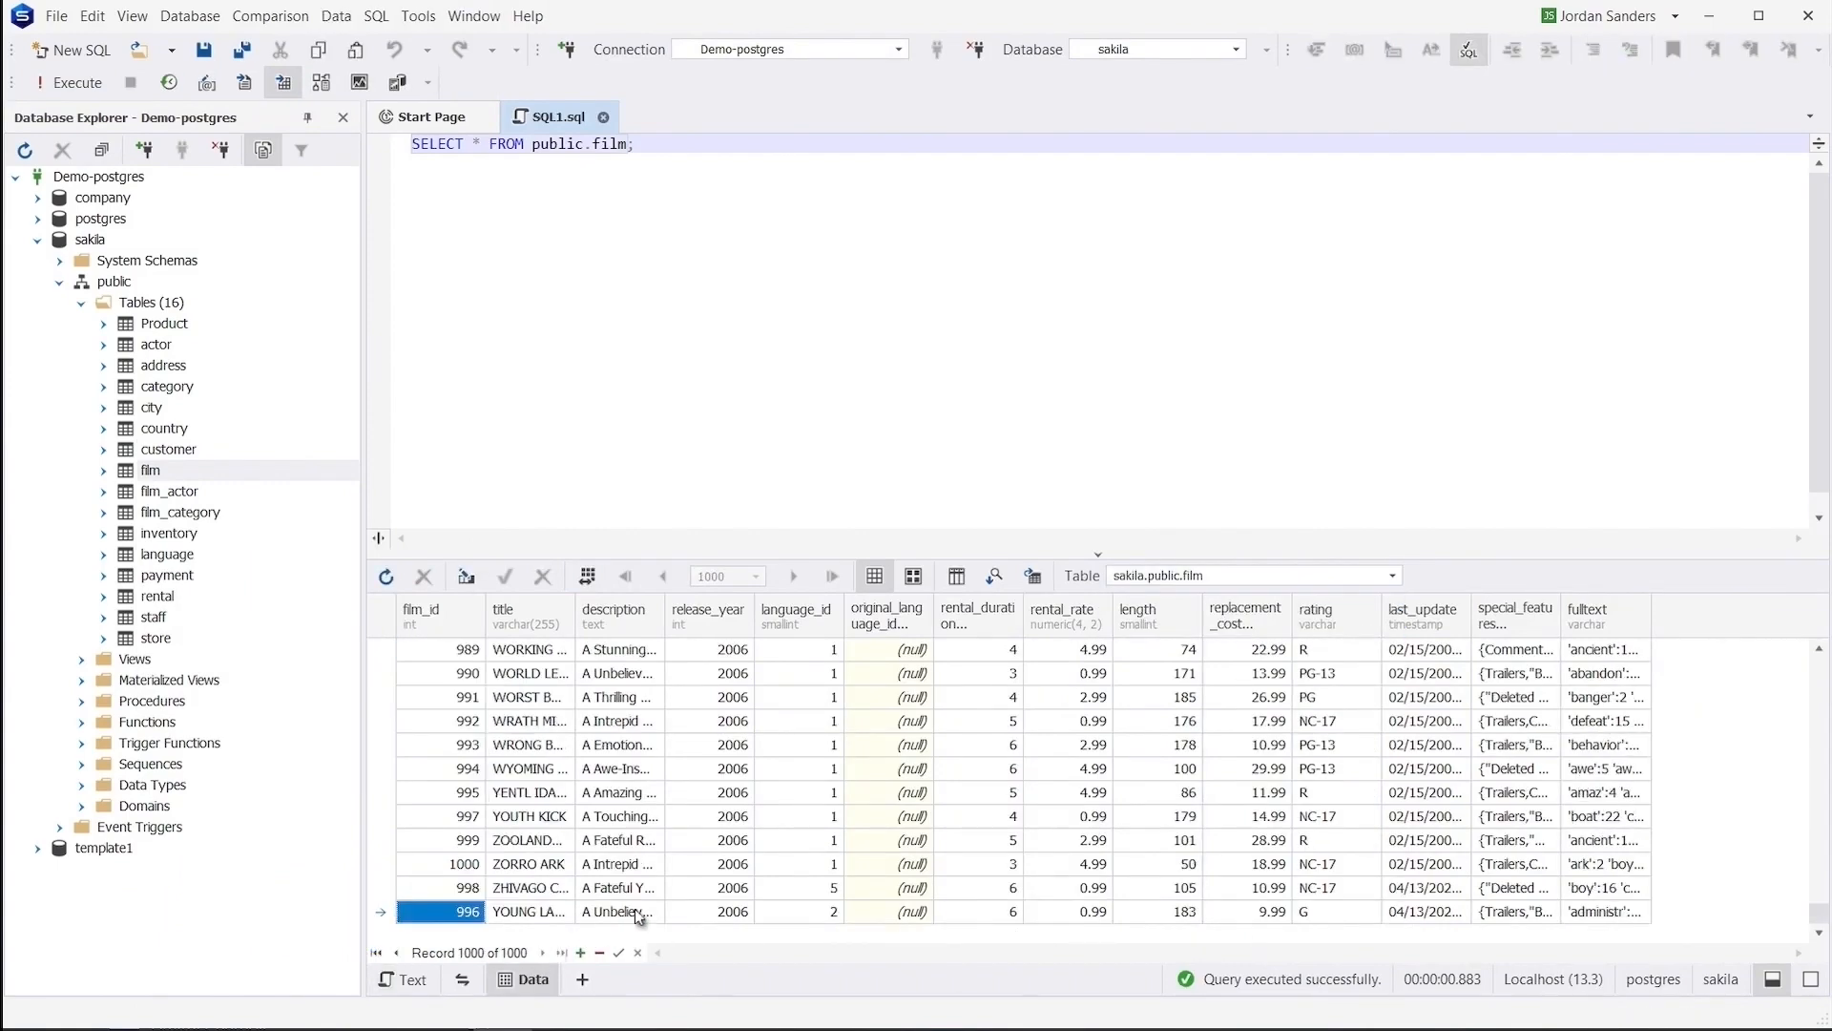
pyautogui.rightClick(1317, 615)
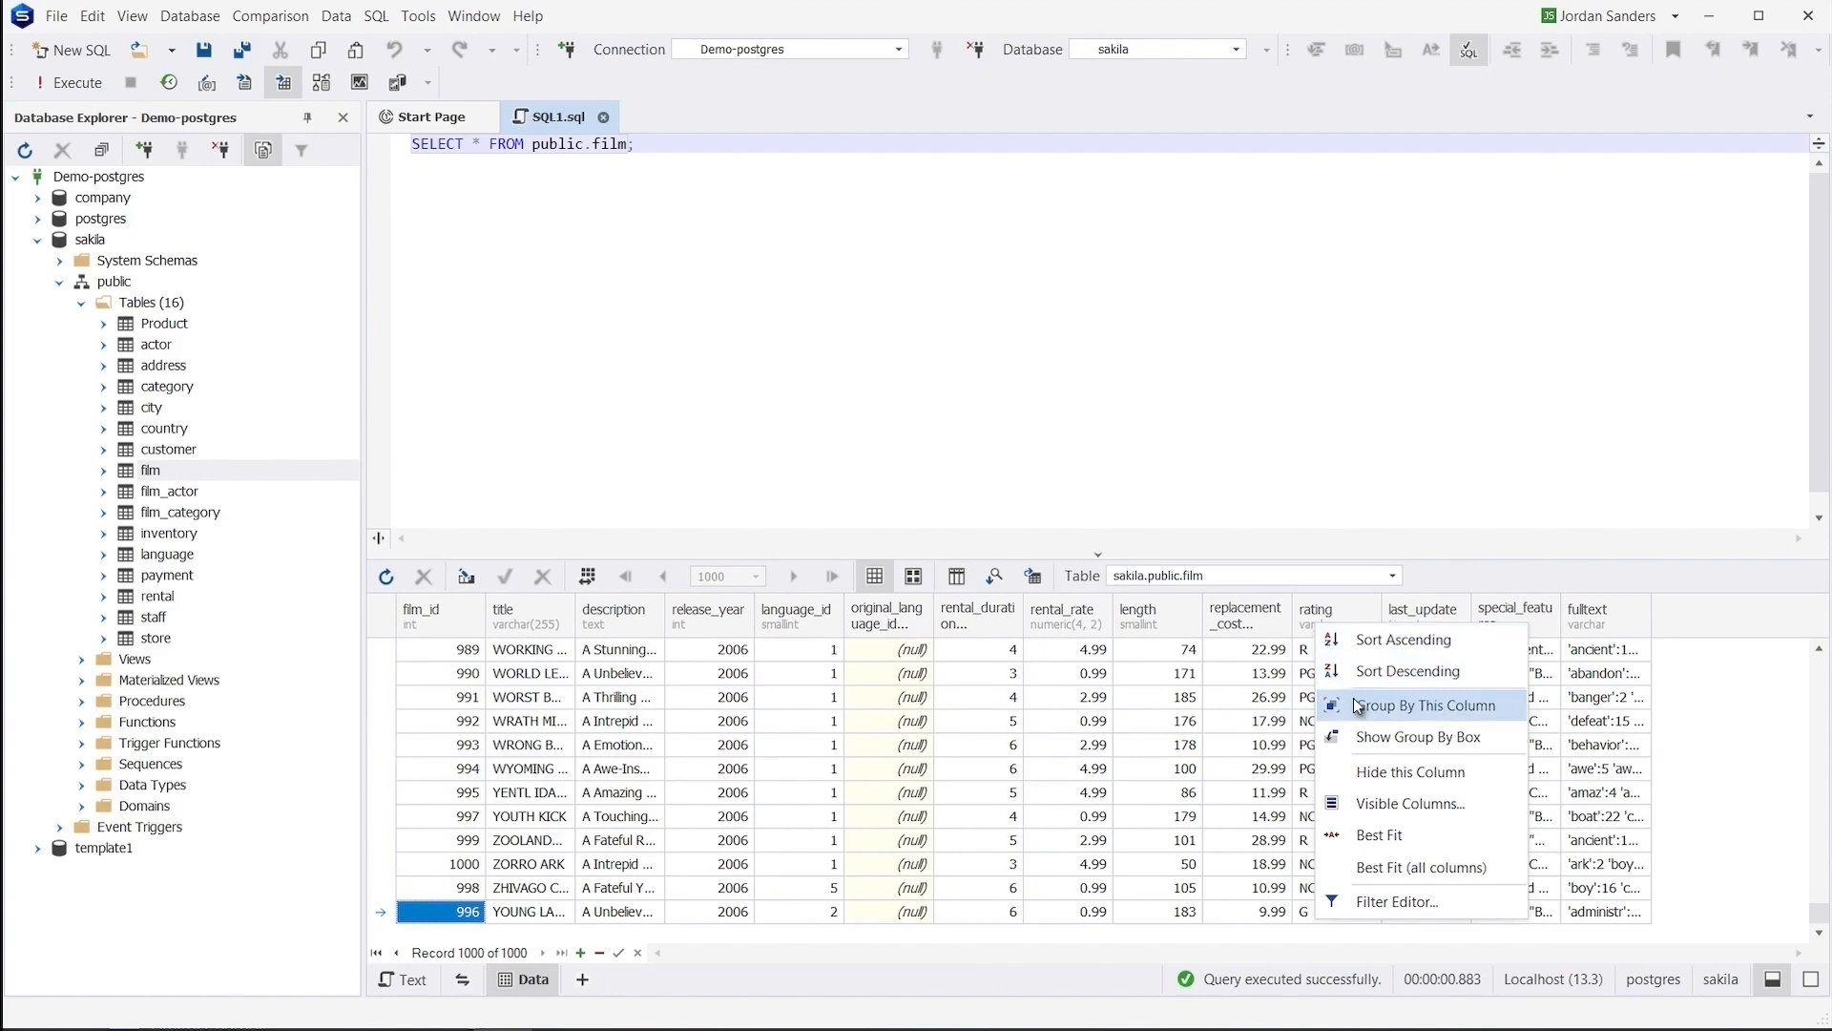
pyautogui.click(1427, 704)
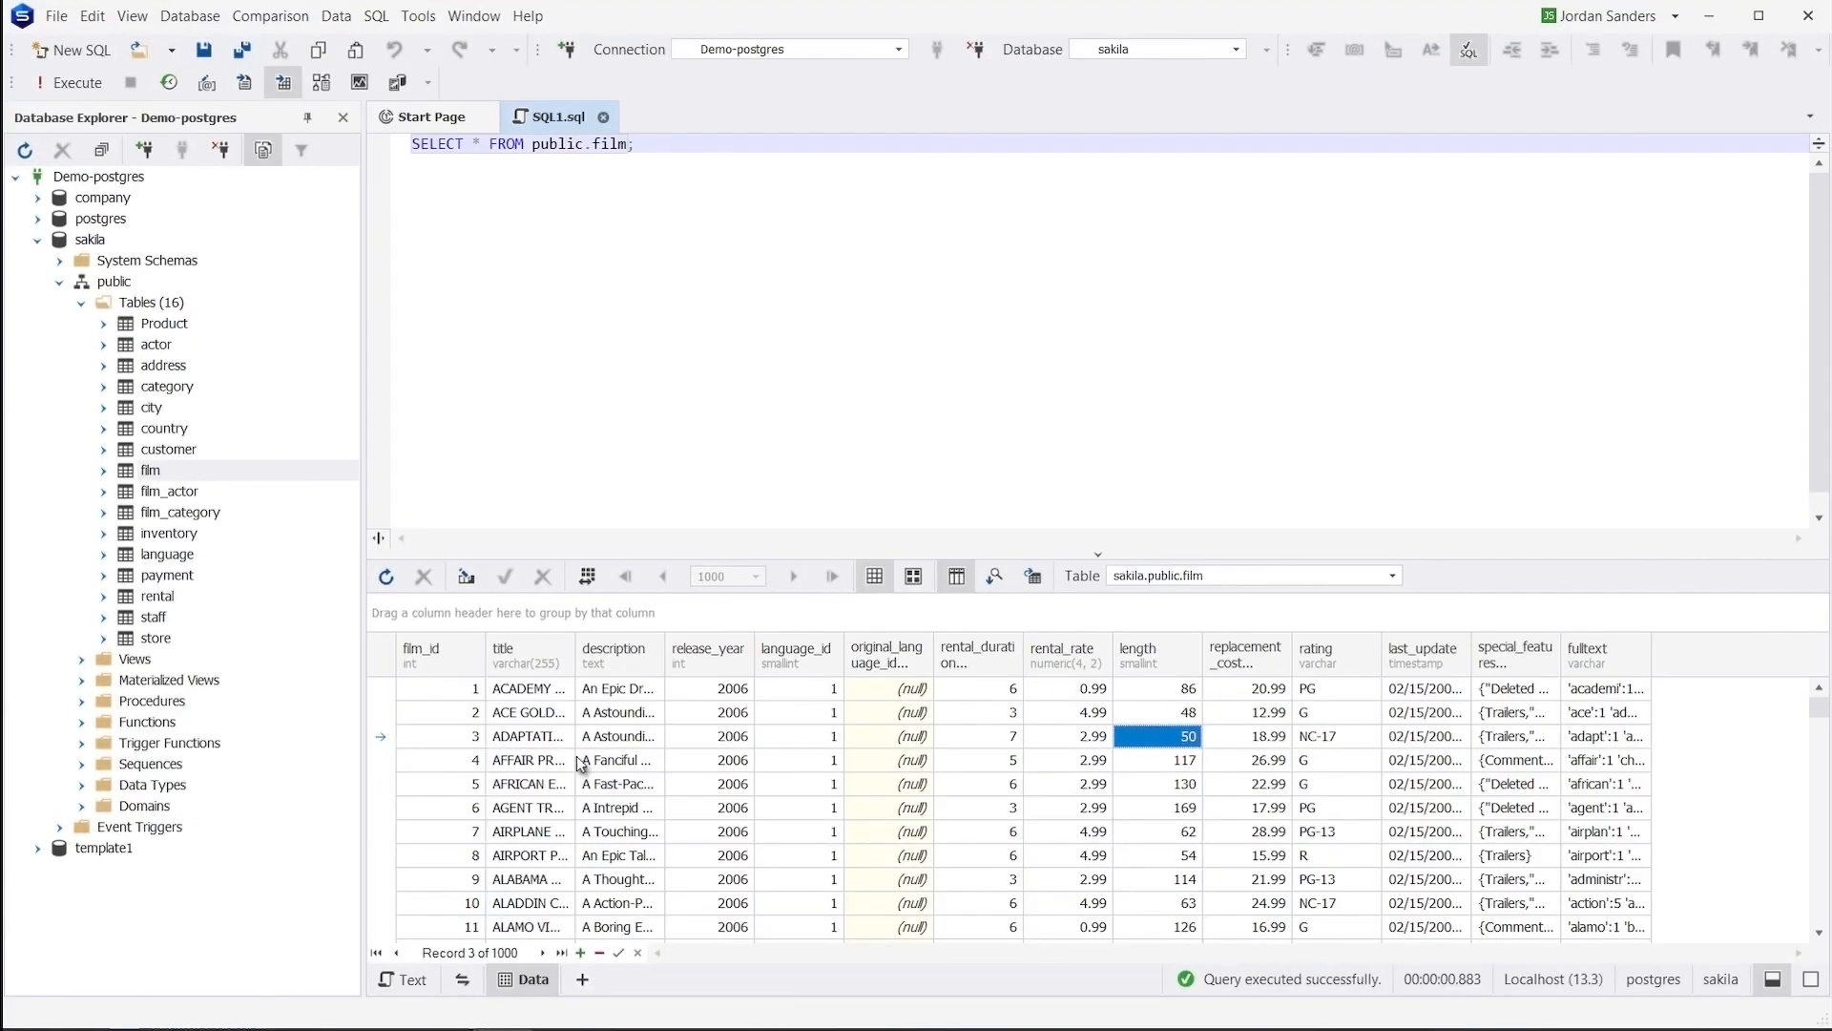
# Step: Quick-filter the film rows to length equals 169 and return to the Start Page
pyautogui.rightClick(1164, 760)
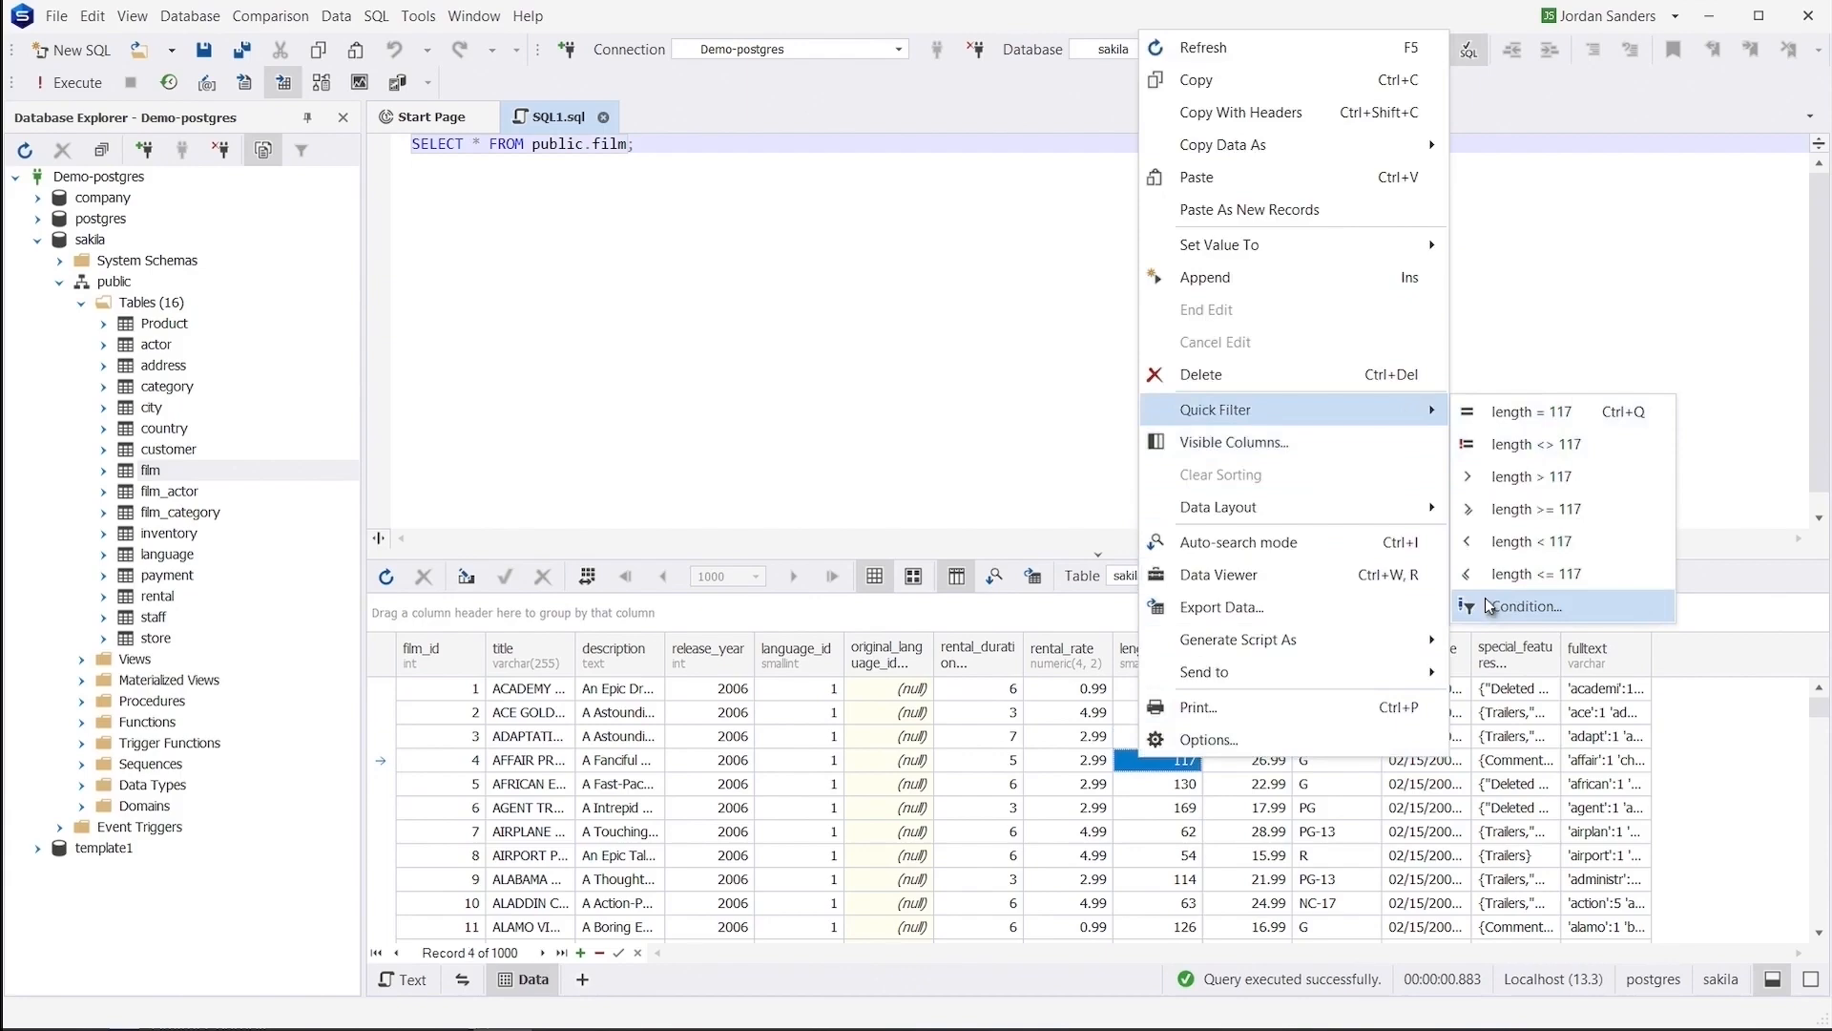
pyautogui.click(1525, 607)
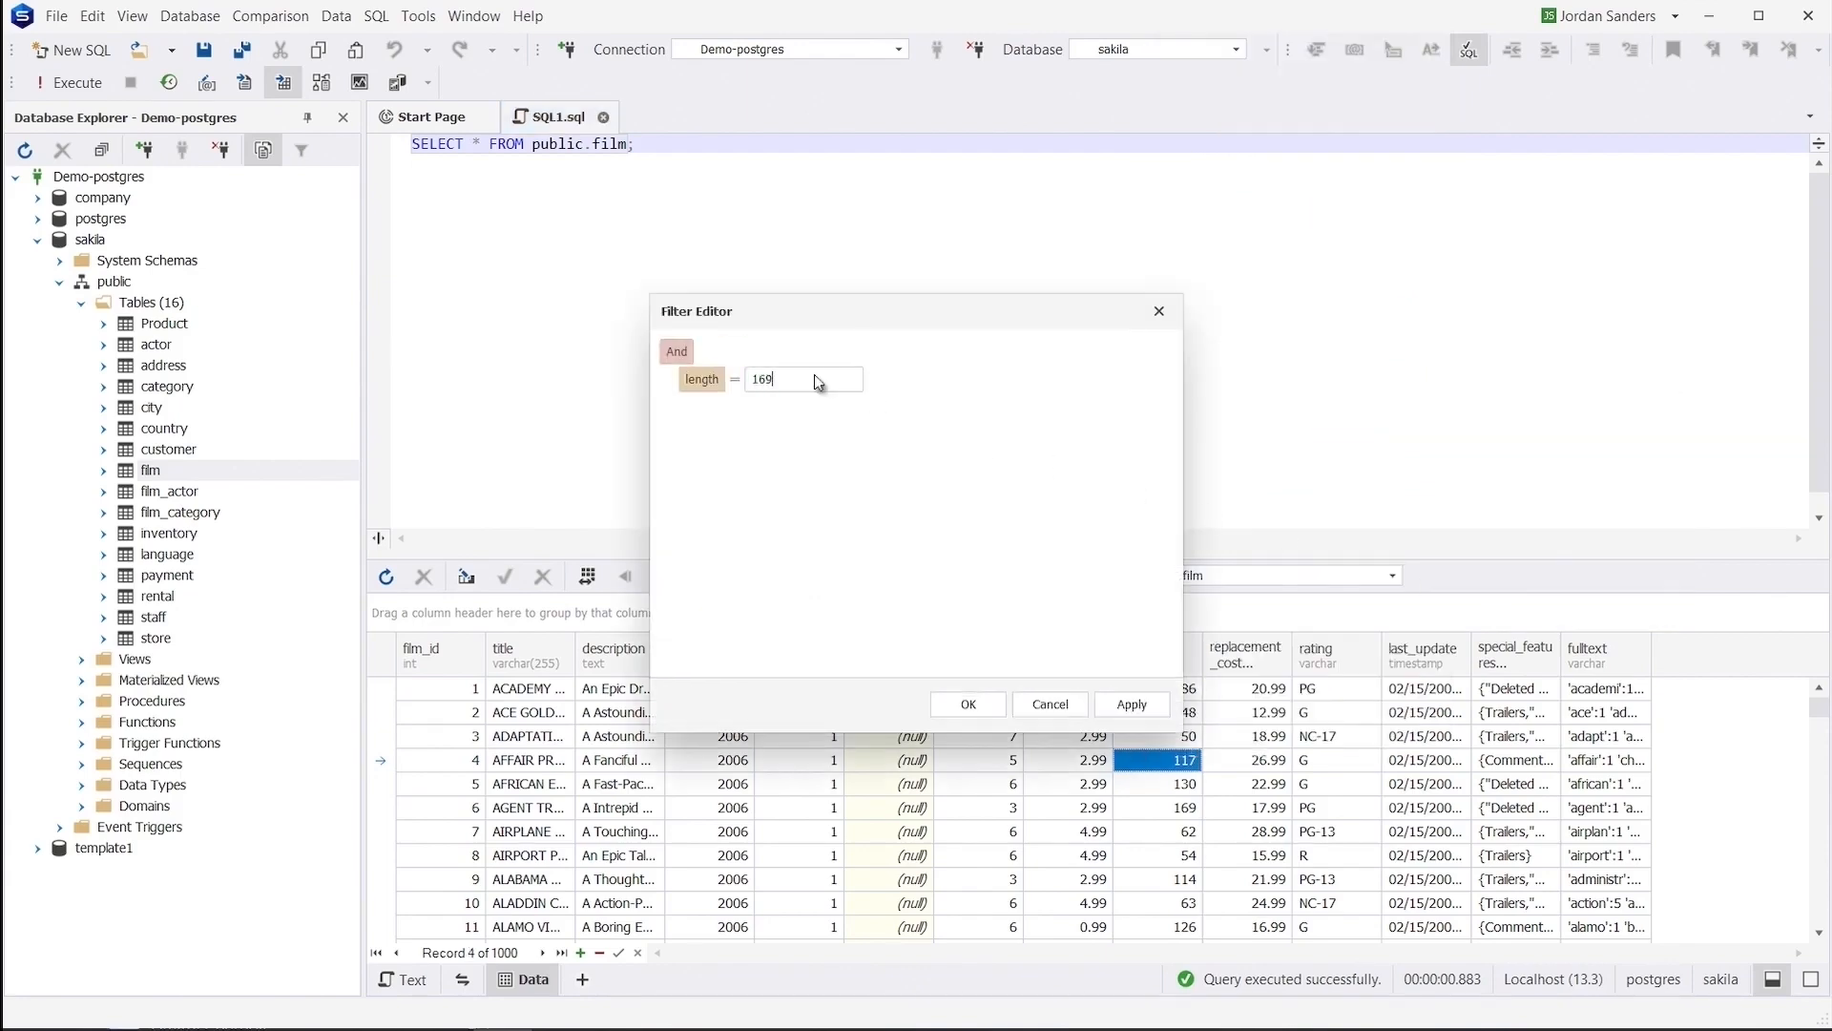
pyautogui.click(968, 703)
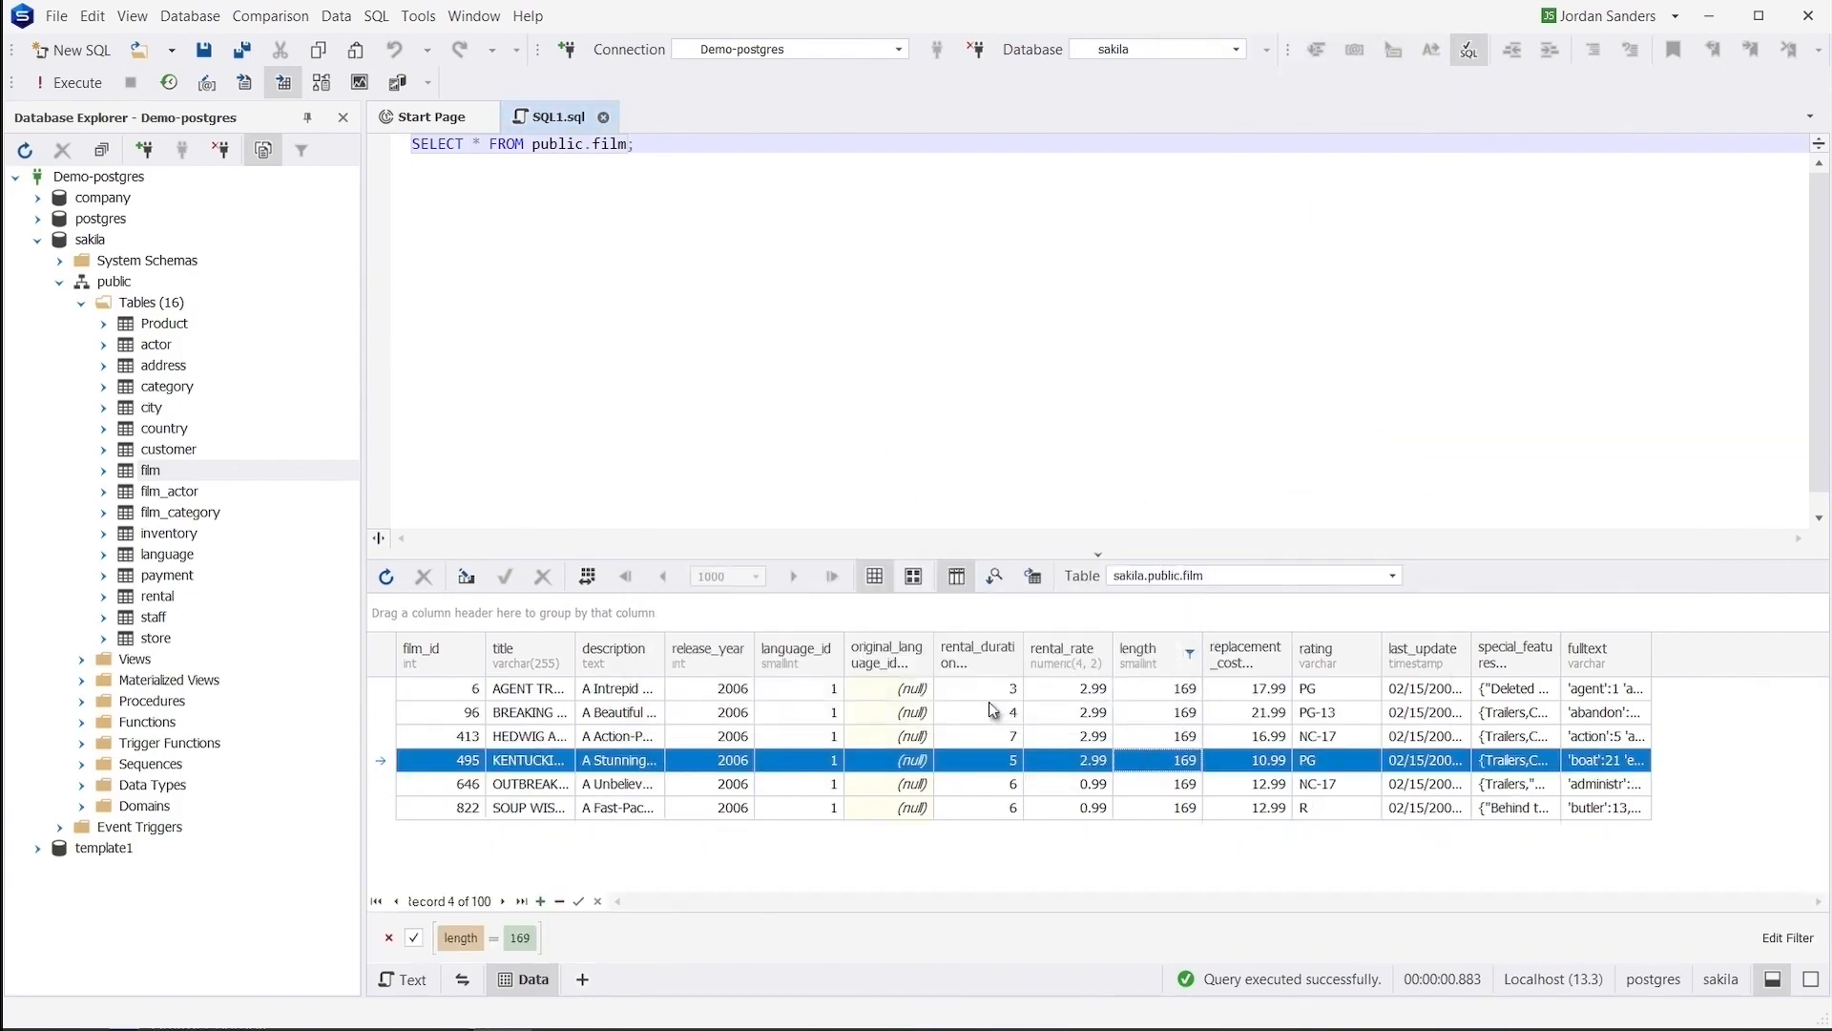
pyautogui.click(603, 116)
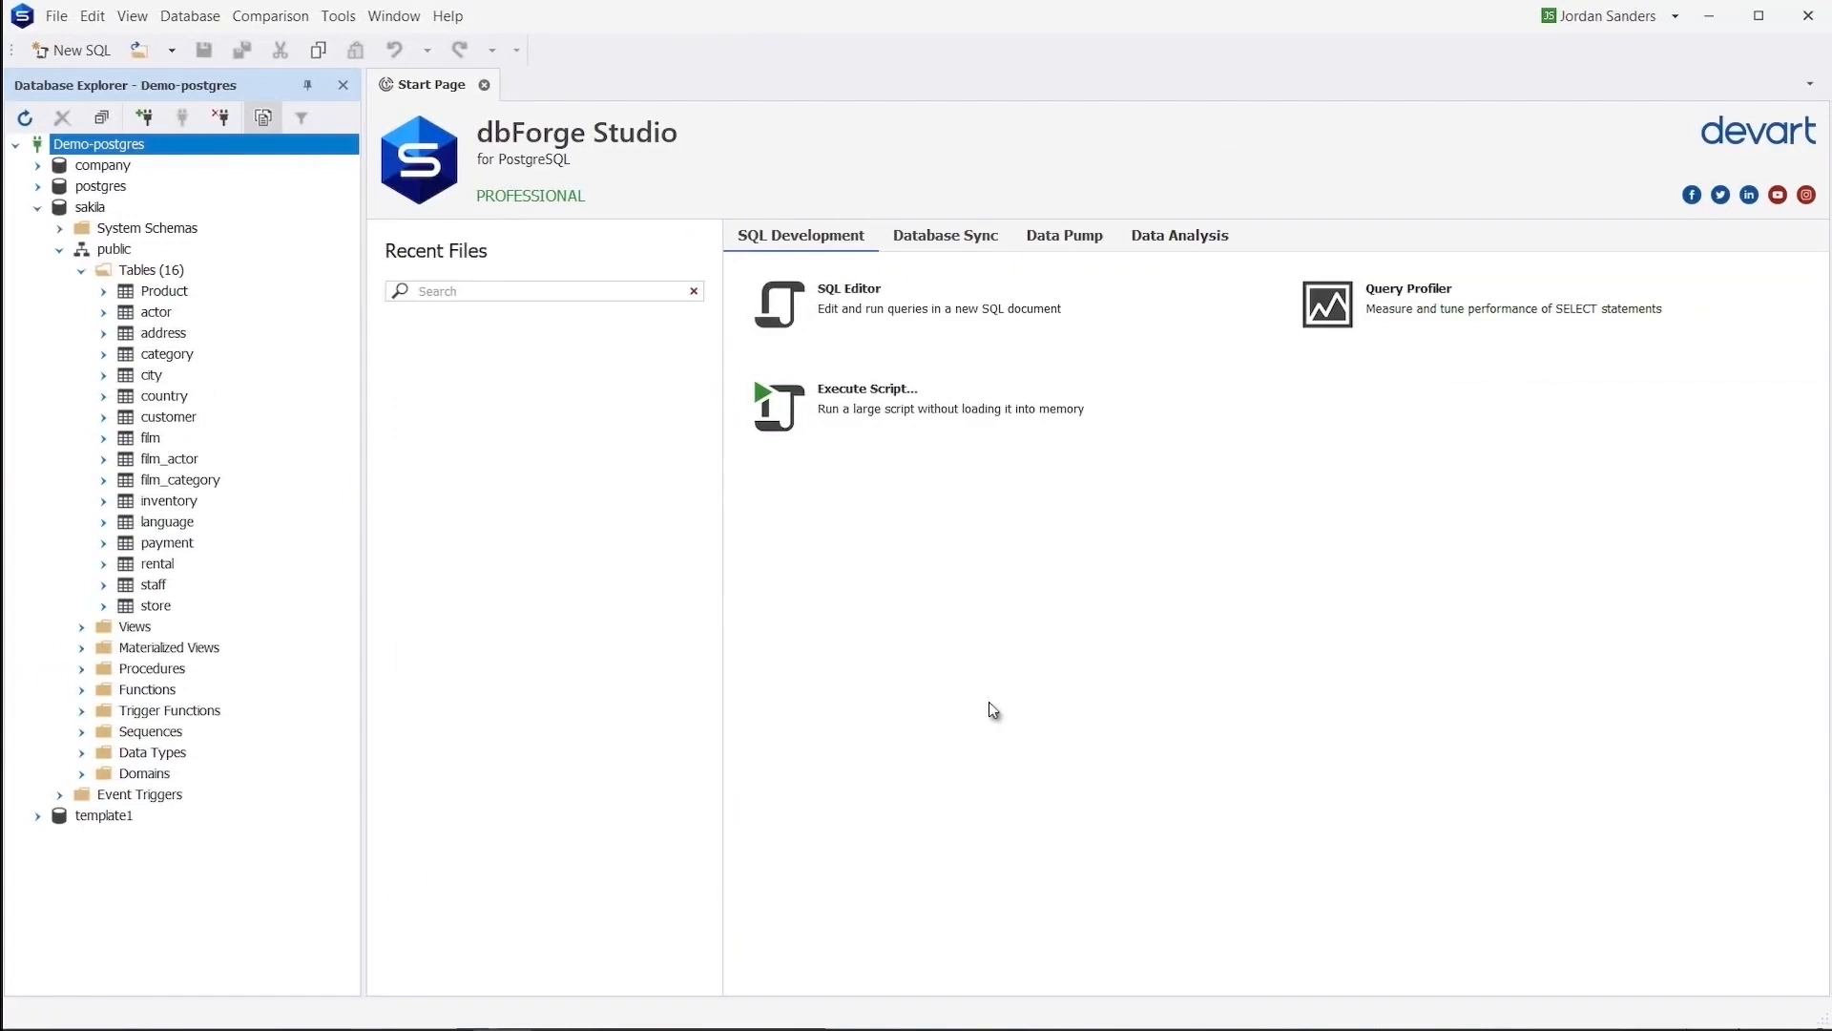
# Step: Send film and film_actor to the Master-Detail Browser and browse the linked data
pyautogui.click(149, 439)
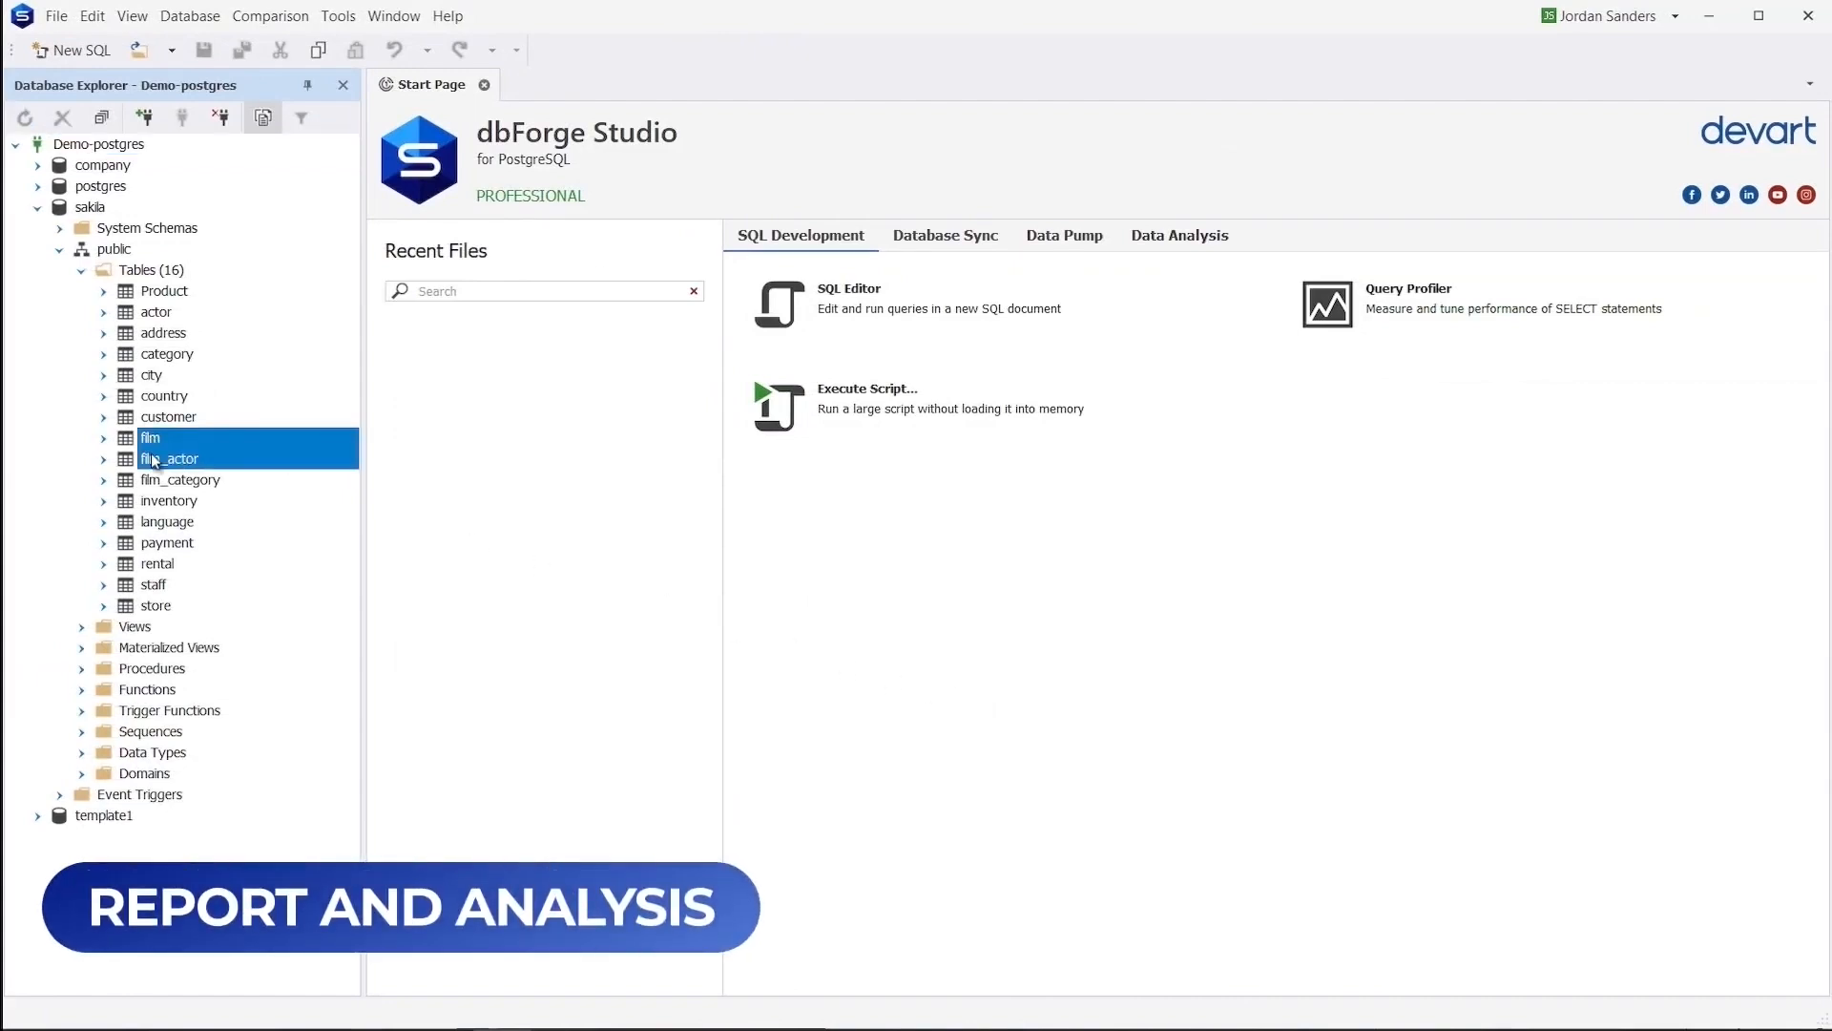
pyautogui.rightClick(149, 439)
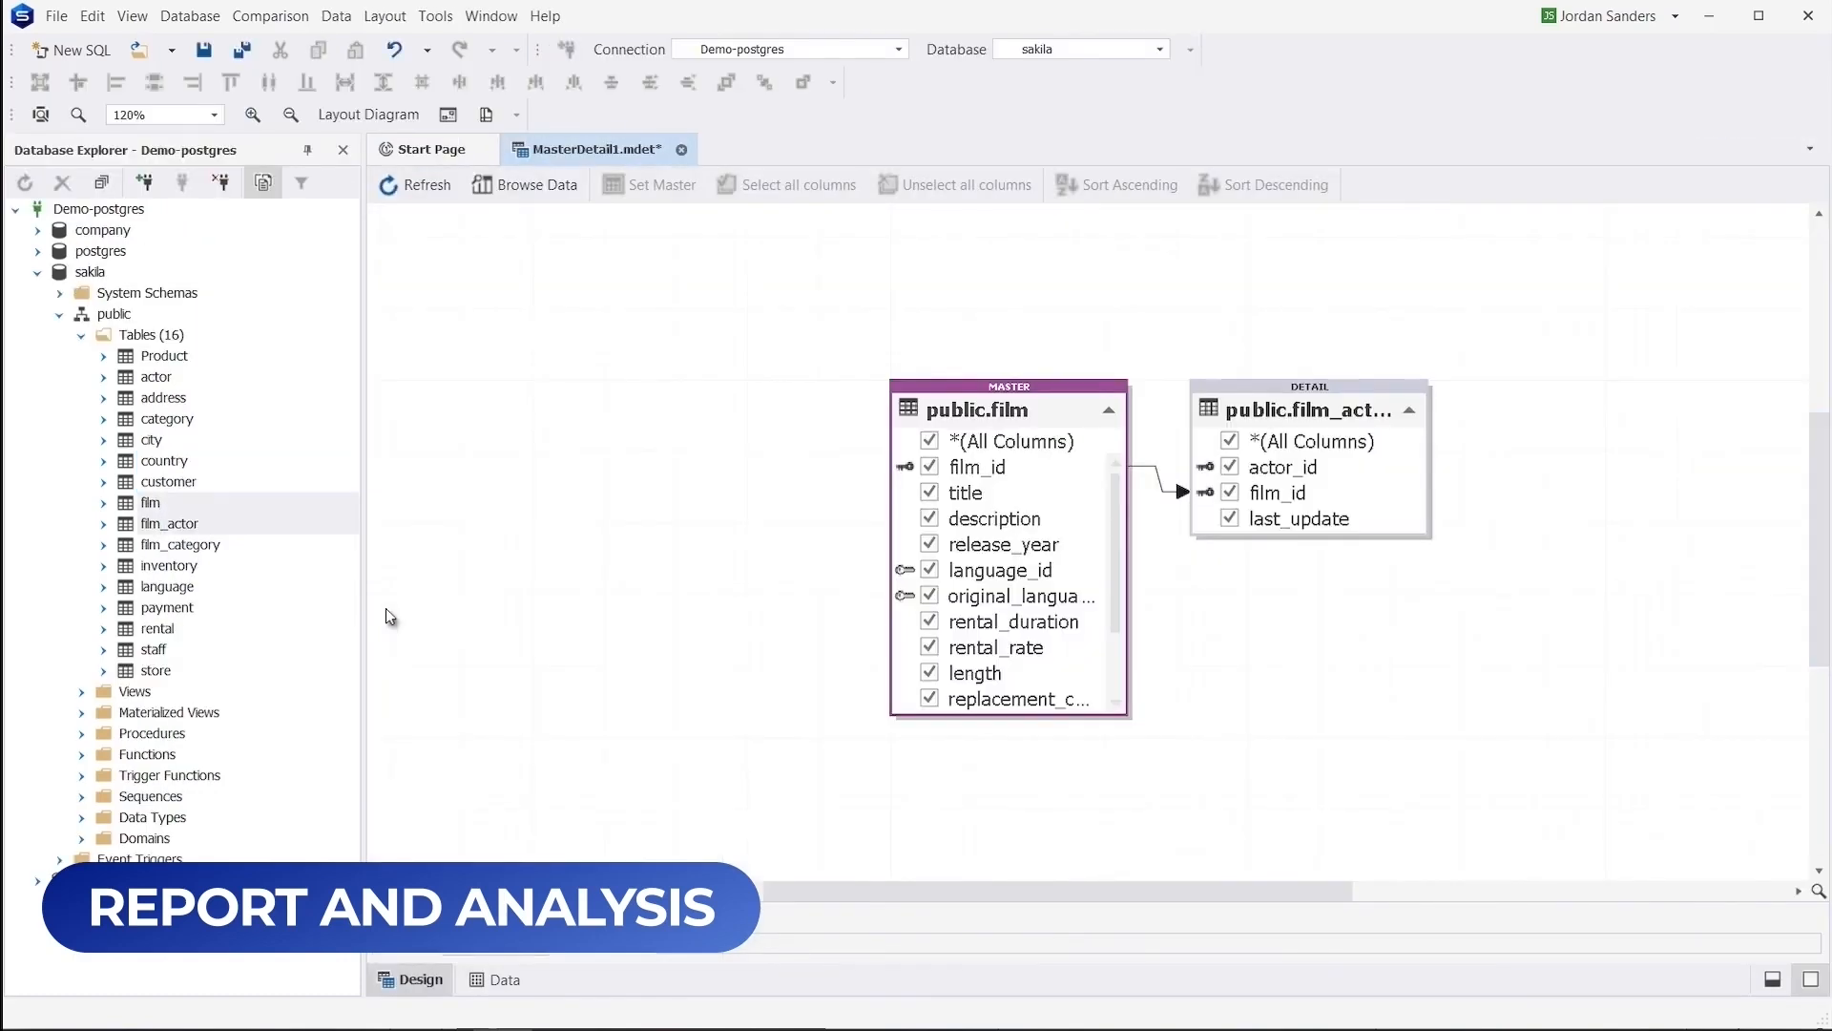
pyautogui.moveTo(603, 488)
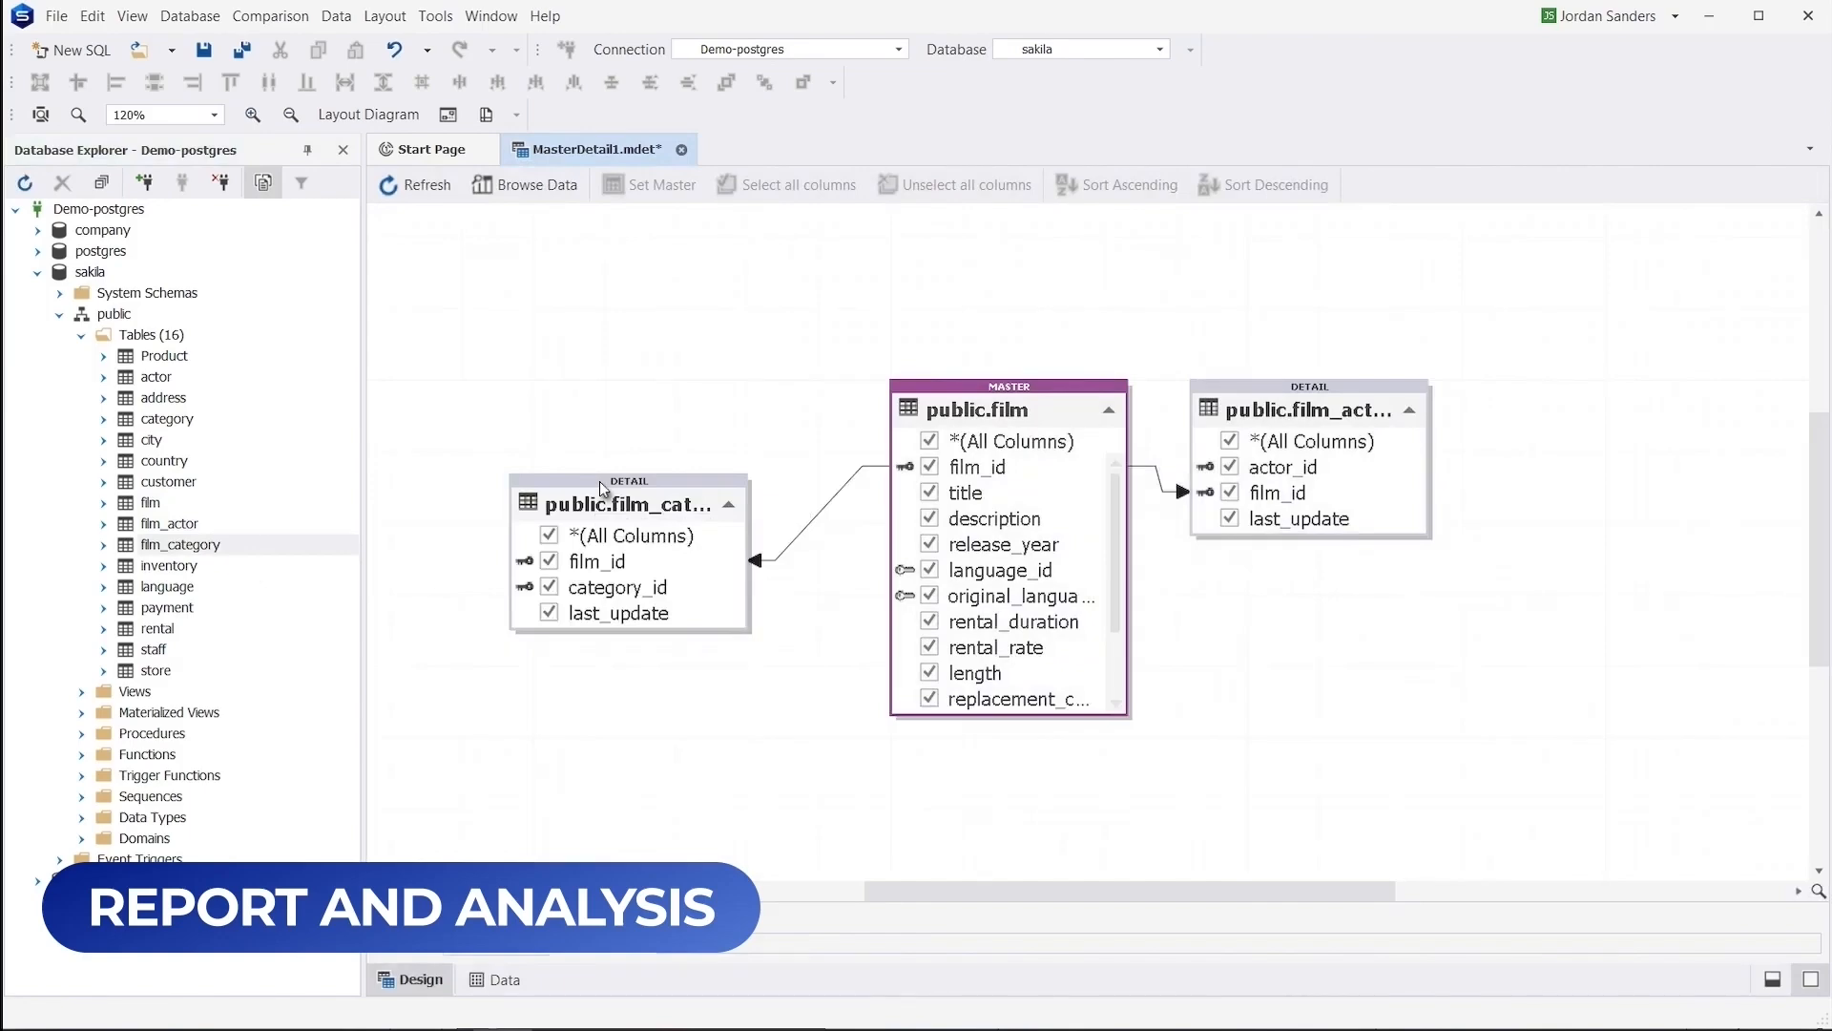
pyautogui.click(528, 186)
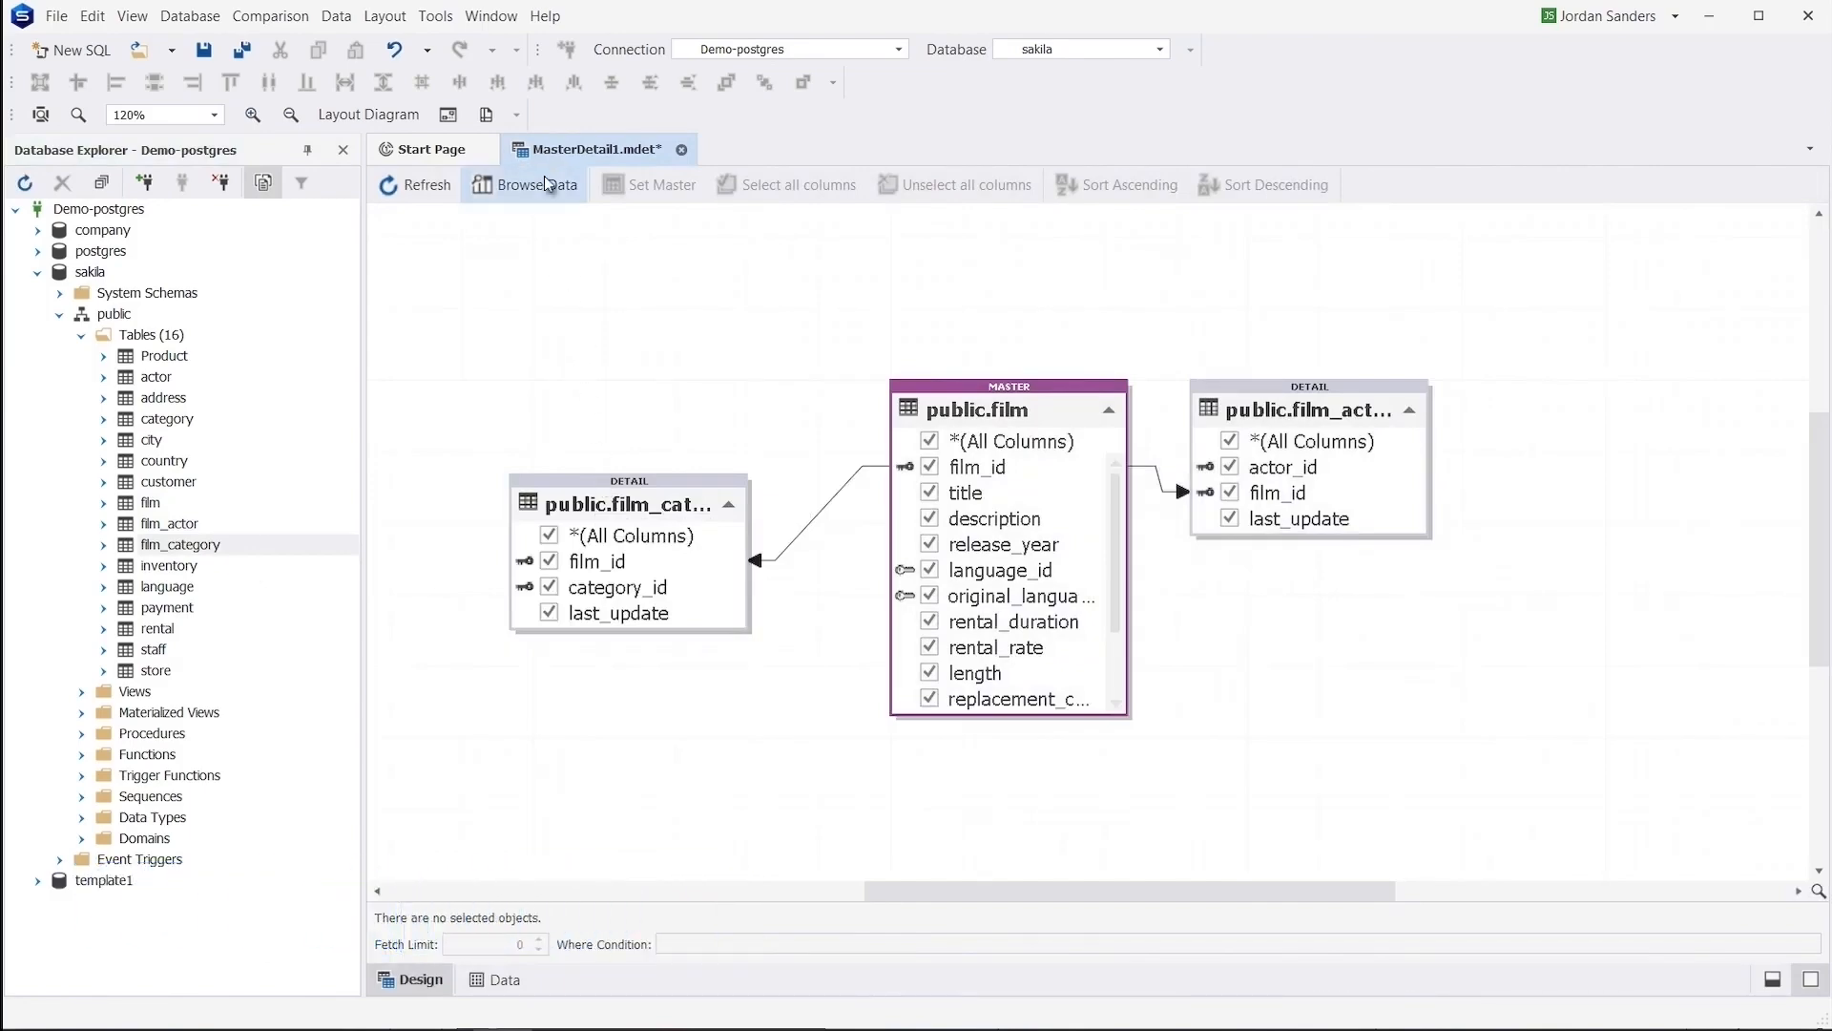
pyautogui.click(534, 185)
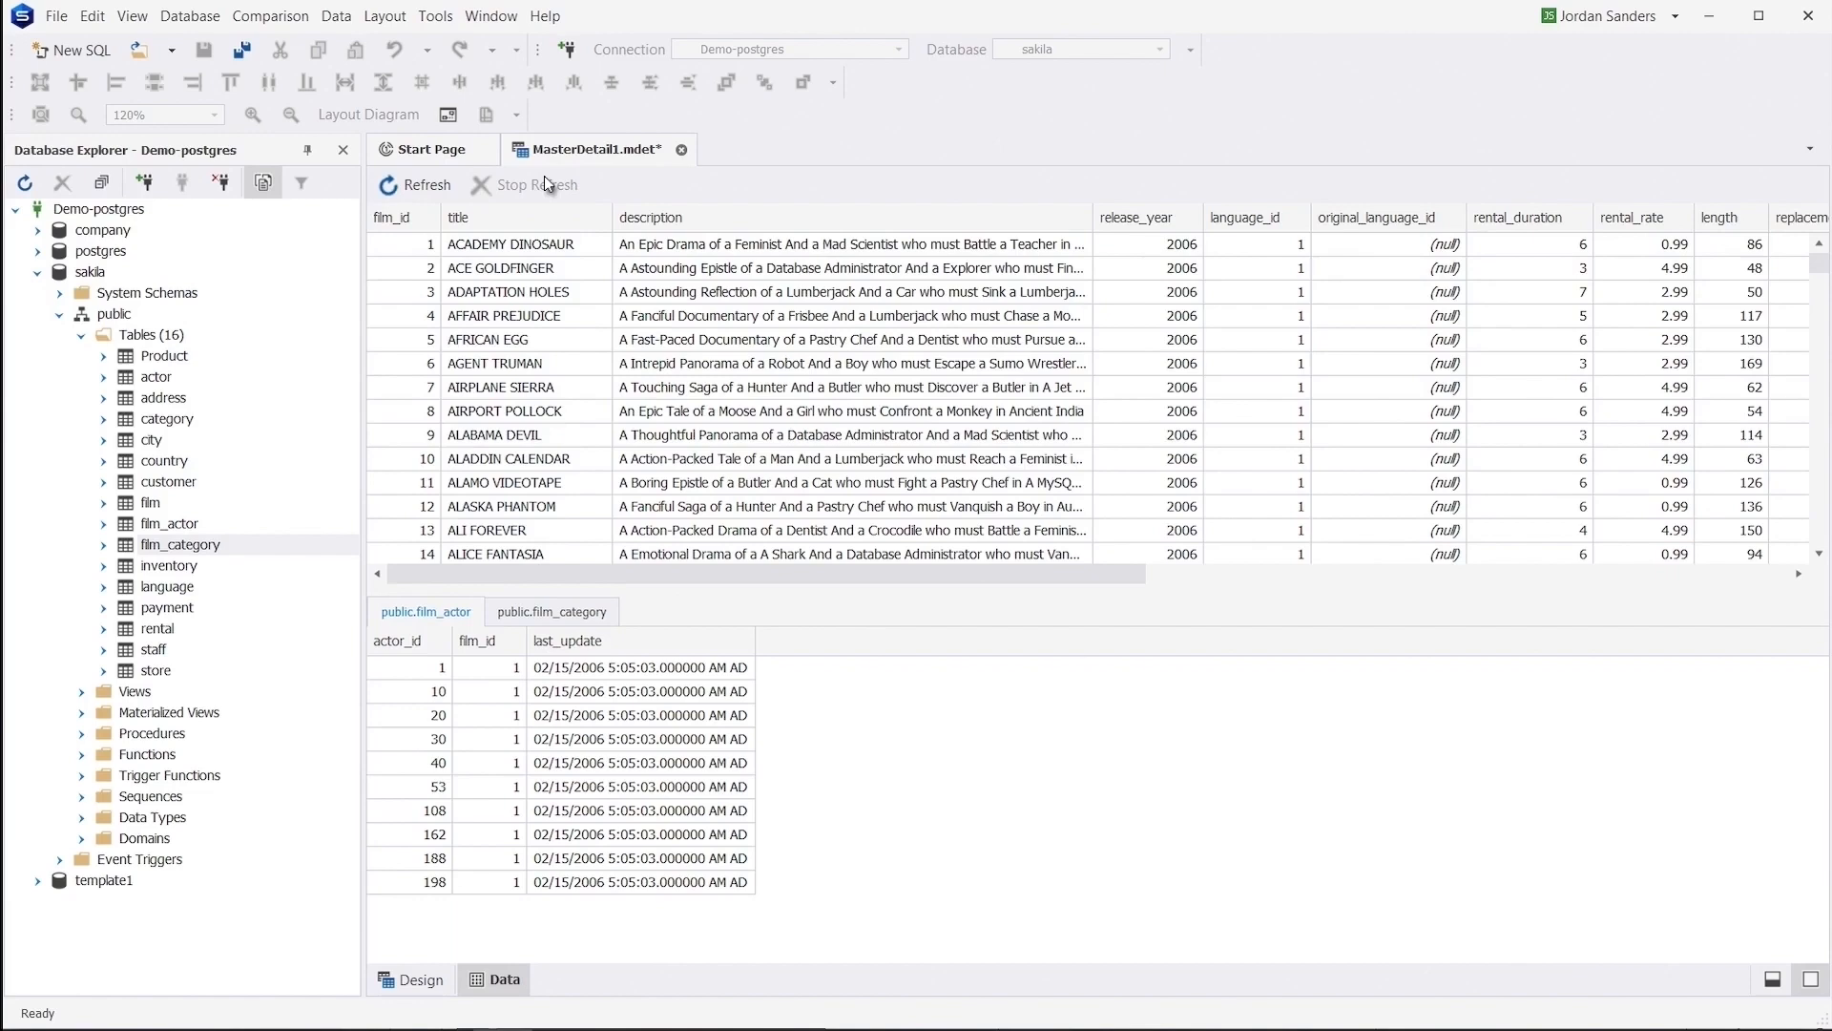
# Step: View actors for ACE GOLDFINGER and AIRPLANE SIERRA, then the film_category detail records
pyautogui.click(521, 267)
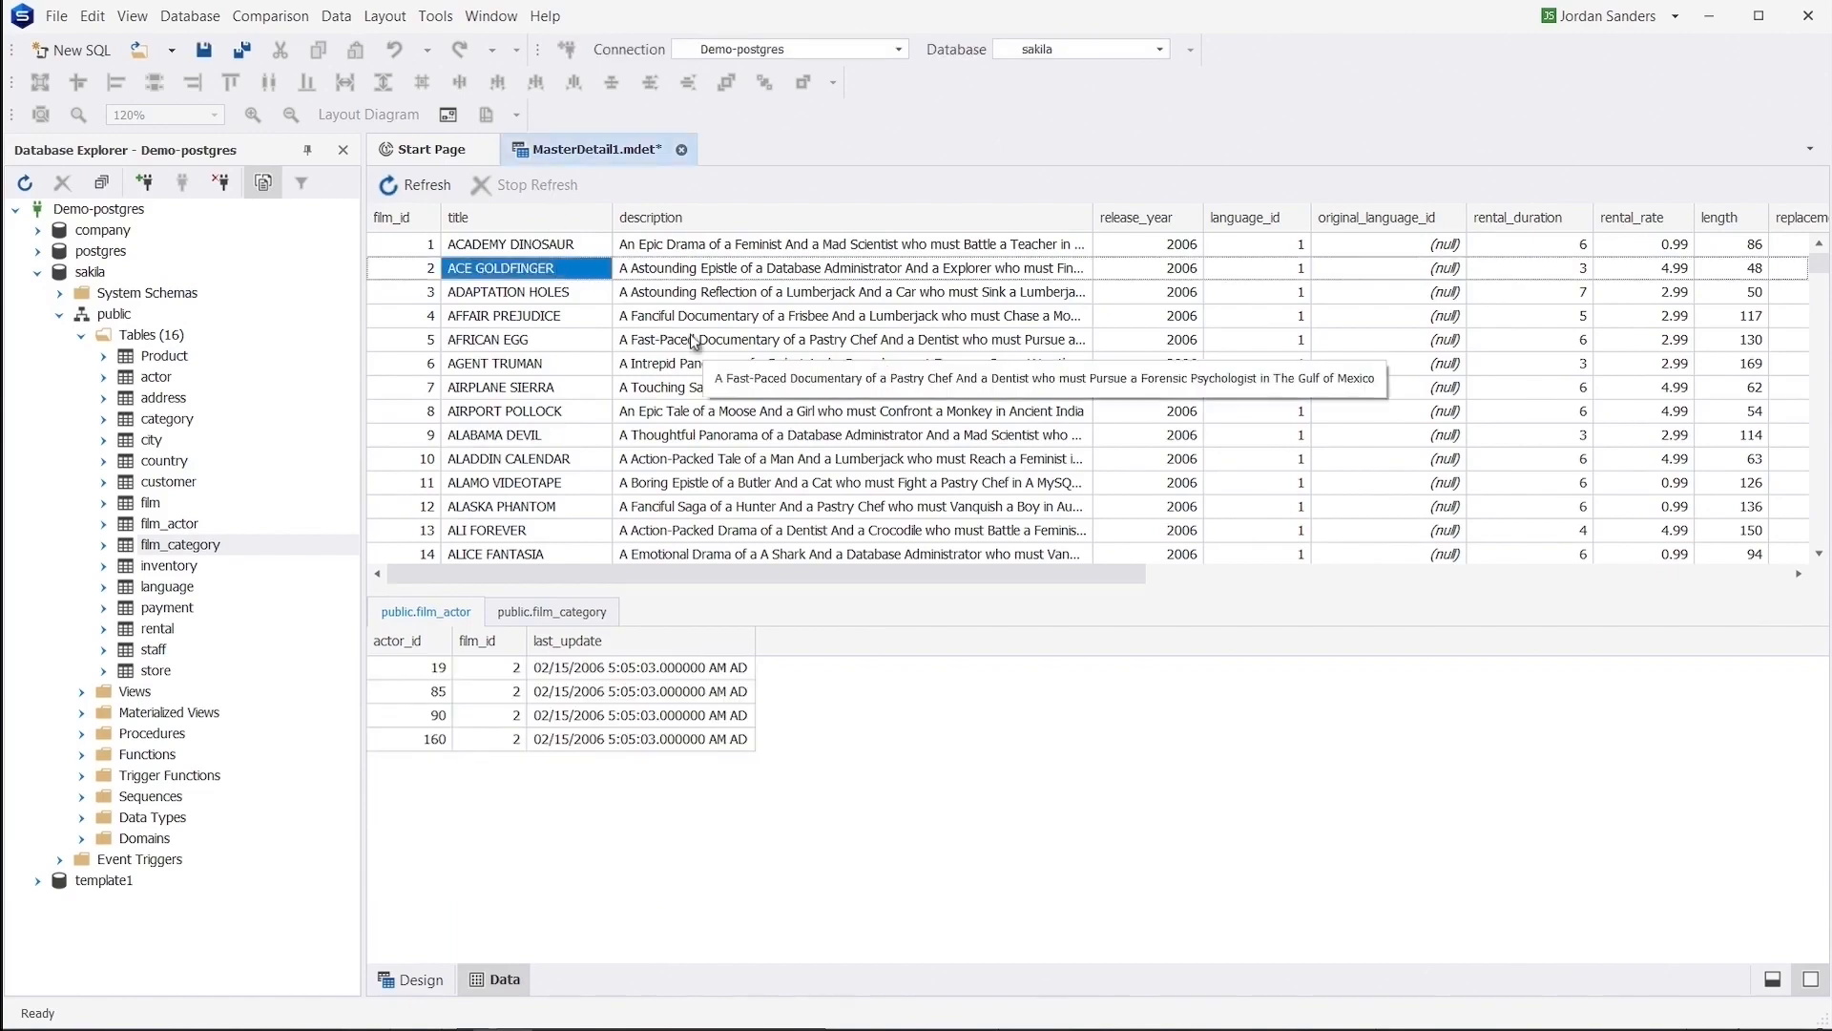
pyautogui.click(527, 386)
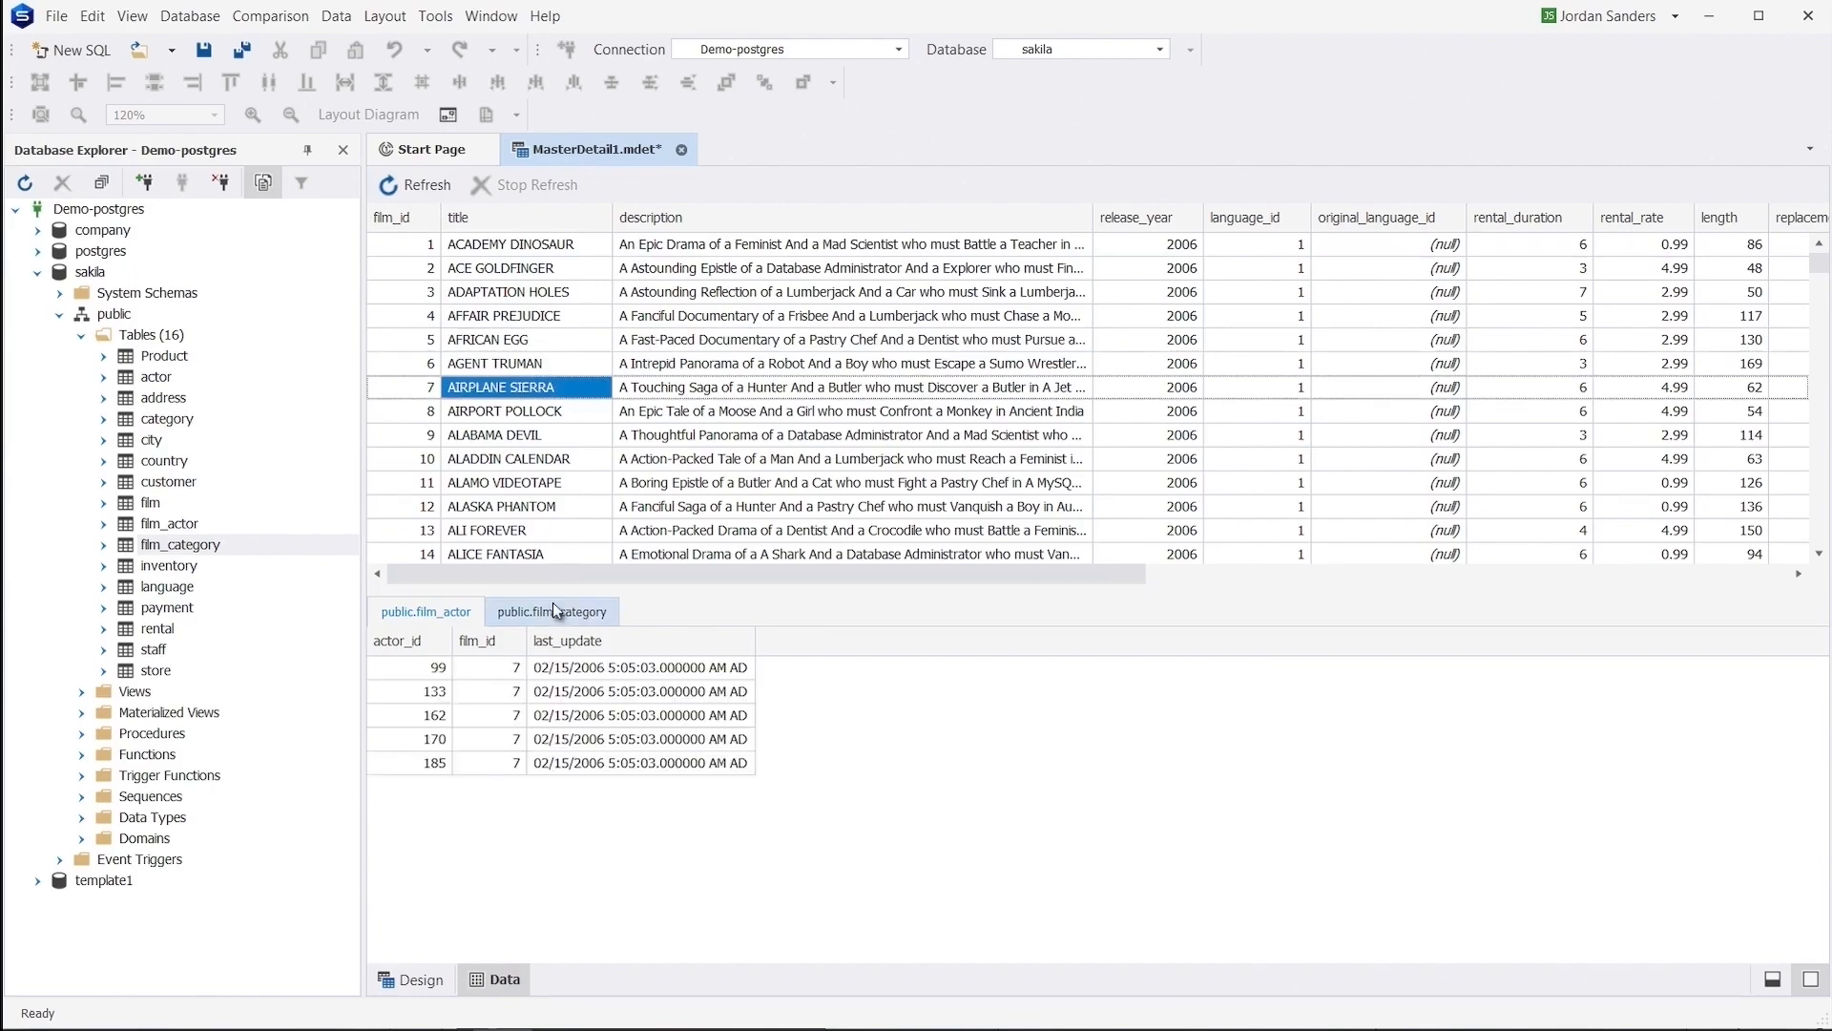
pyautogui.click(552, 611)
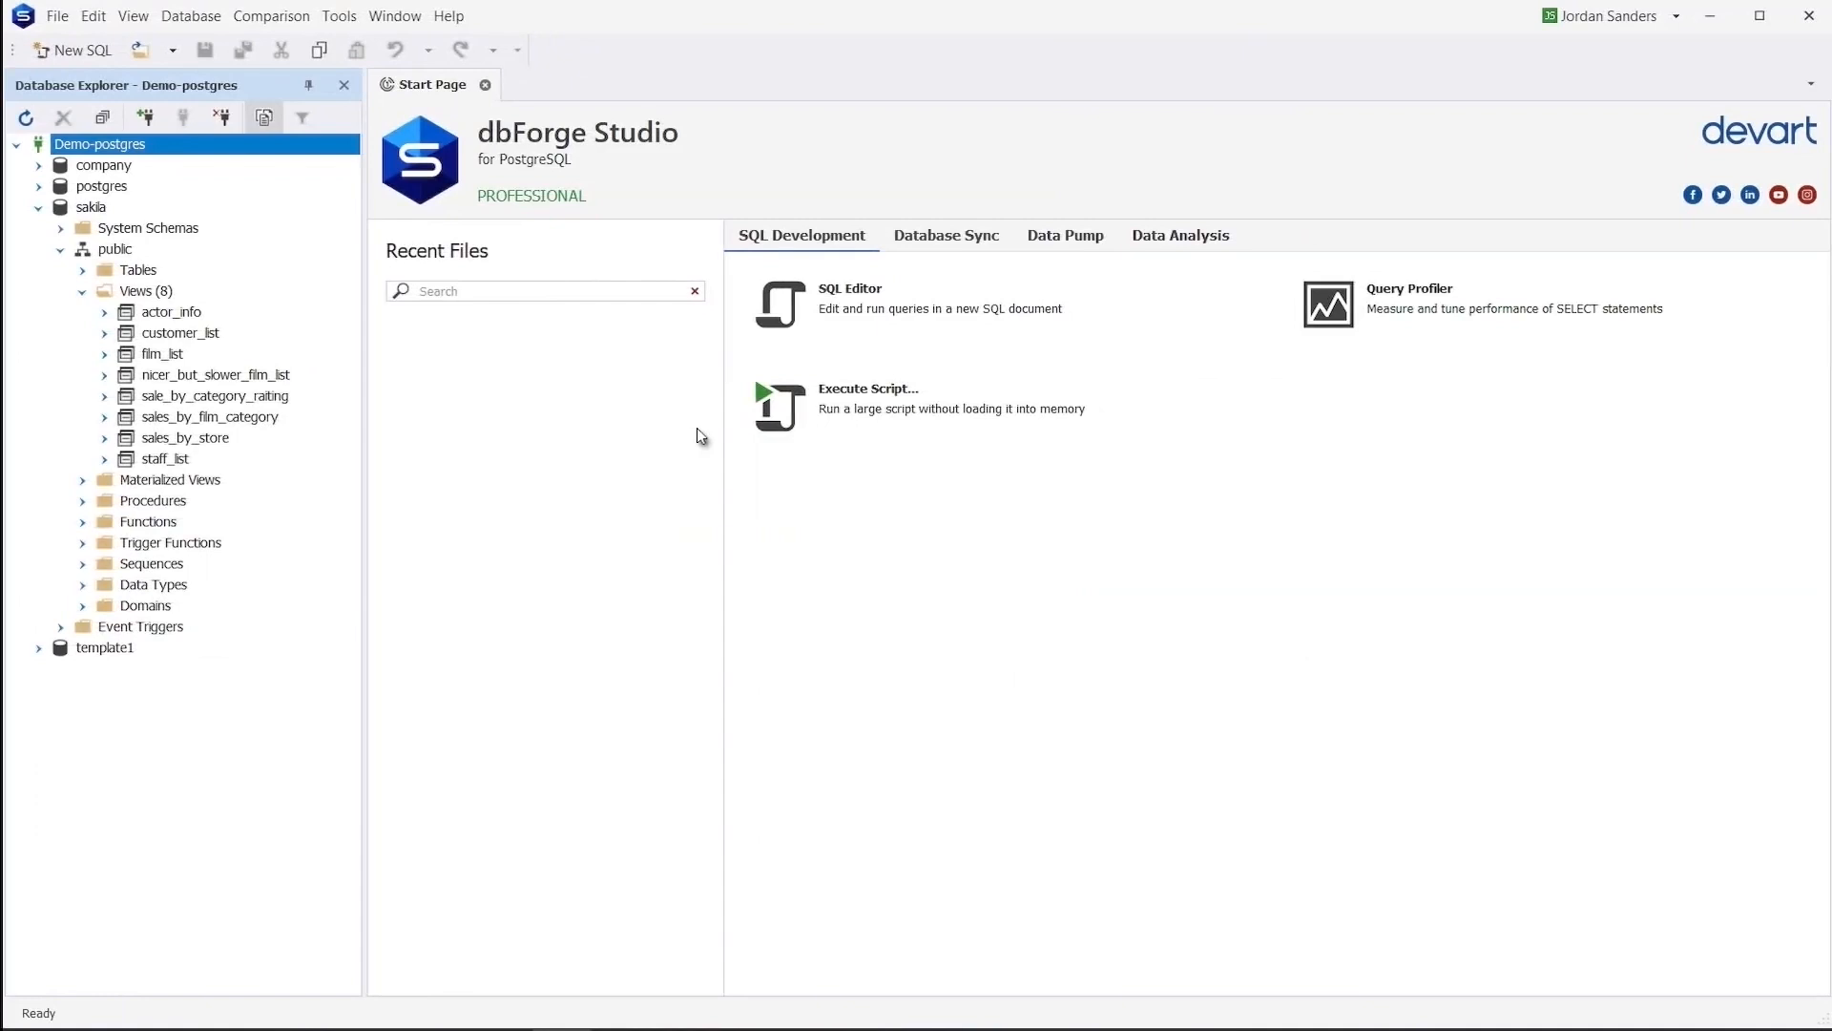
# Step: Send the sale_by_category_rating view to a pivot table using amount as data values
pyautogui.rightClick(214, 397)
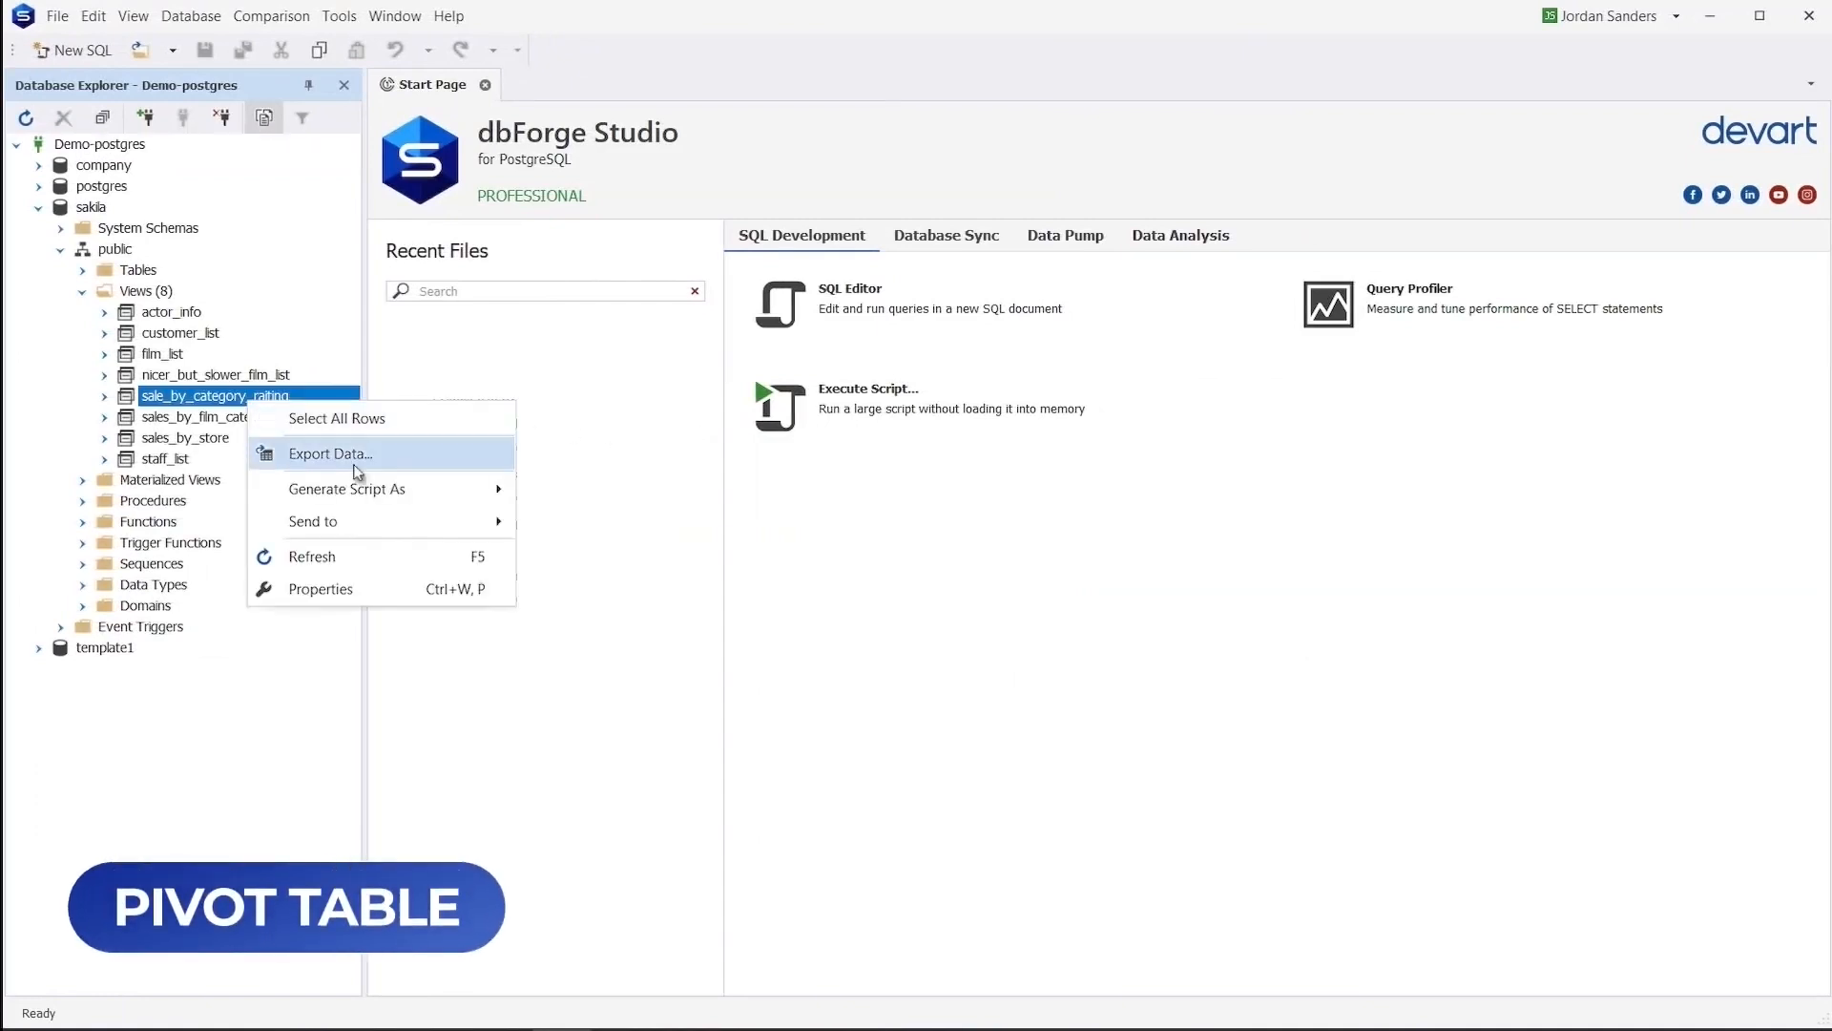
pyautogui.moveTo(313, 521)
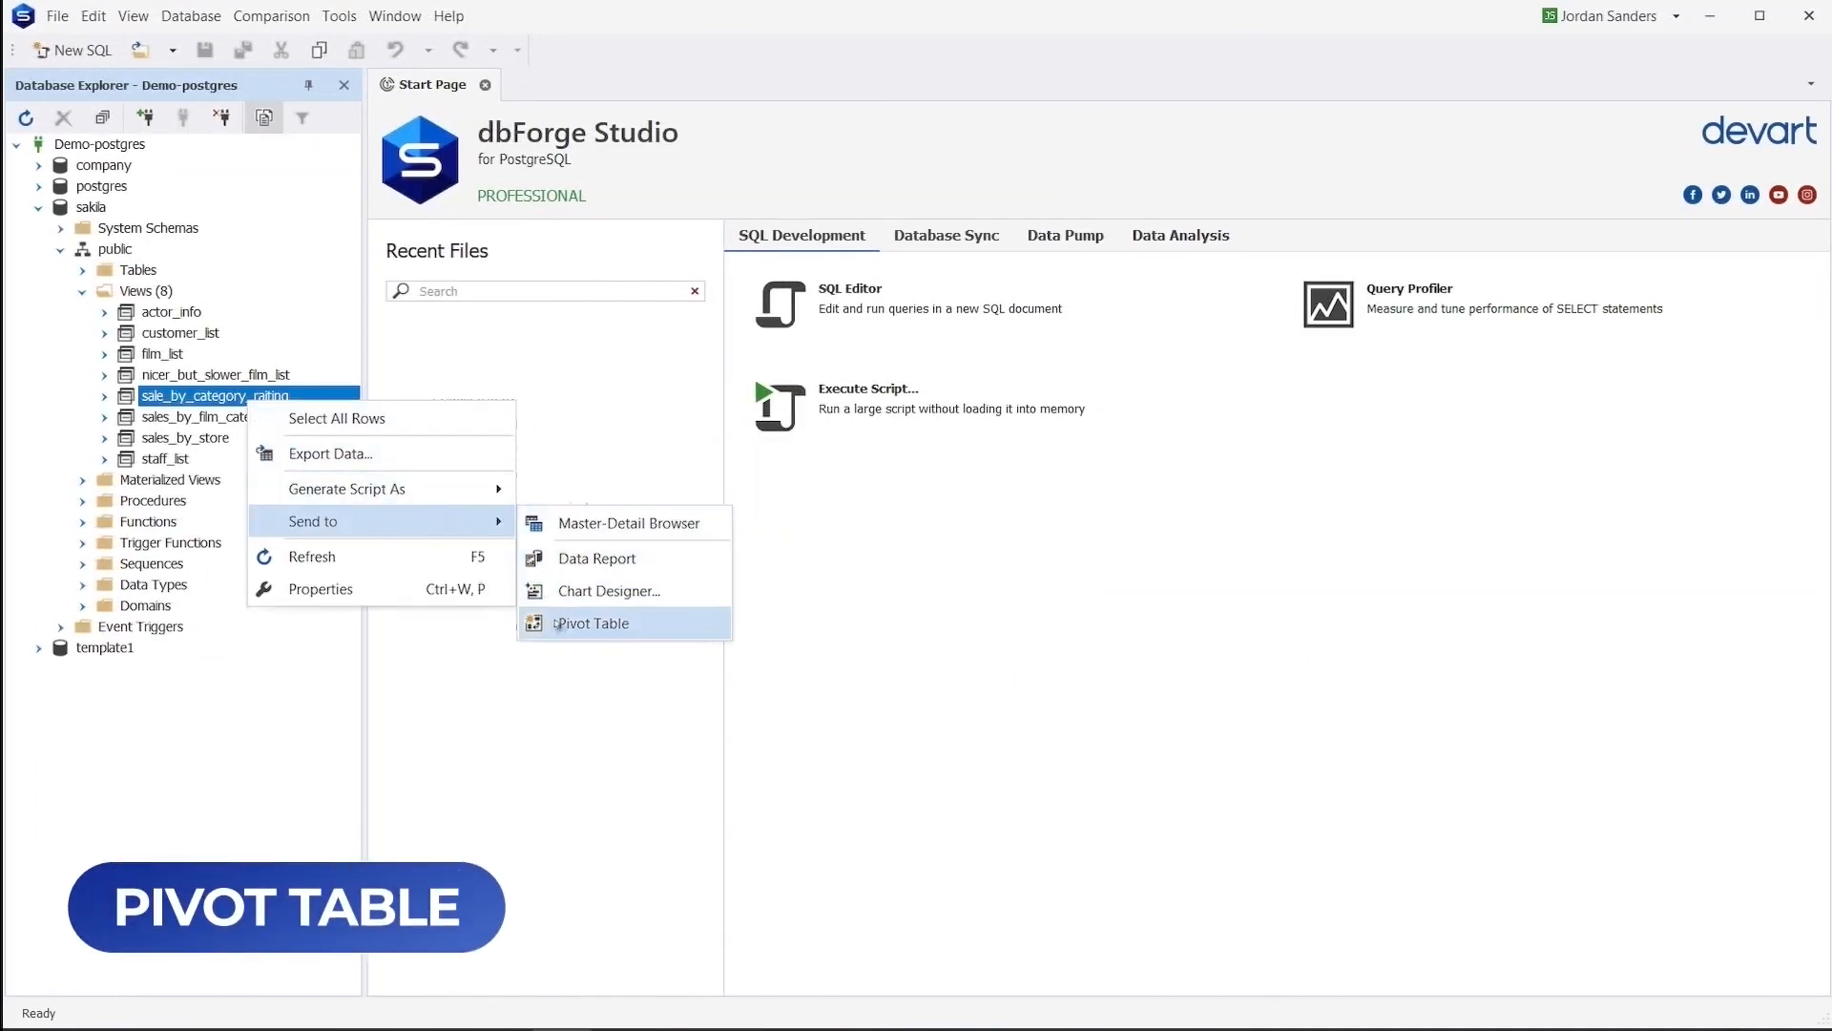
pyautogui.click(592, 622)
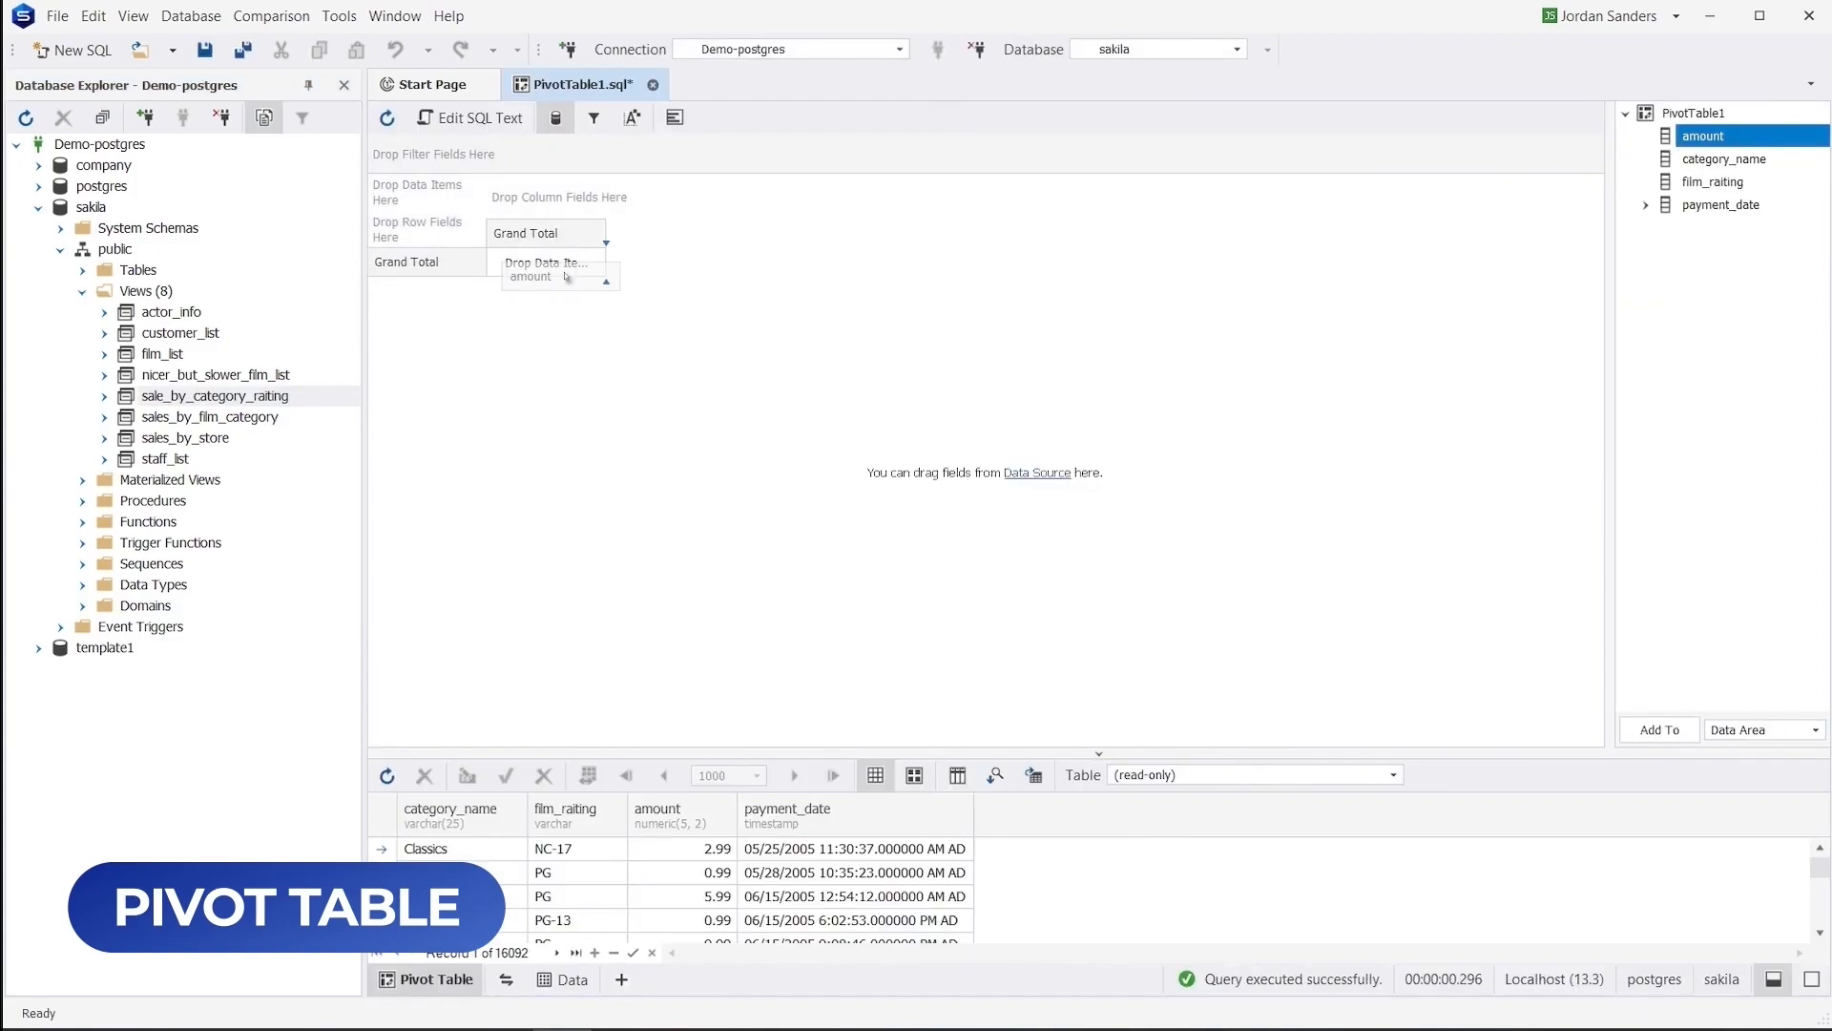
pyautogui.moveTo(1721, 159); pyautogui.dragTo(425, 231)
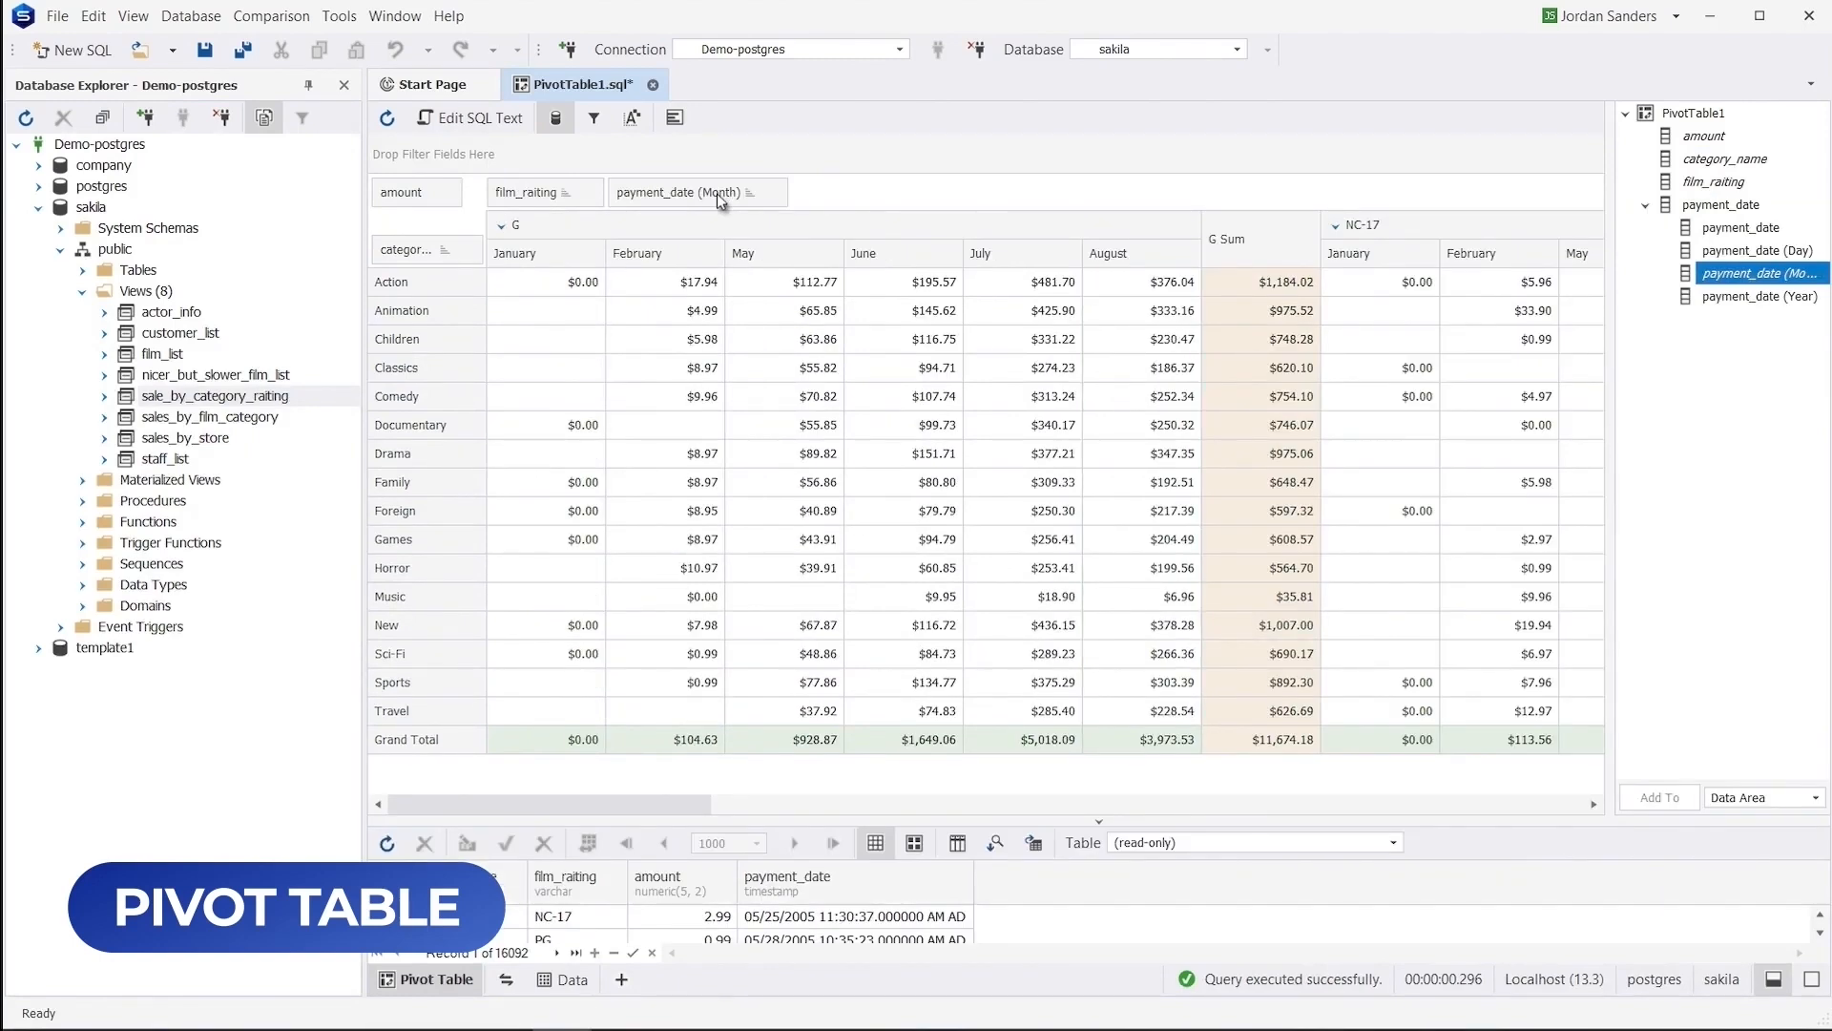
# Step: Show a chart alongside the pivot table and choose its chart type
pyautogui.click(674, 119)
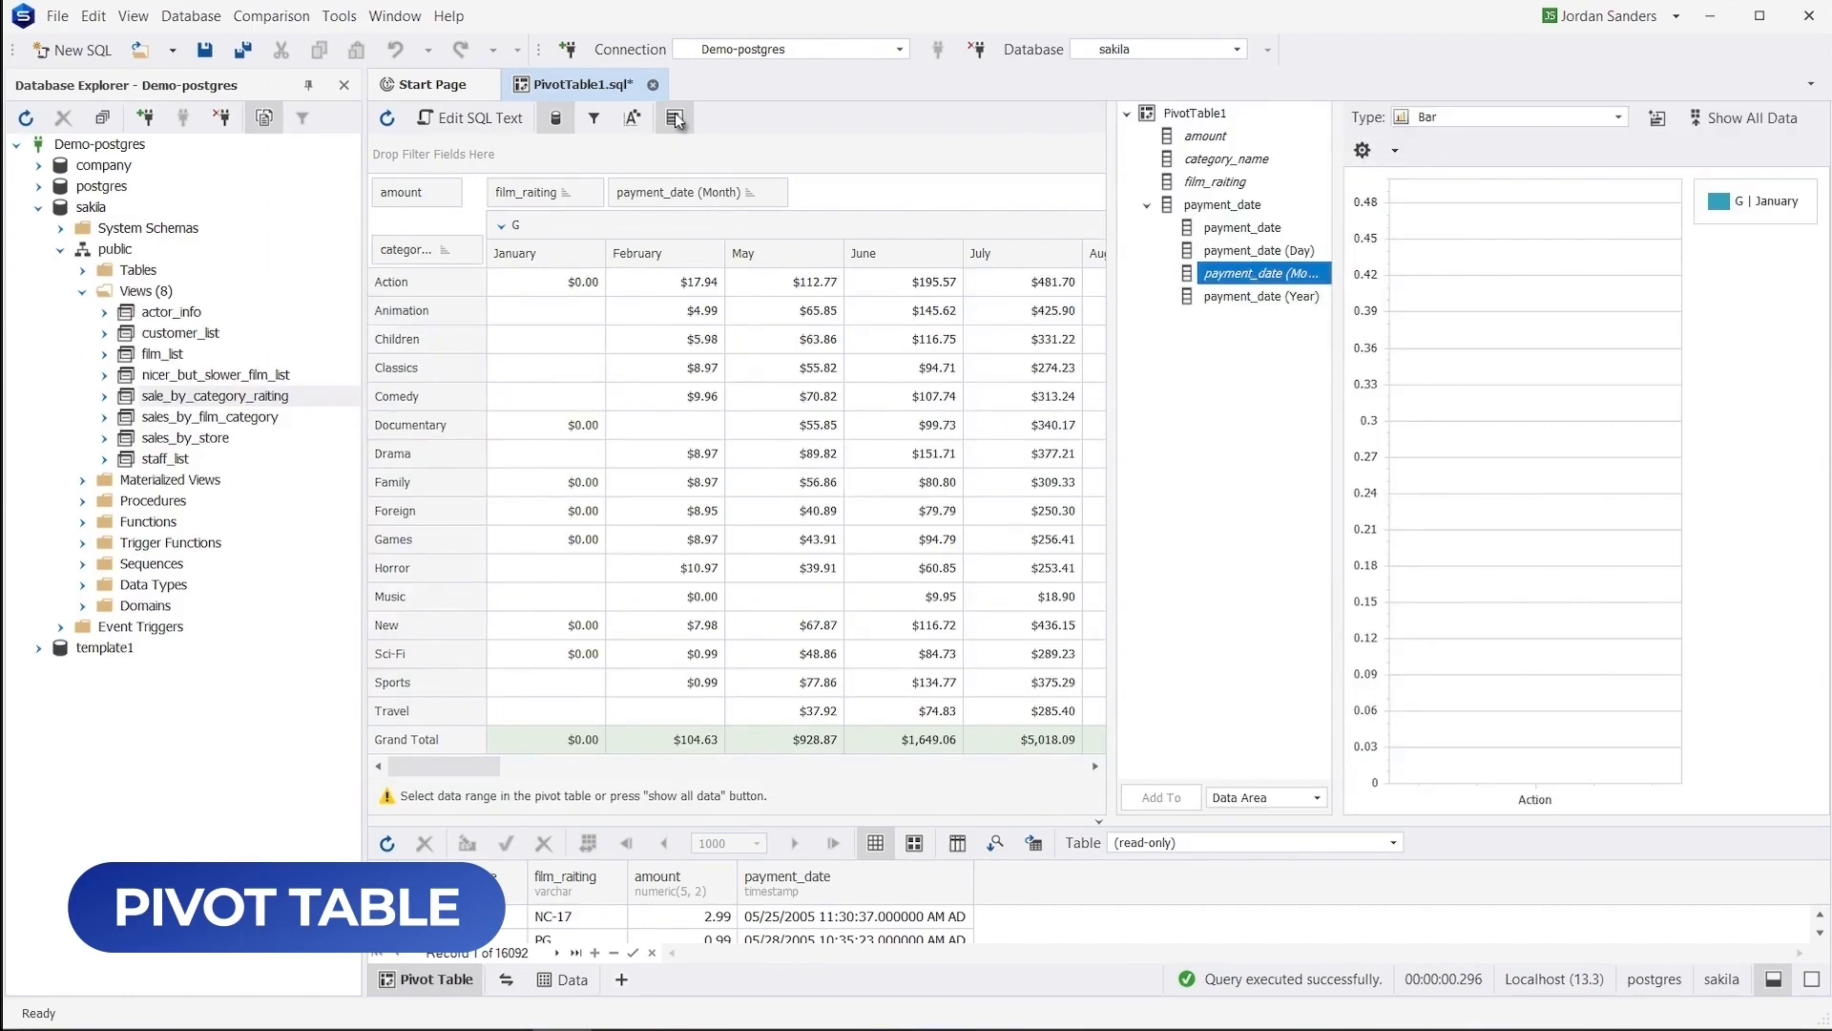
pyautogui.click(1618, 117)
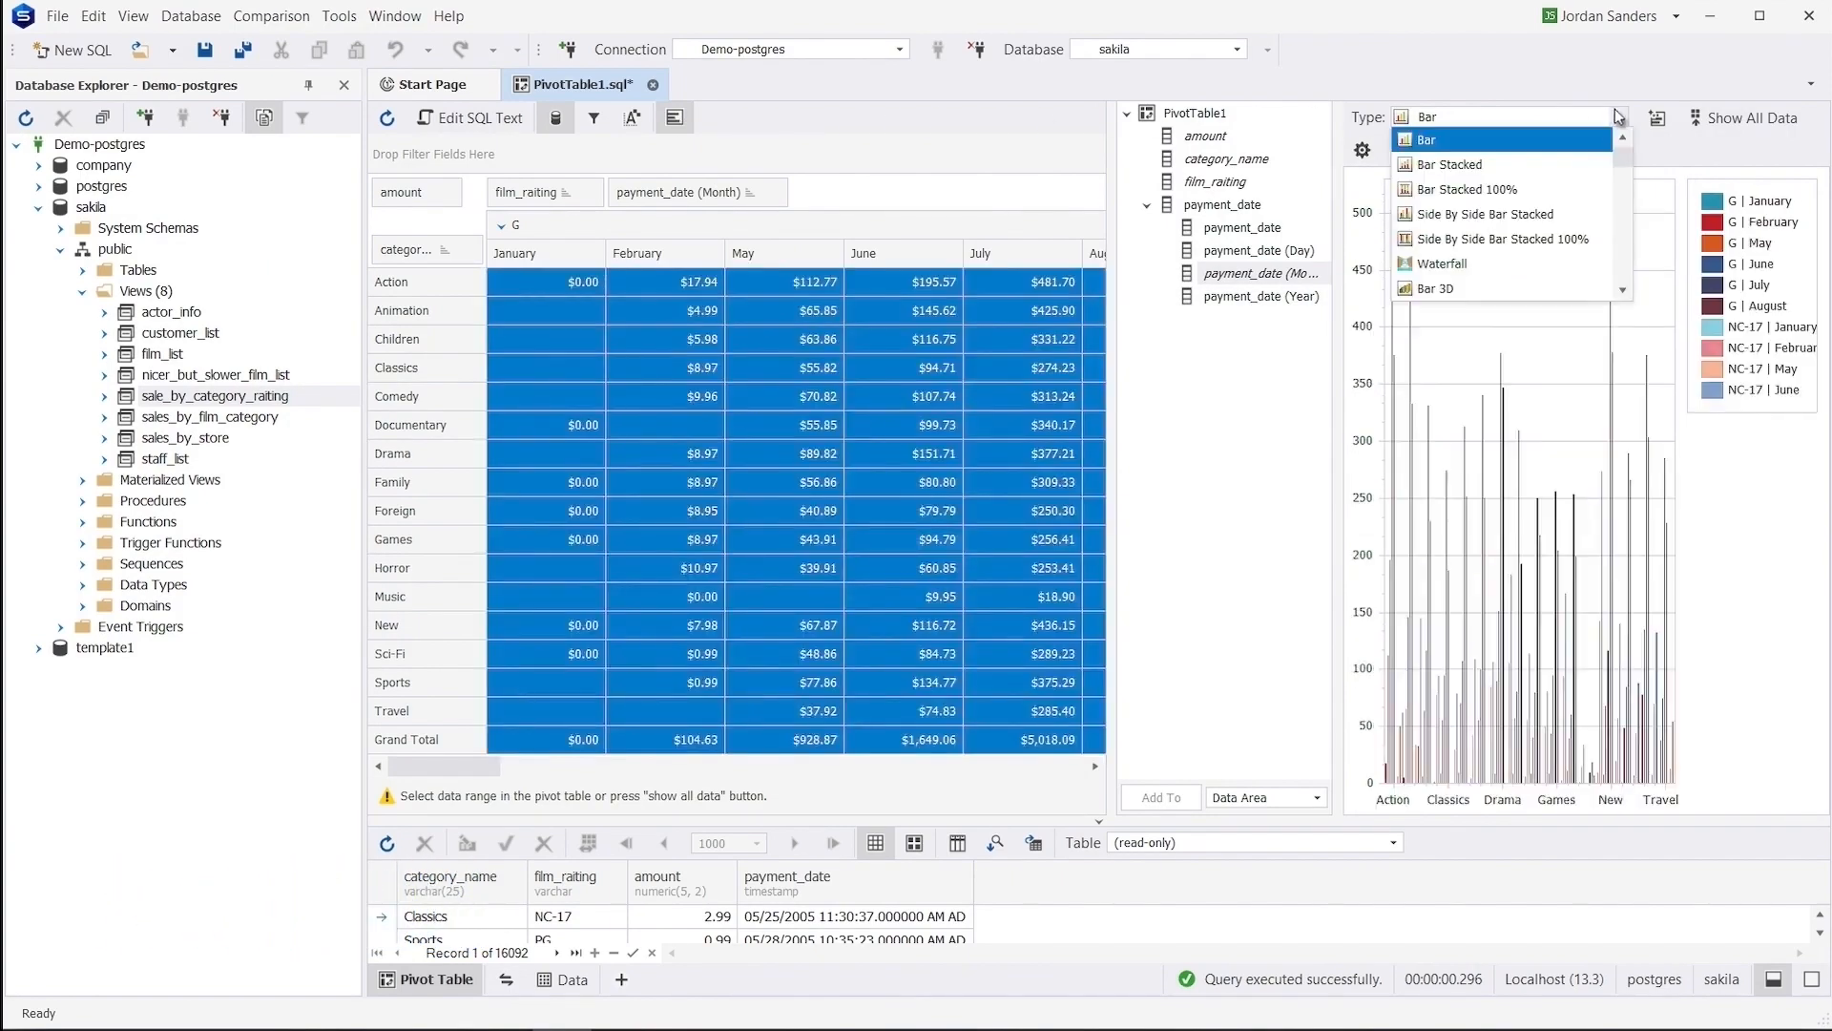
pyautogui.click(1435, 289)
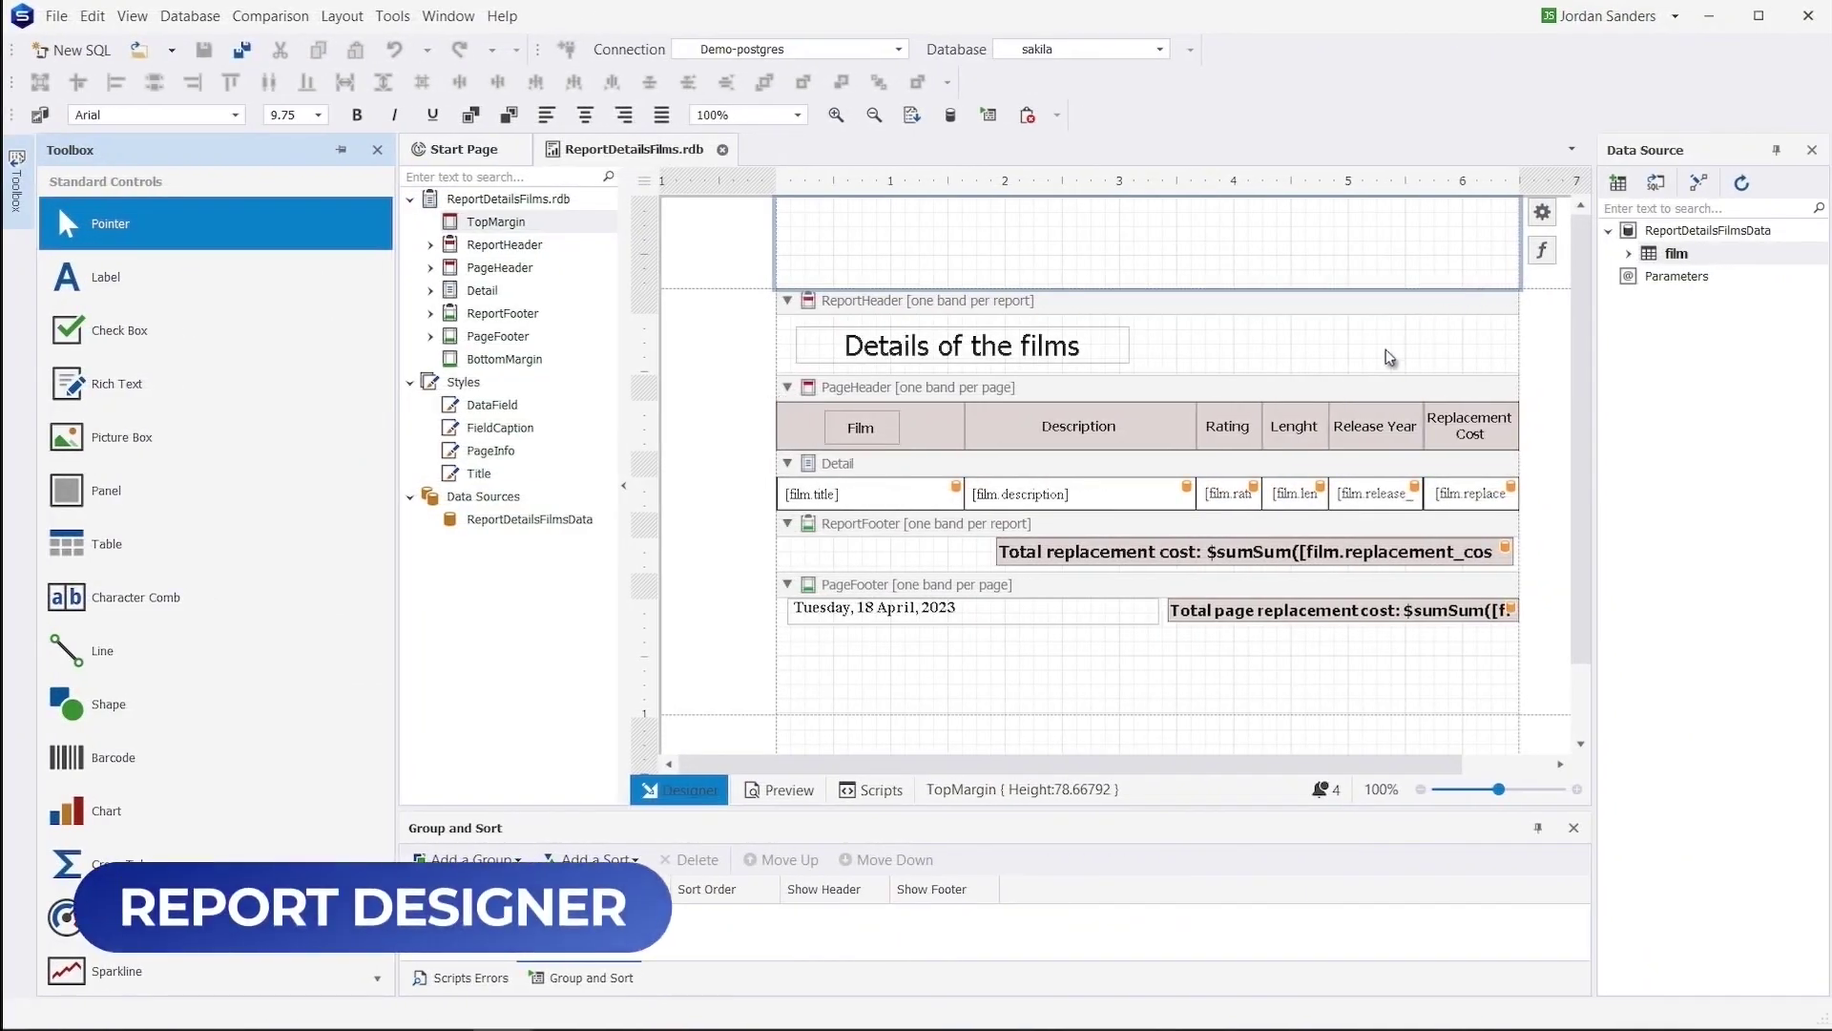
# Step: Preview the Details of the films report with real data and close it
pyautogui.click(787, 790)
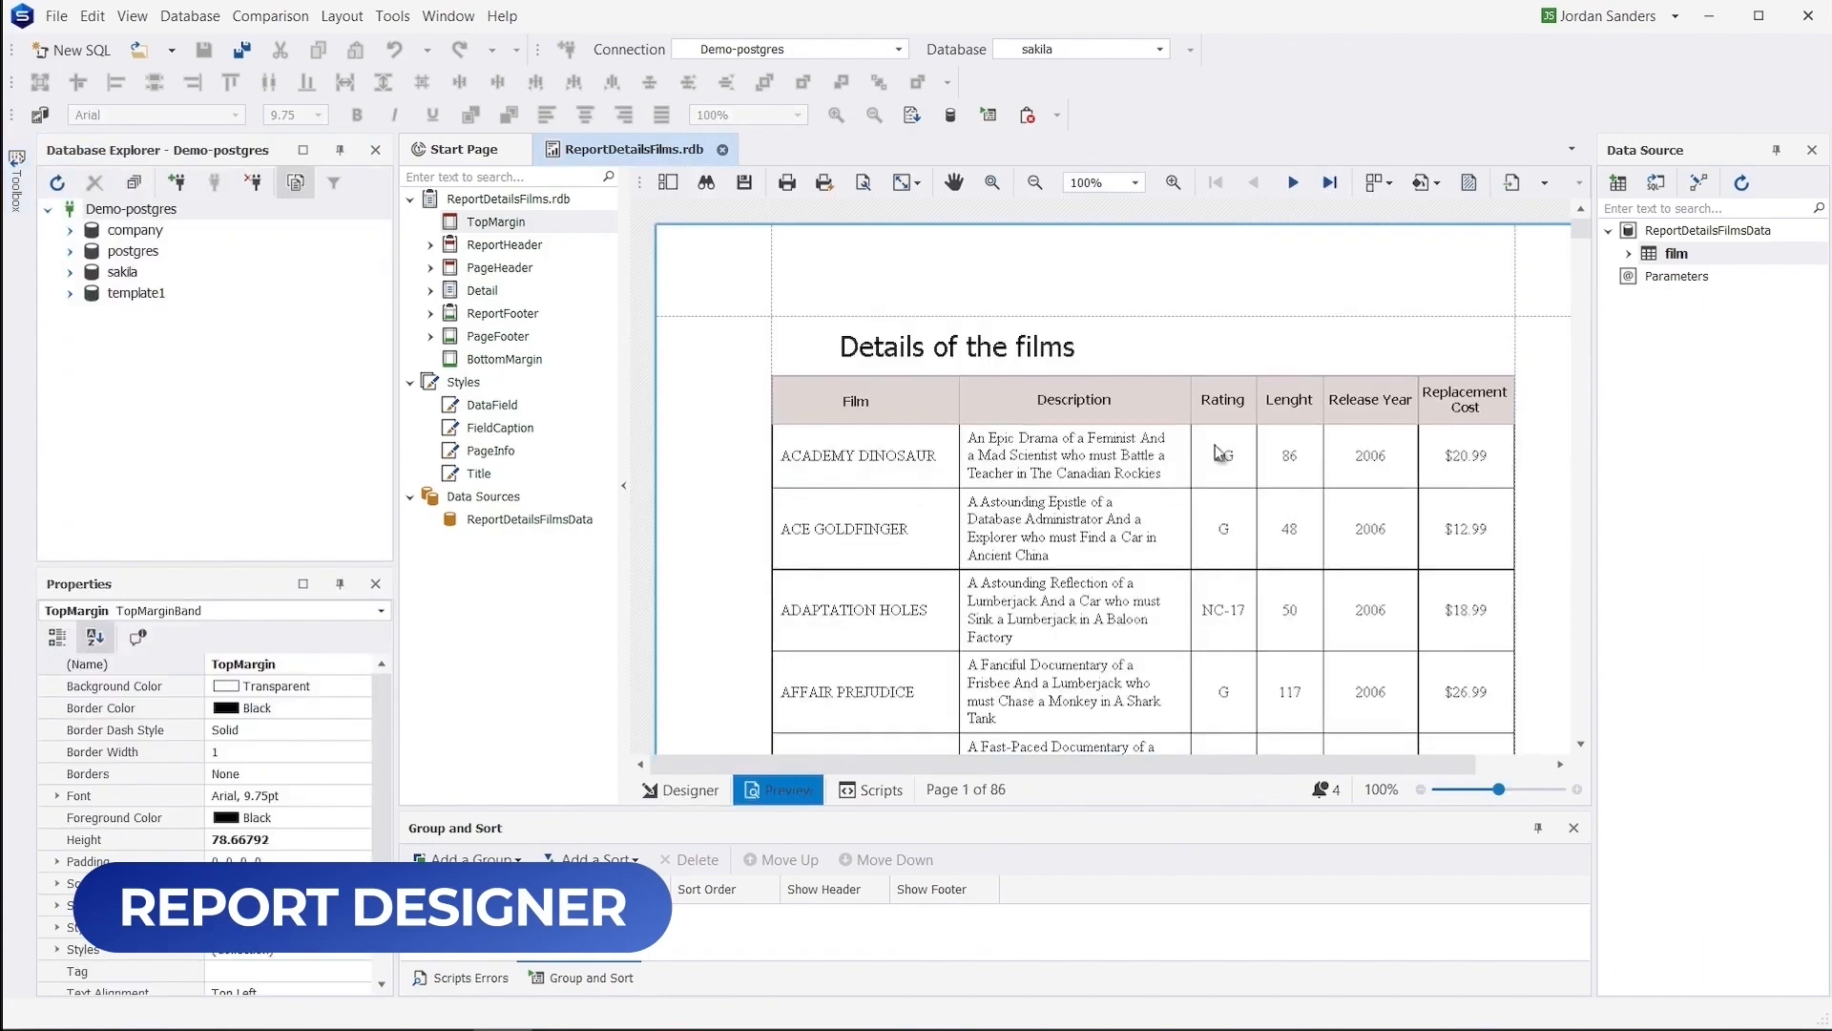
pyautogui.click(1542, 183)
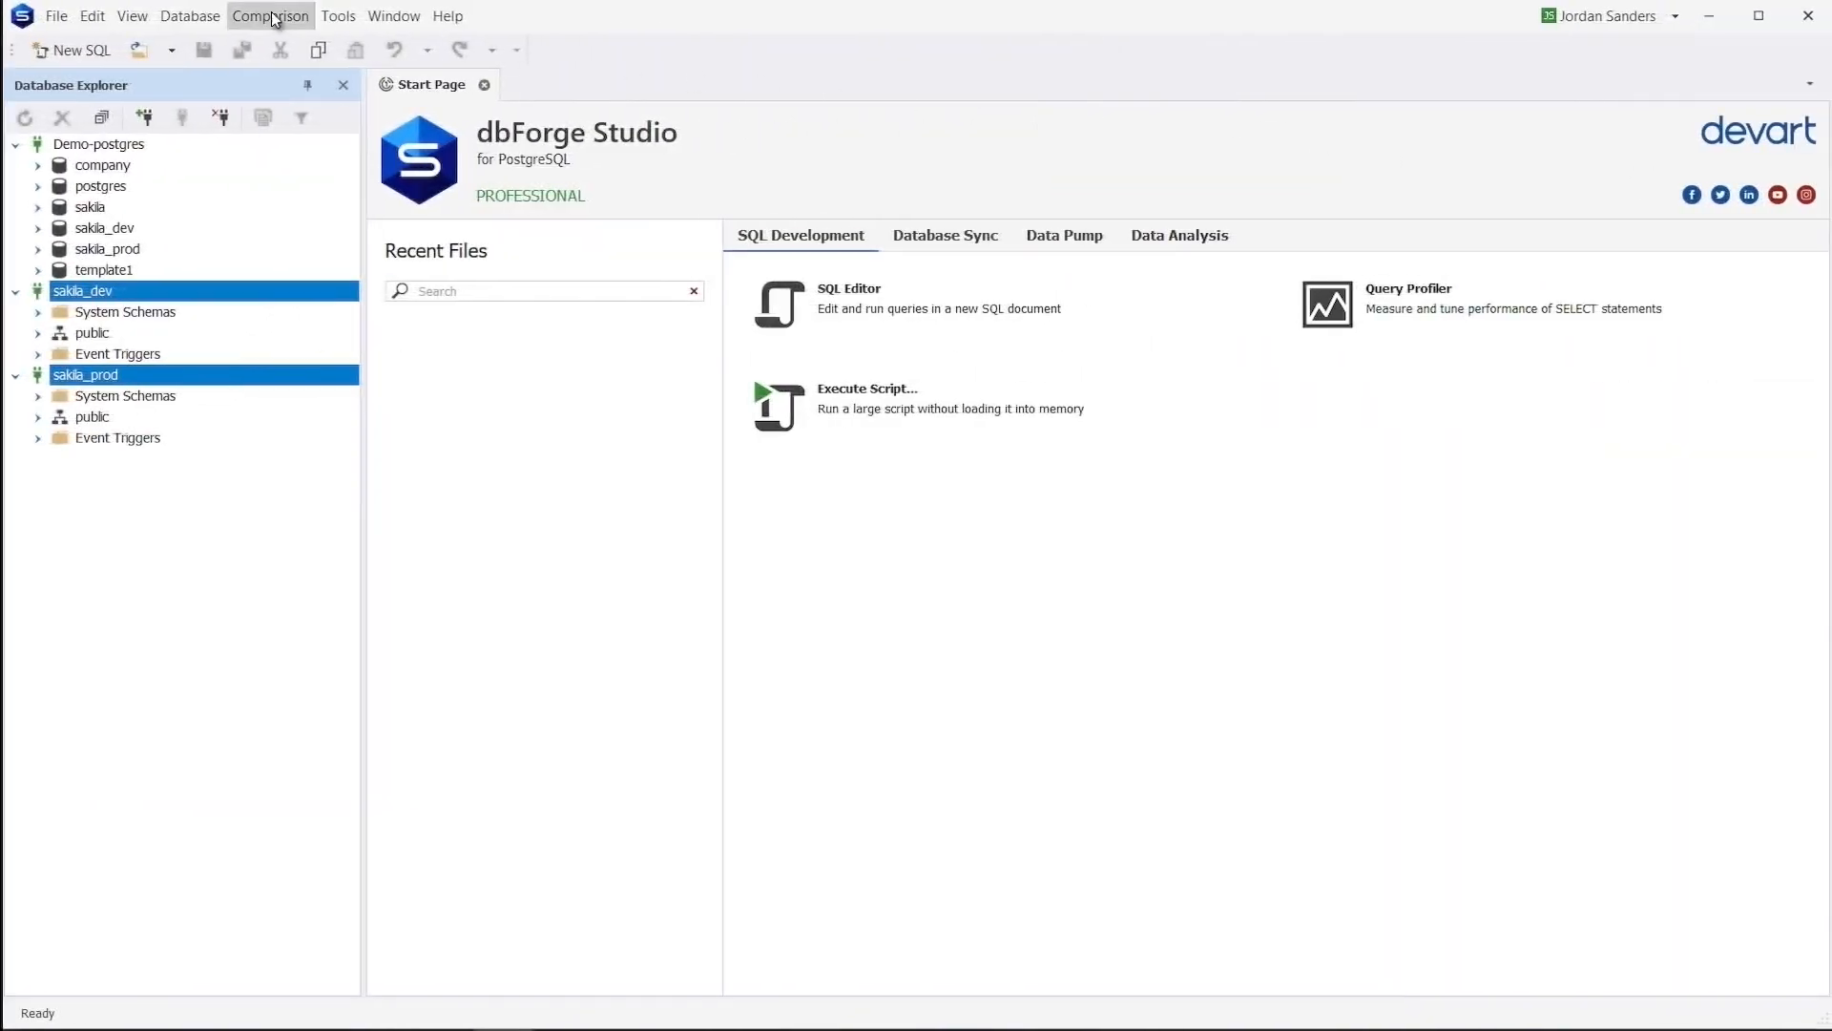
# Step: Compare sakila_dev and sakila_prod schemas and inspect the rewards_report and inventory_office differences
pyautogui.click(271, 16)
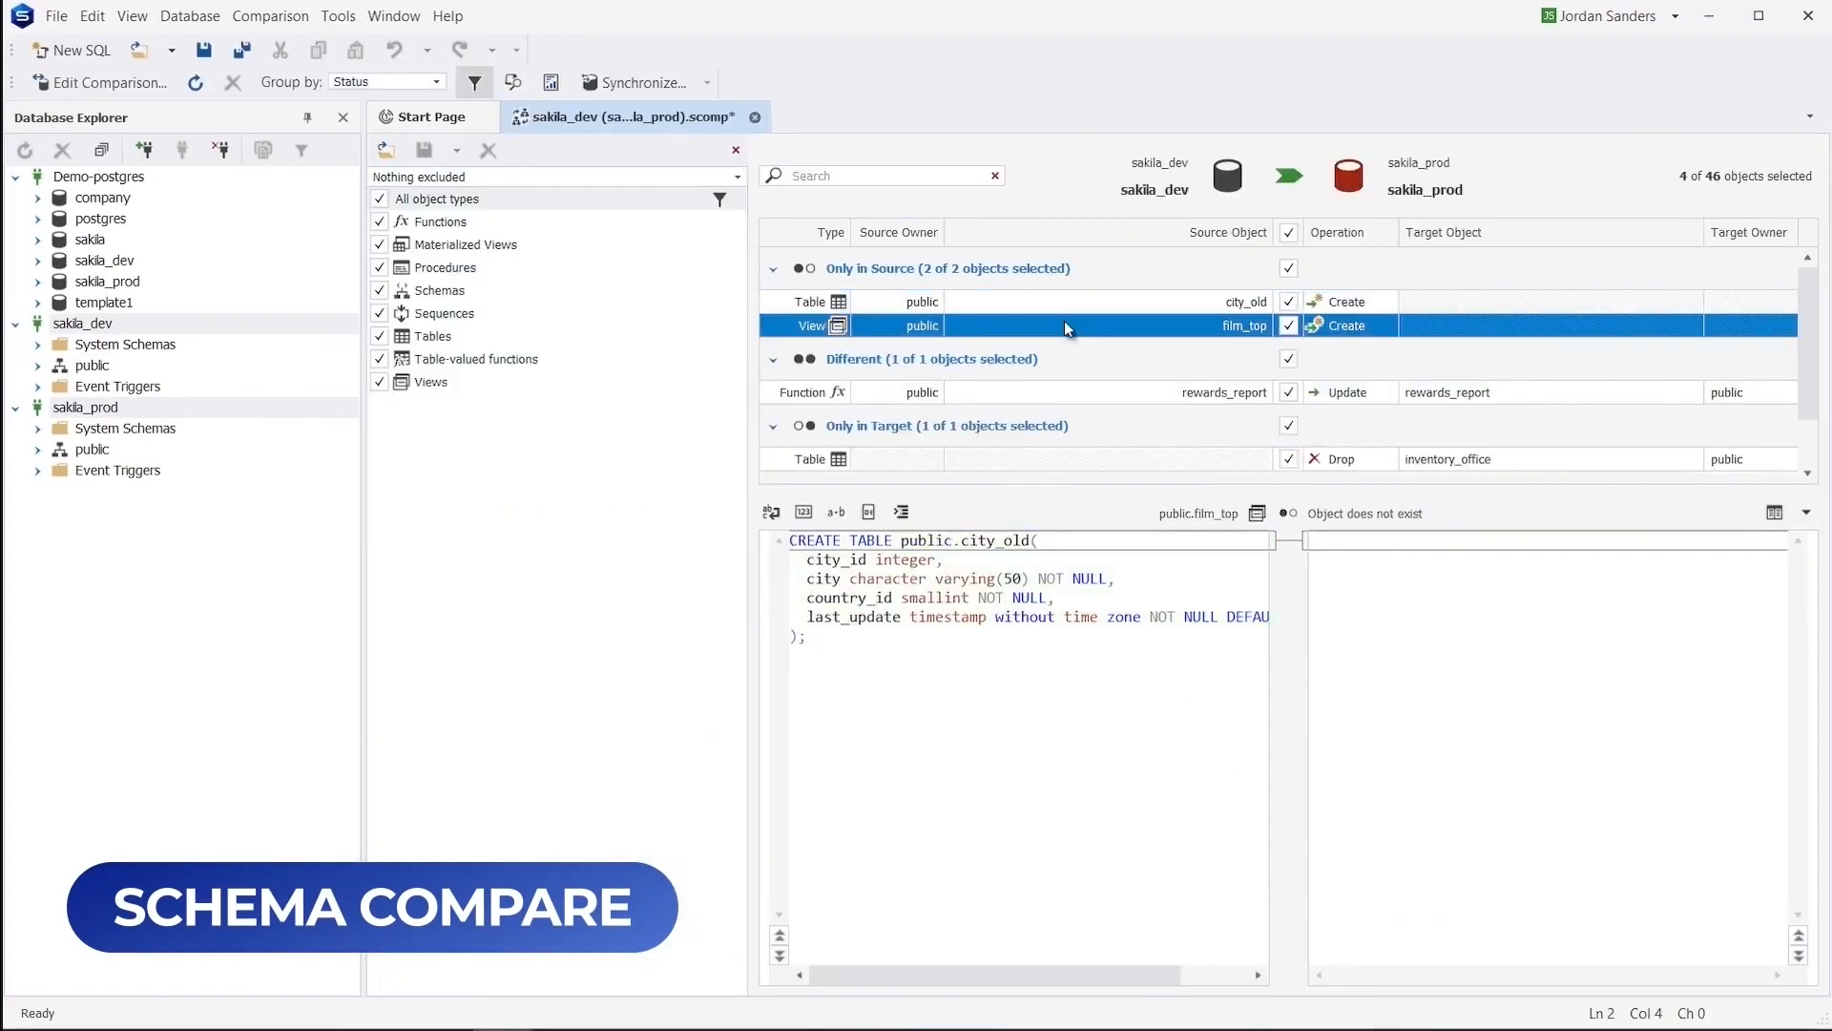
pyautogui.click(1061, 393)
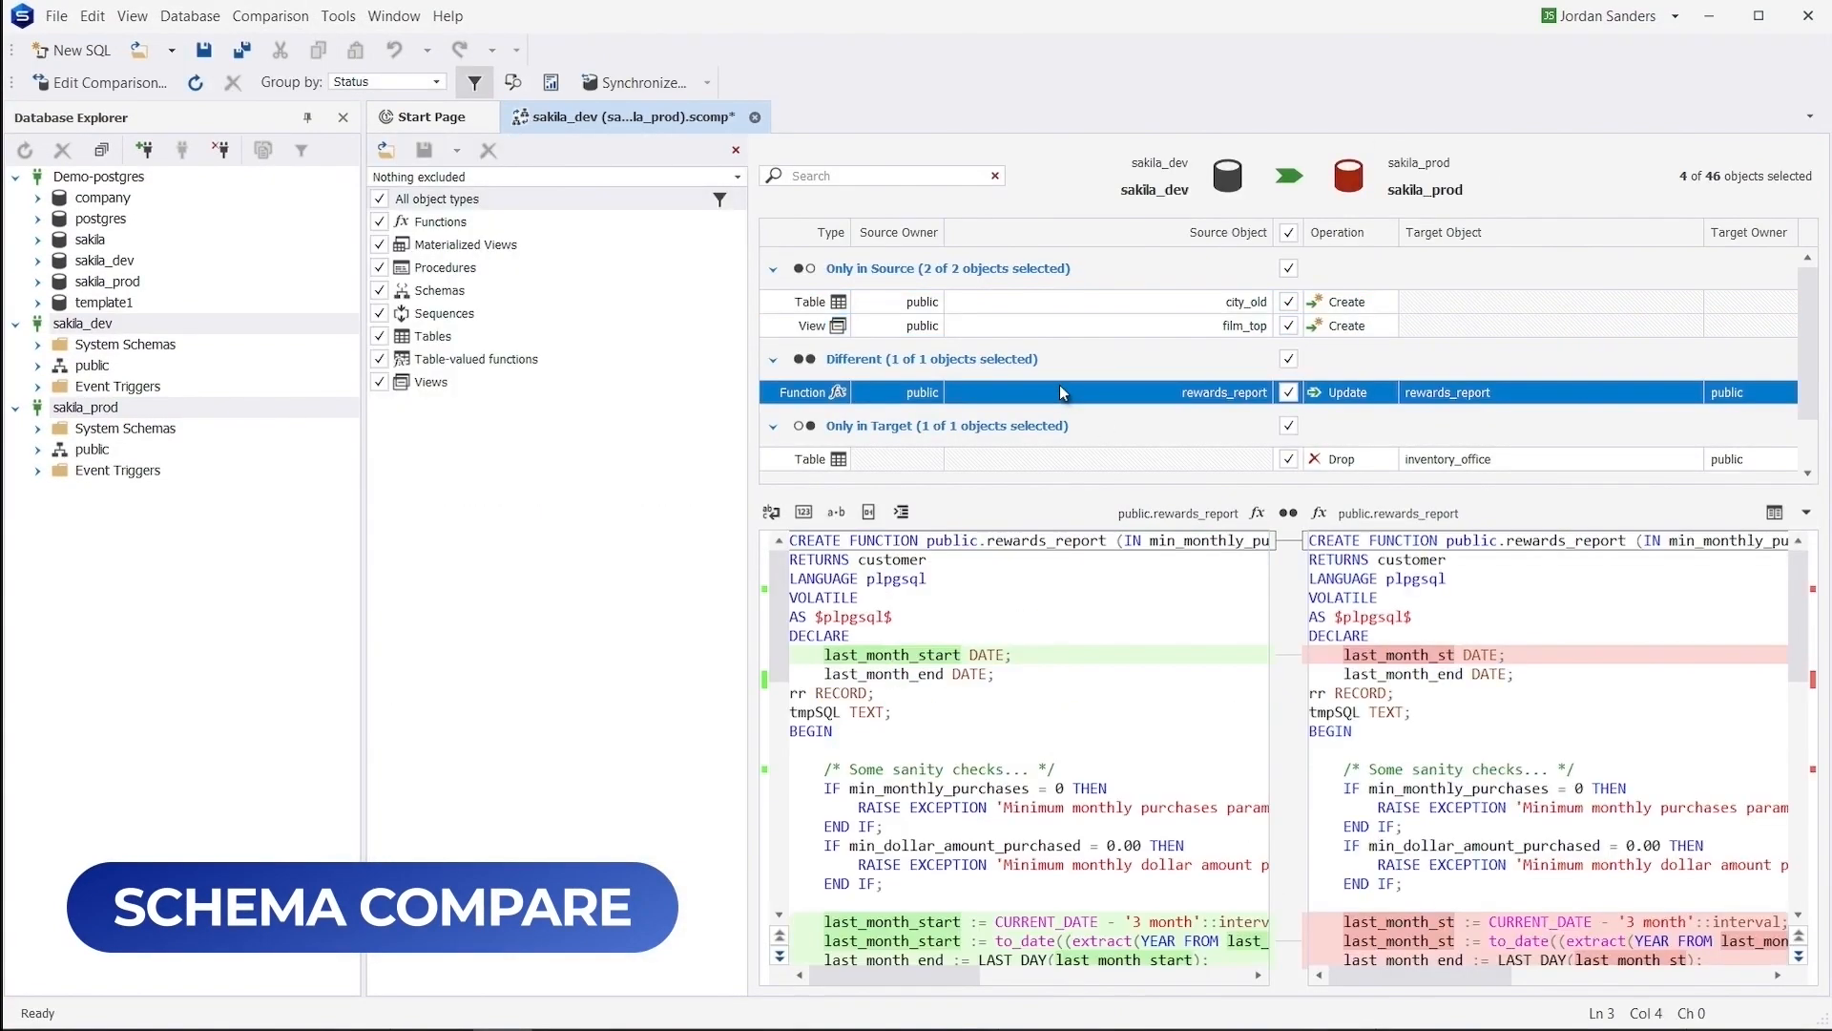
pyautogui.click(1021, 458)
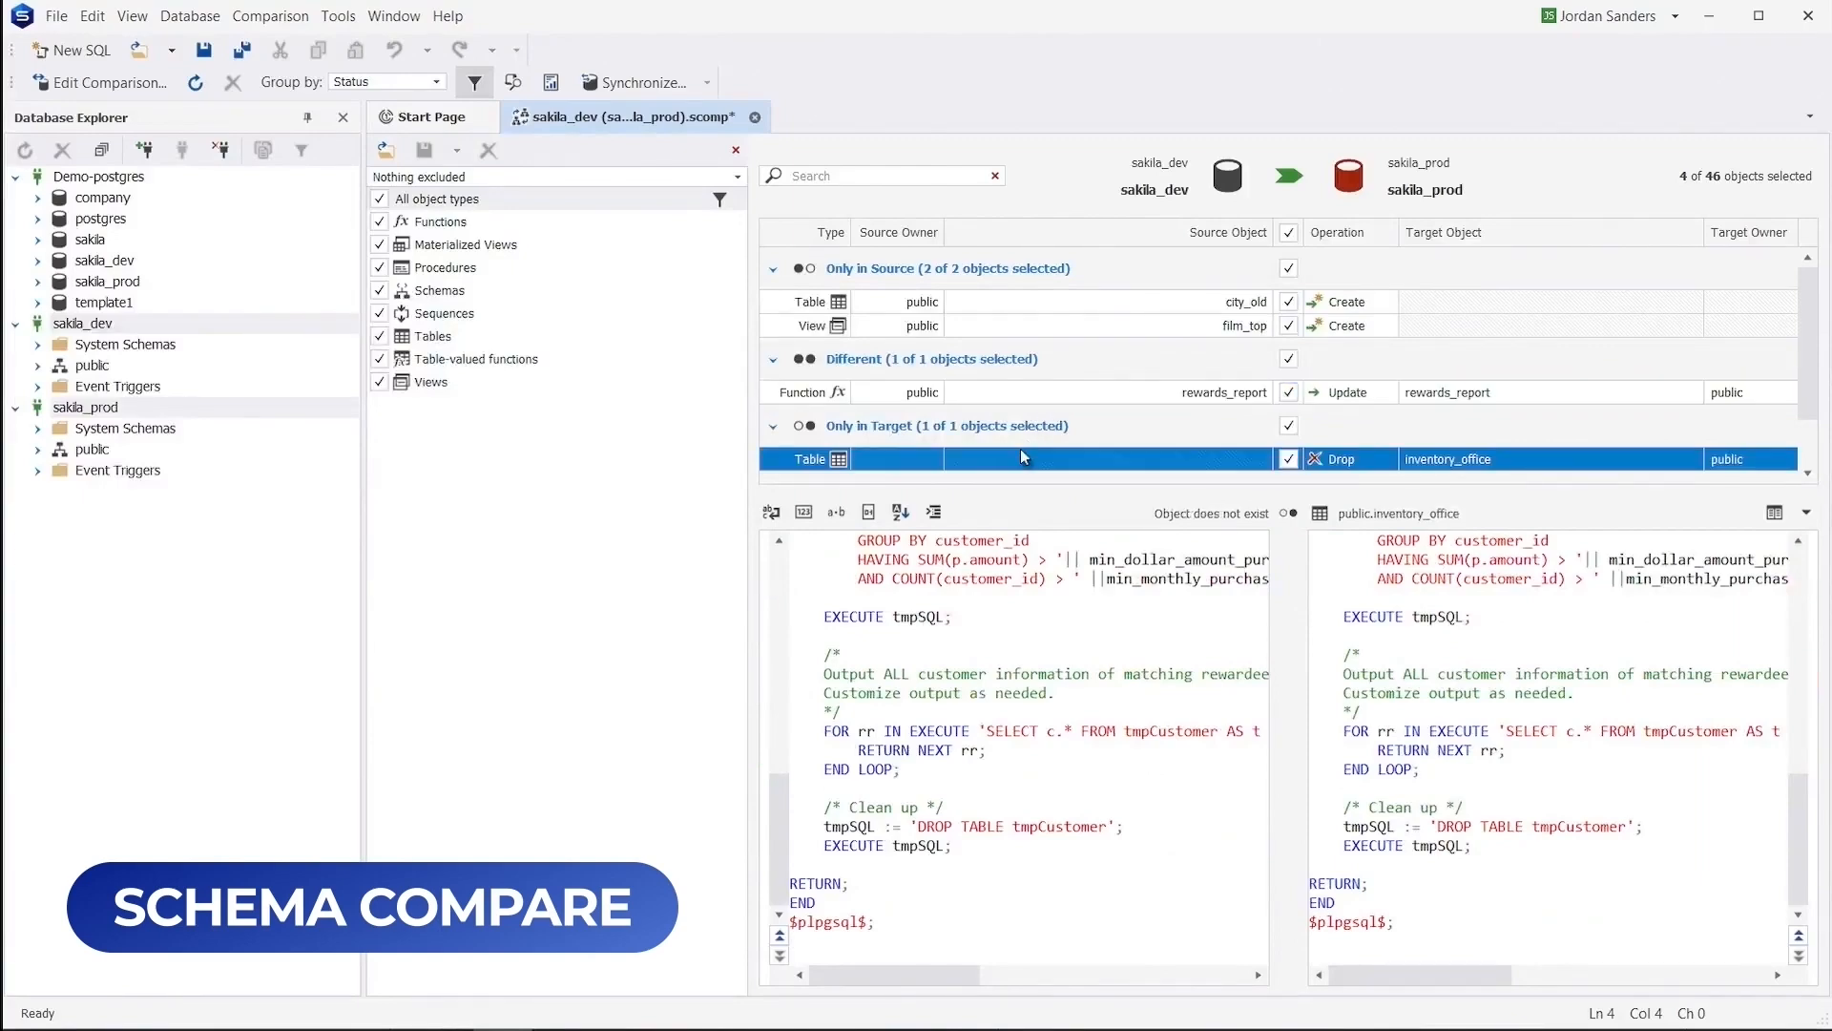
# Step: Walk the schema synchronization wizard to the summary and view the command-line file settings
pyautogui.click(641, 82)
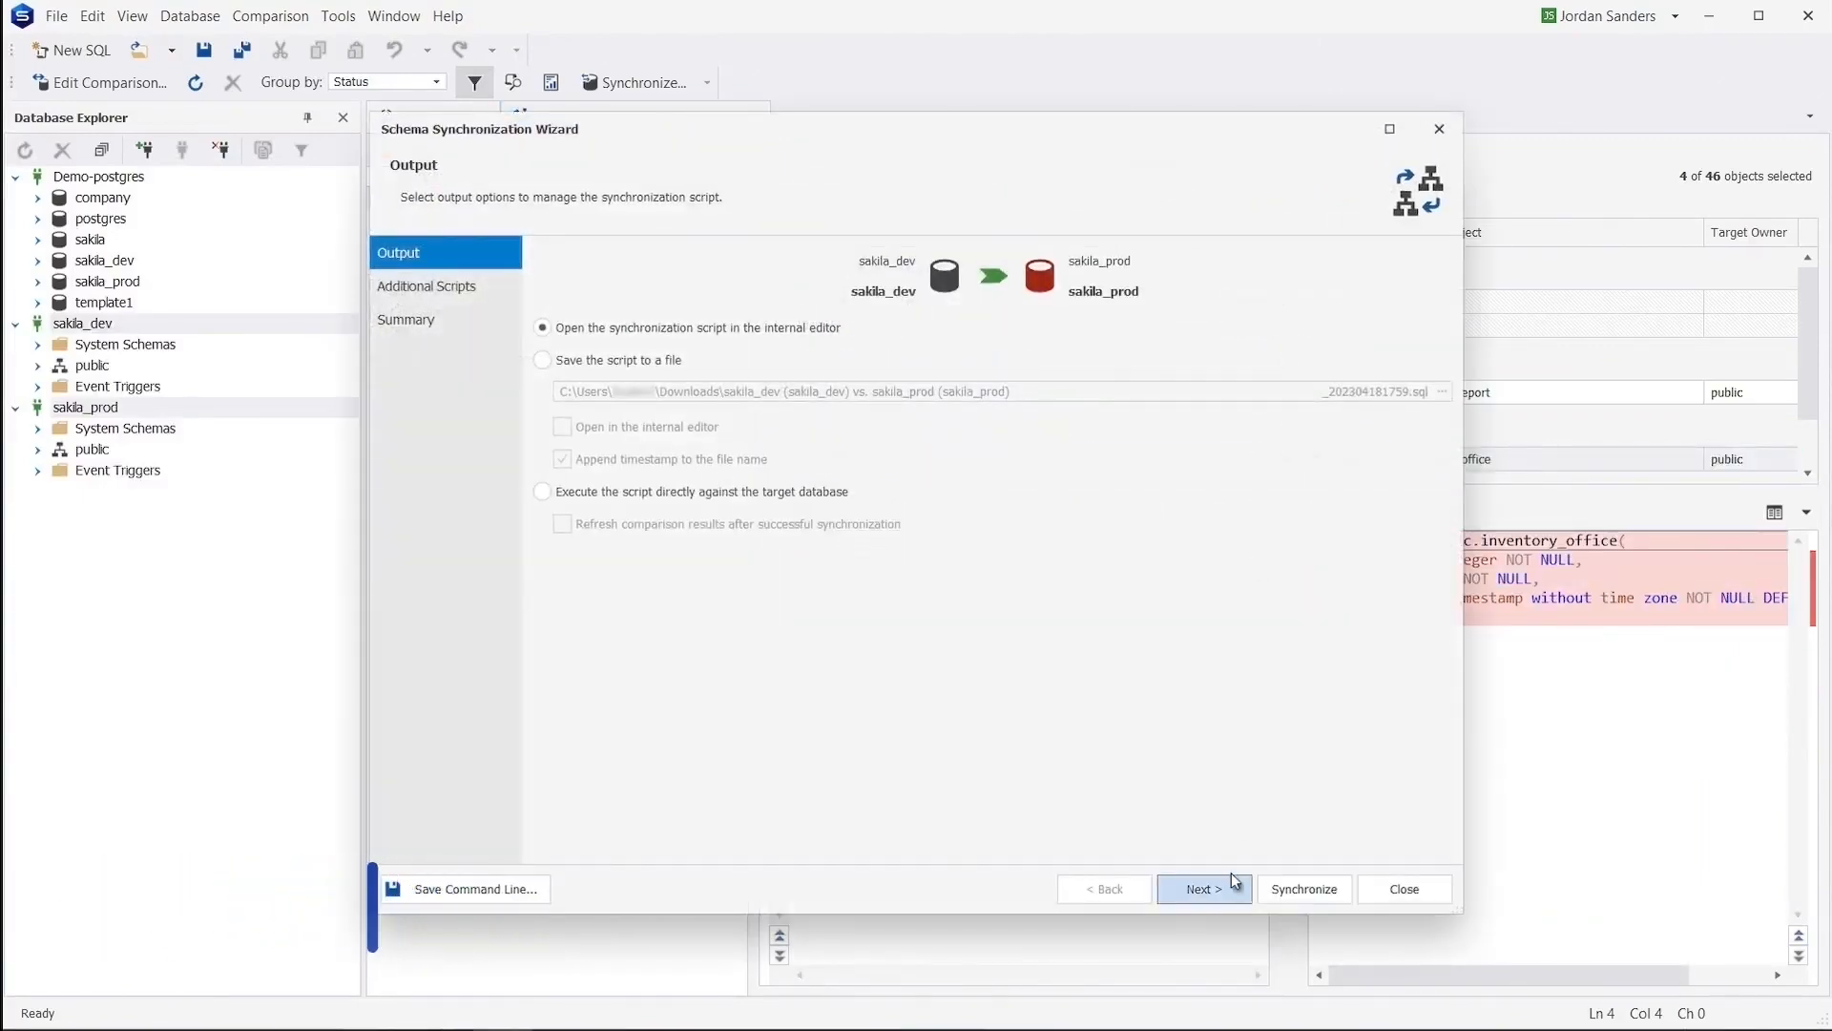
pyautogui.click(1205, 888)
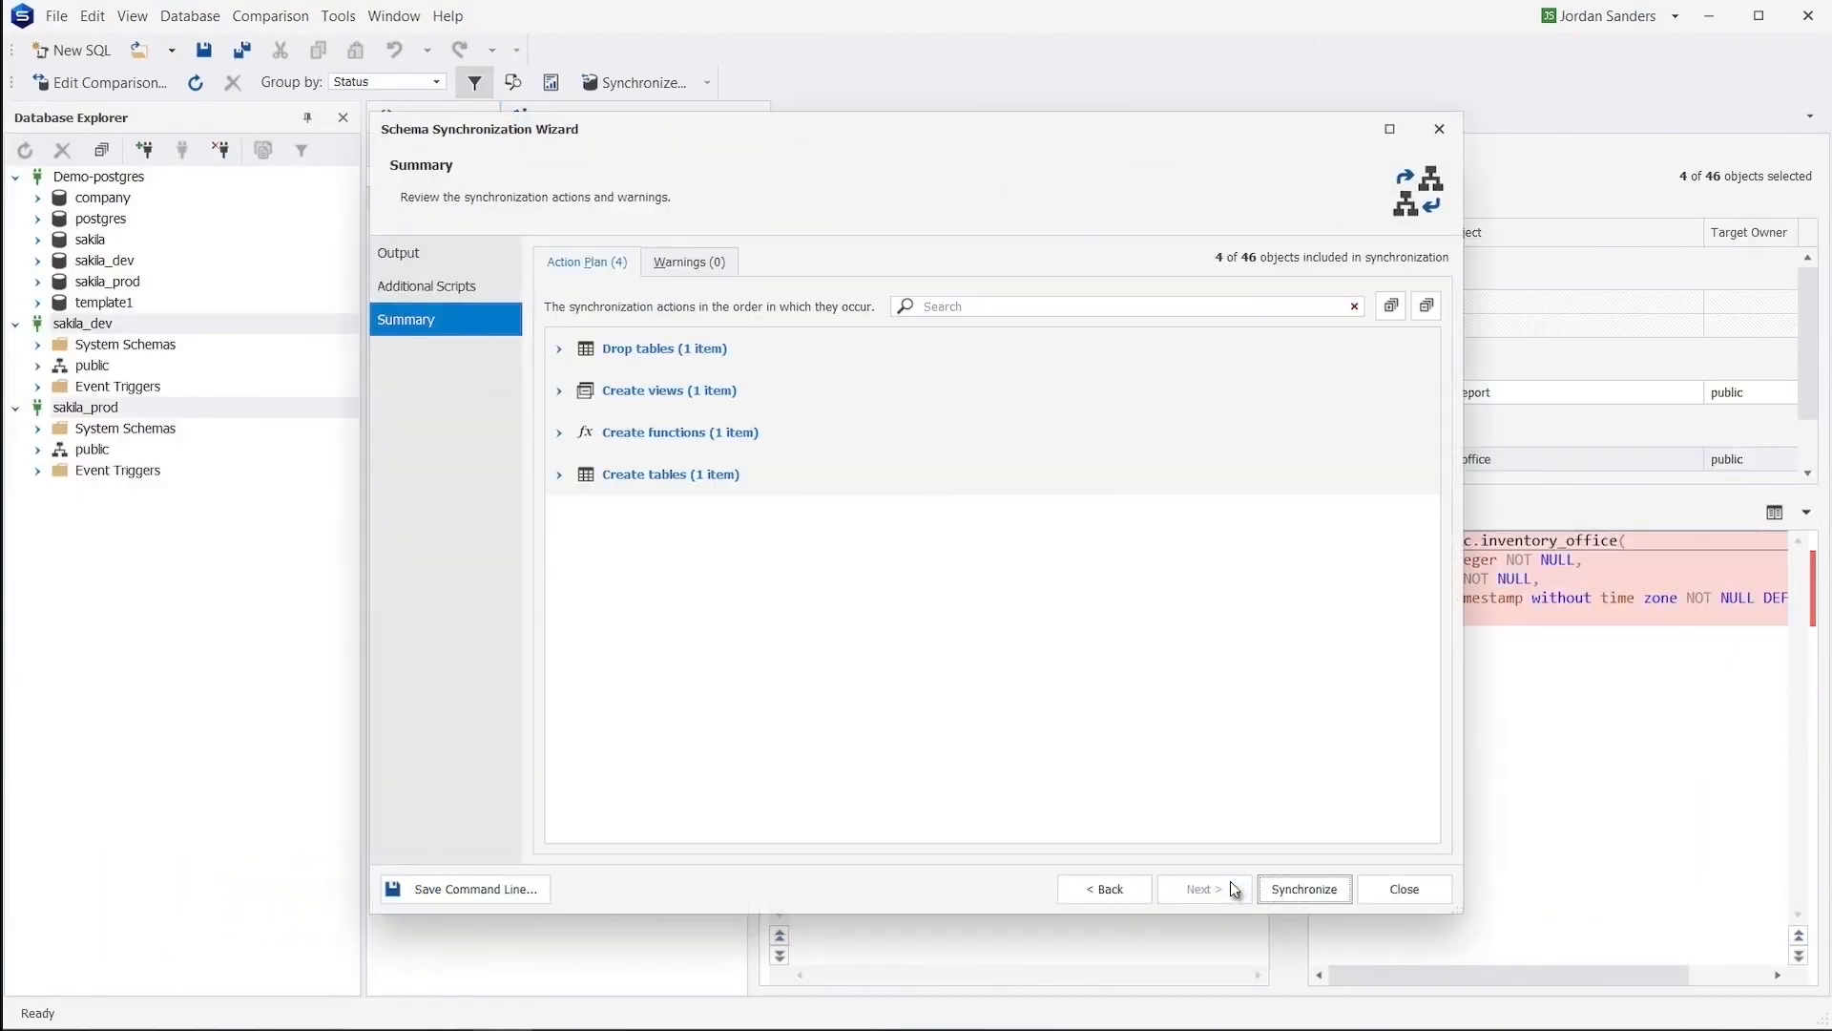
pyautogui.click(465, 888)
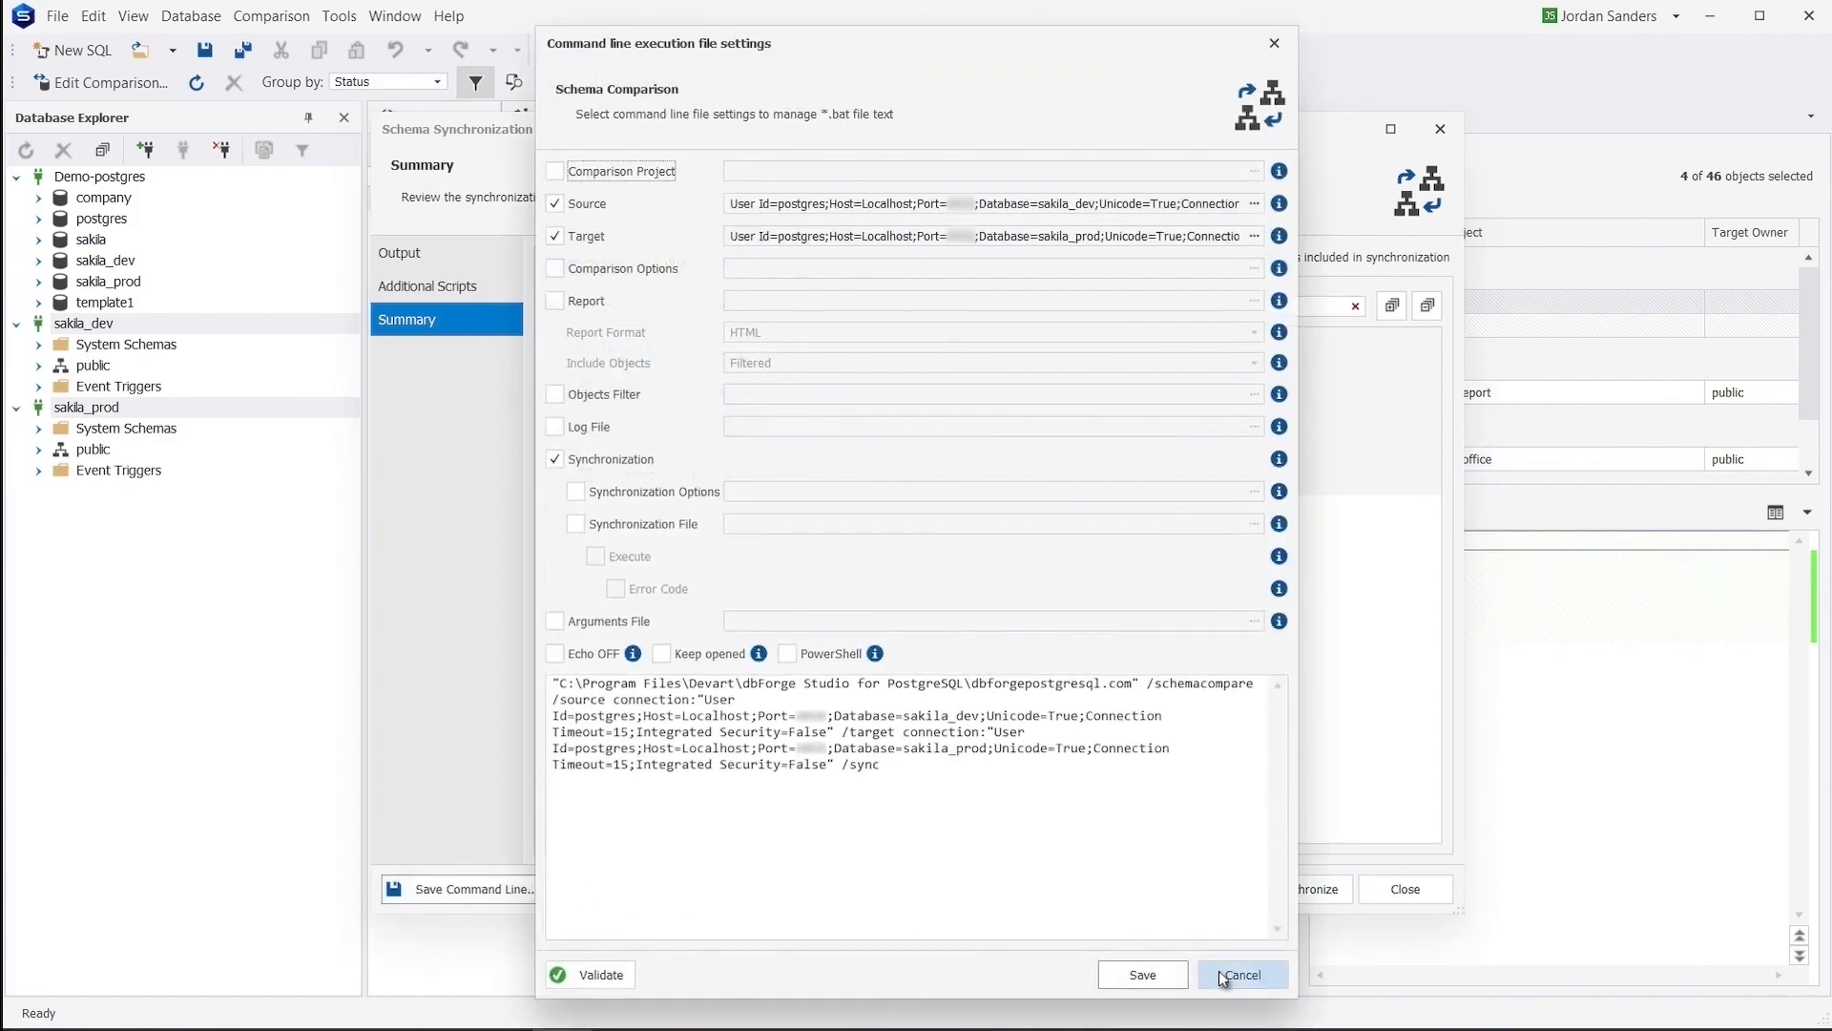
pyautogui.click(1243, 973)
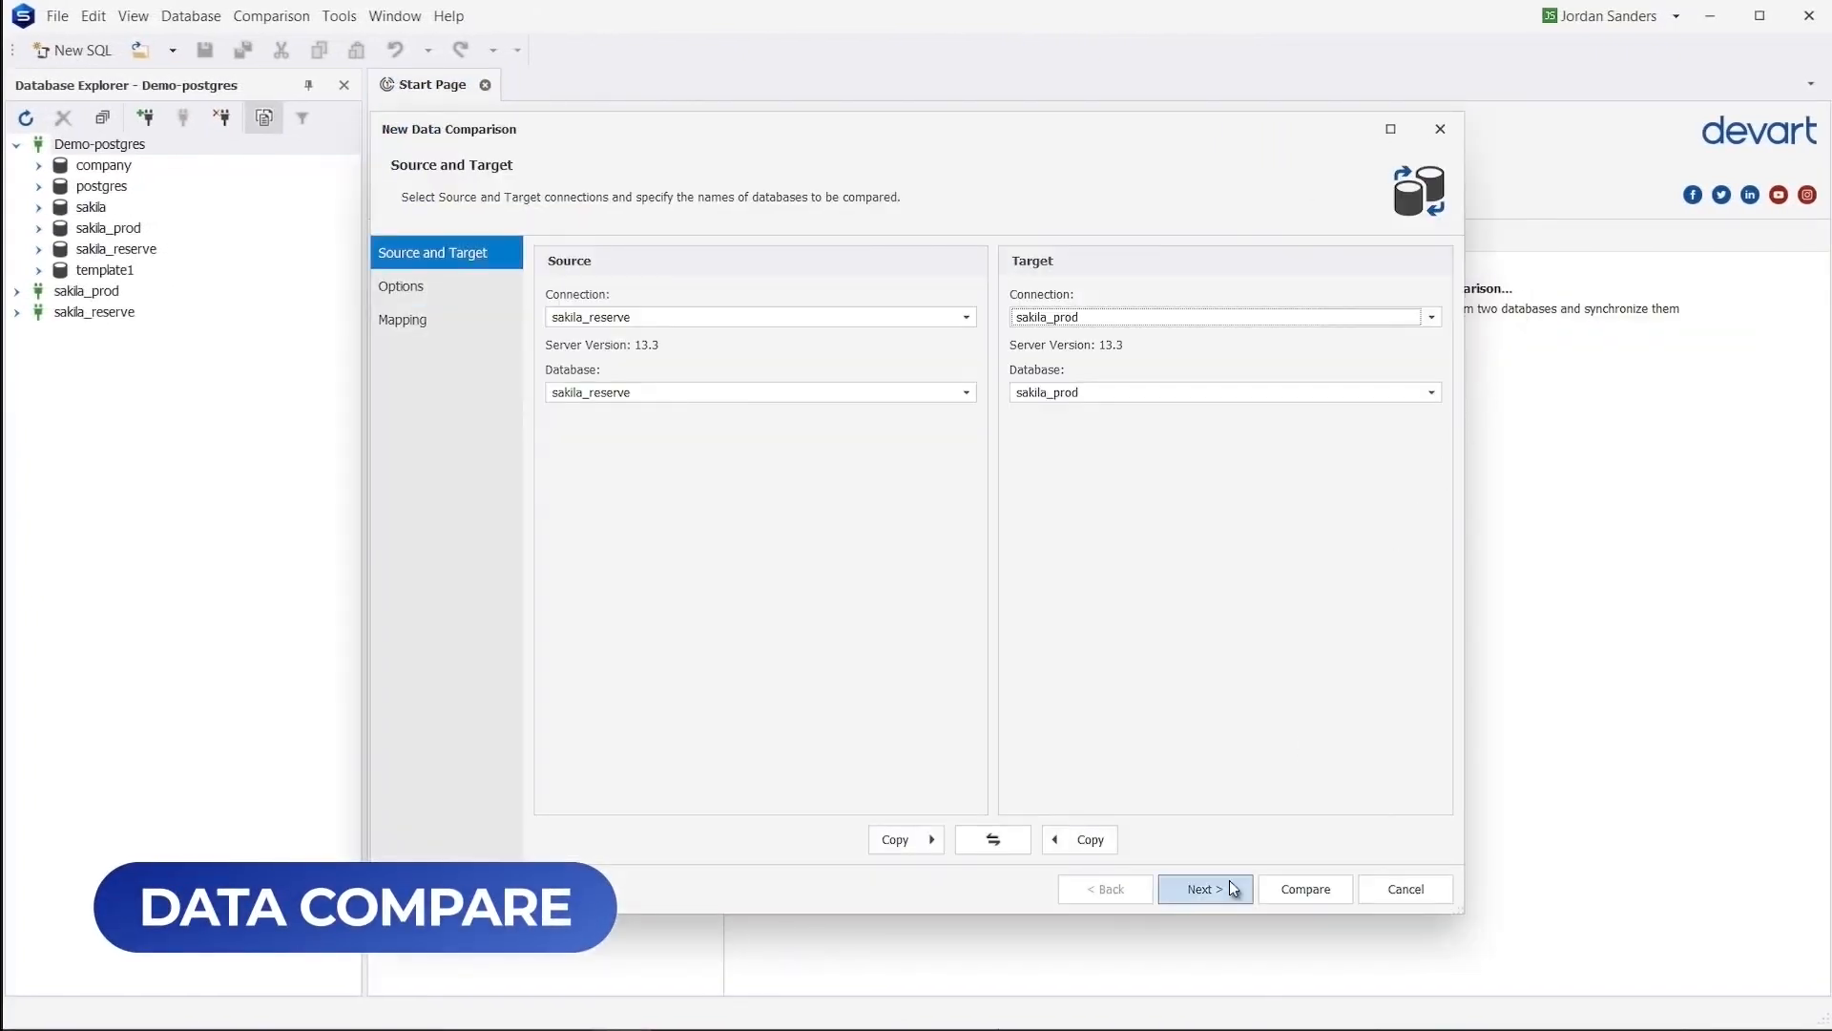
# Step: Run the sakila_reserve-to-sakila_prod data comparison and review the sync summary and command-line settings
pyautogui.click(1206, 887)
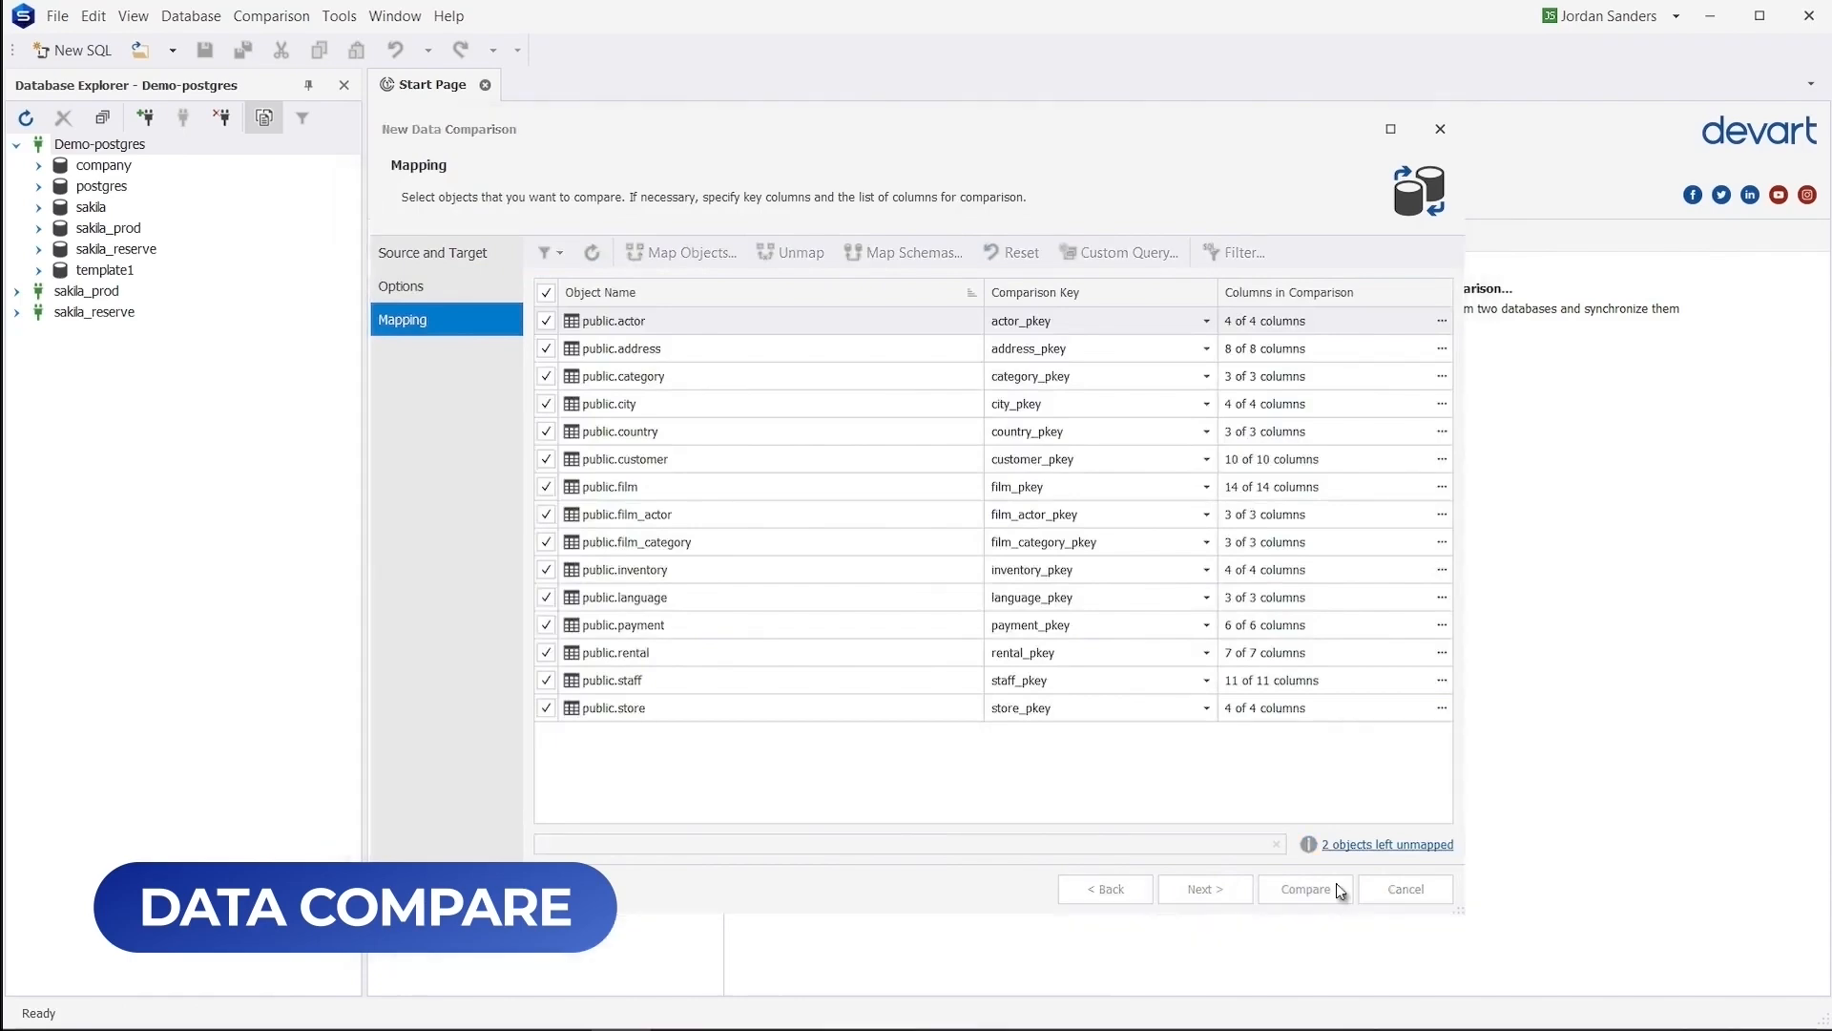
pyautogui.click(1305, 888)
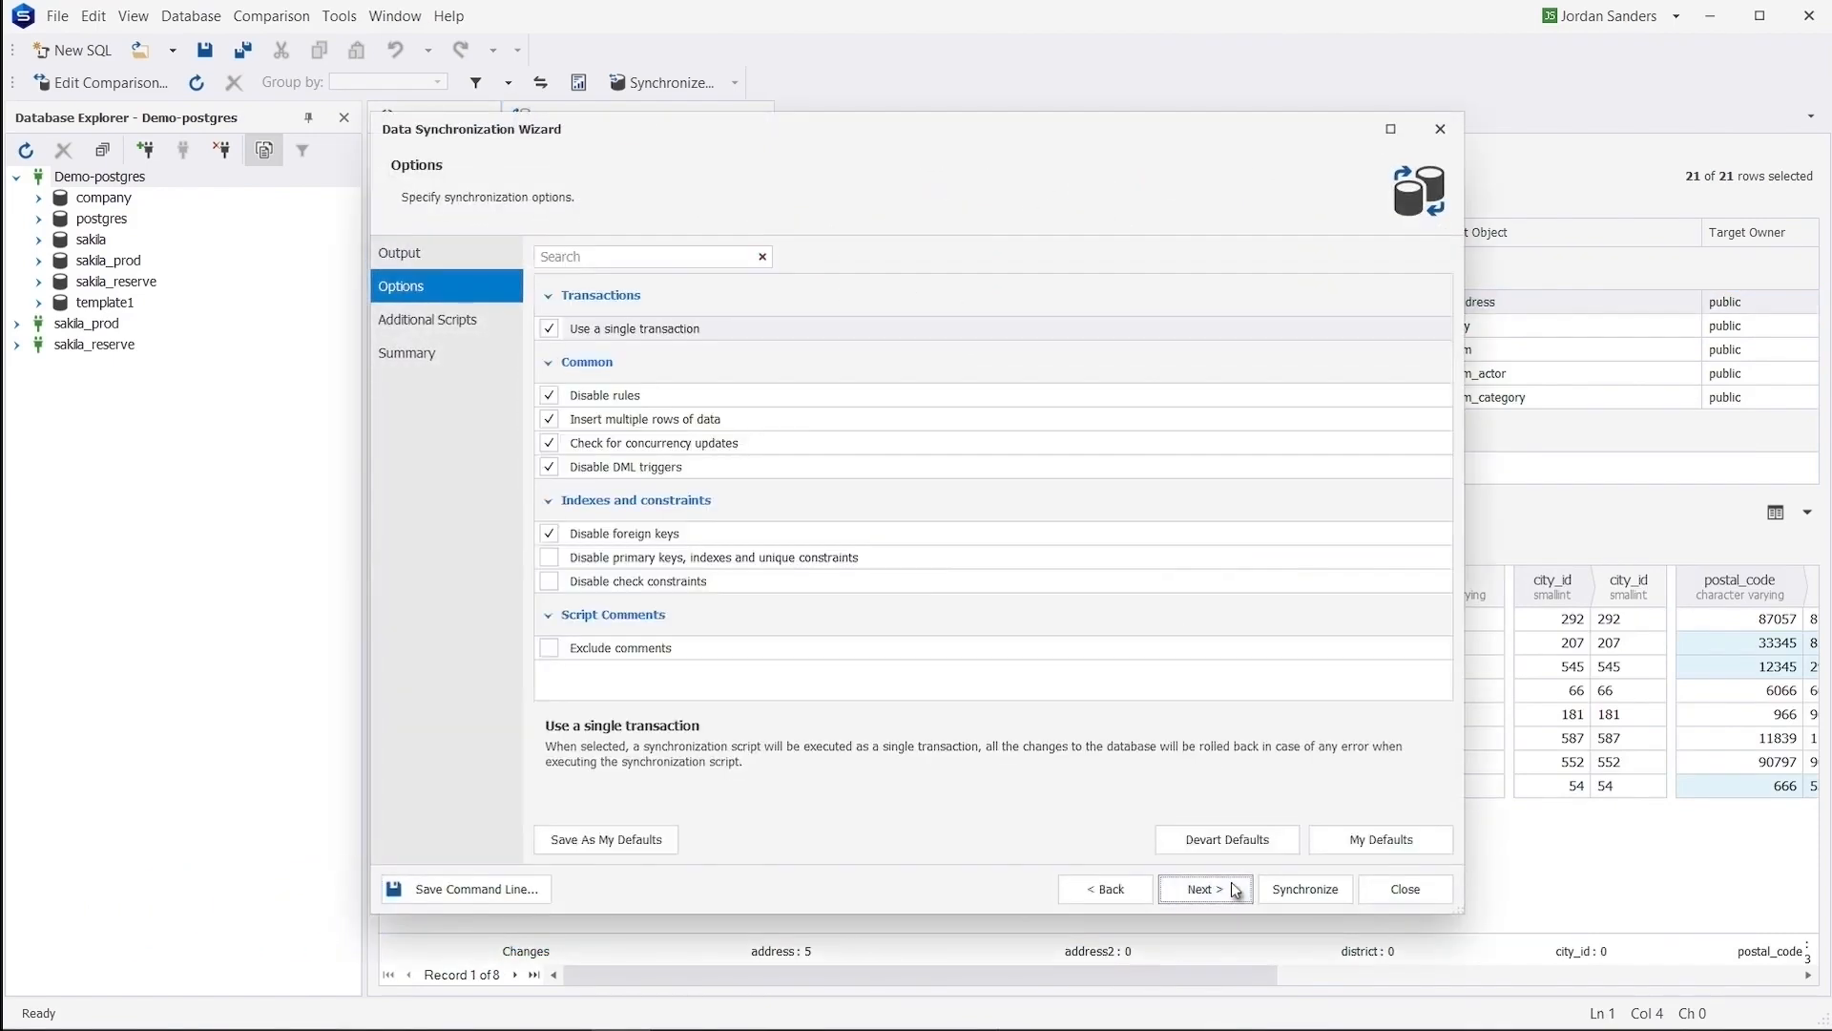
pyautogui.click(1206, 887)
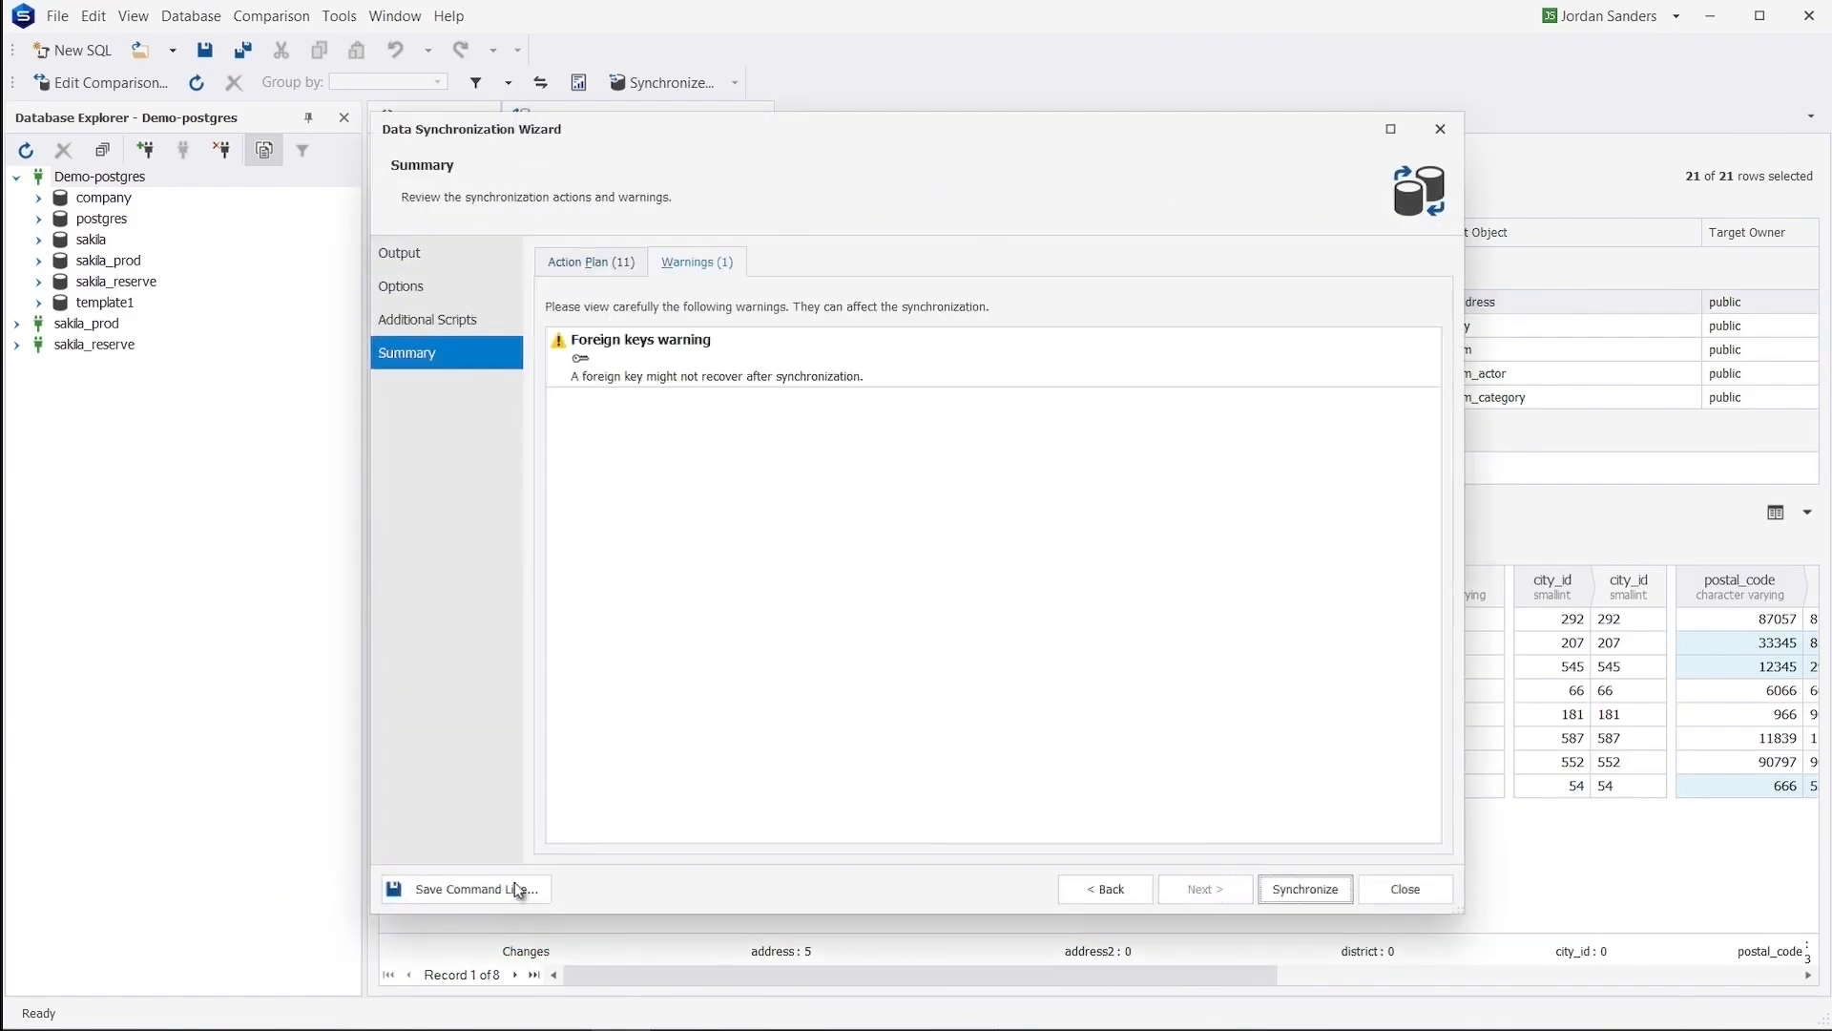
pyautogui.click(470, 888)
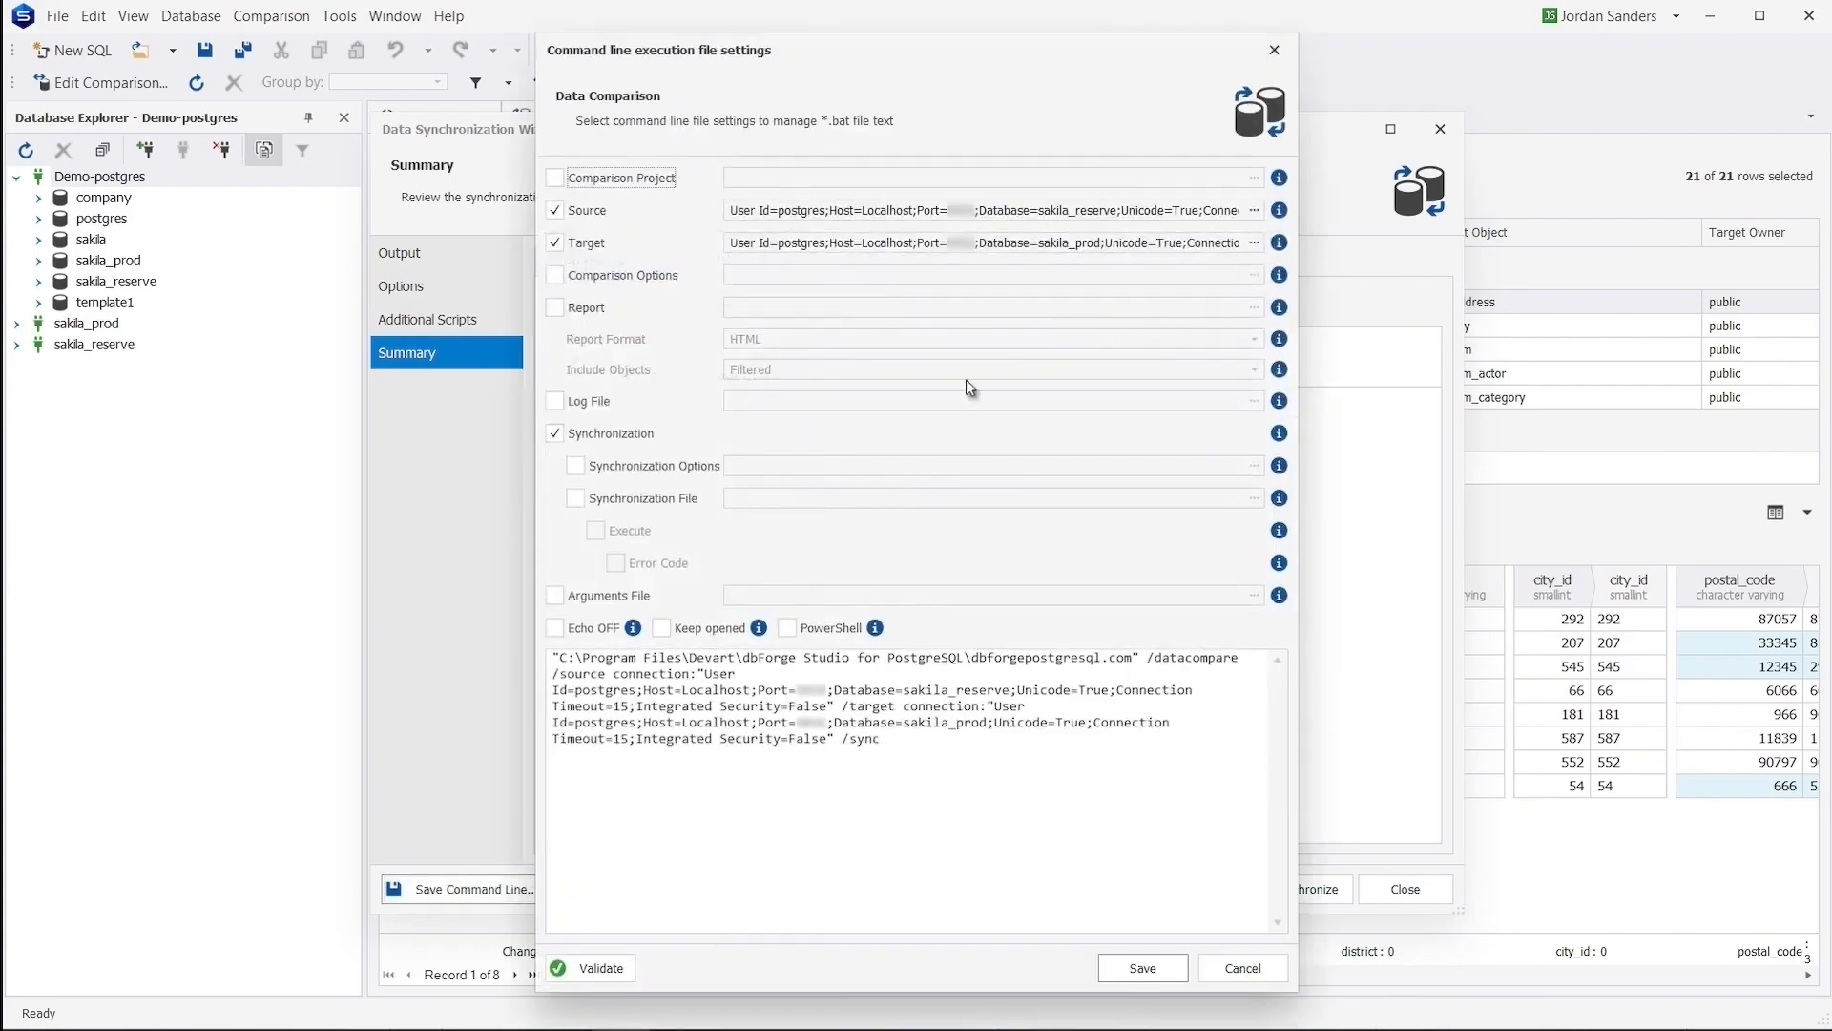
pyautogui.click(1244, 967)
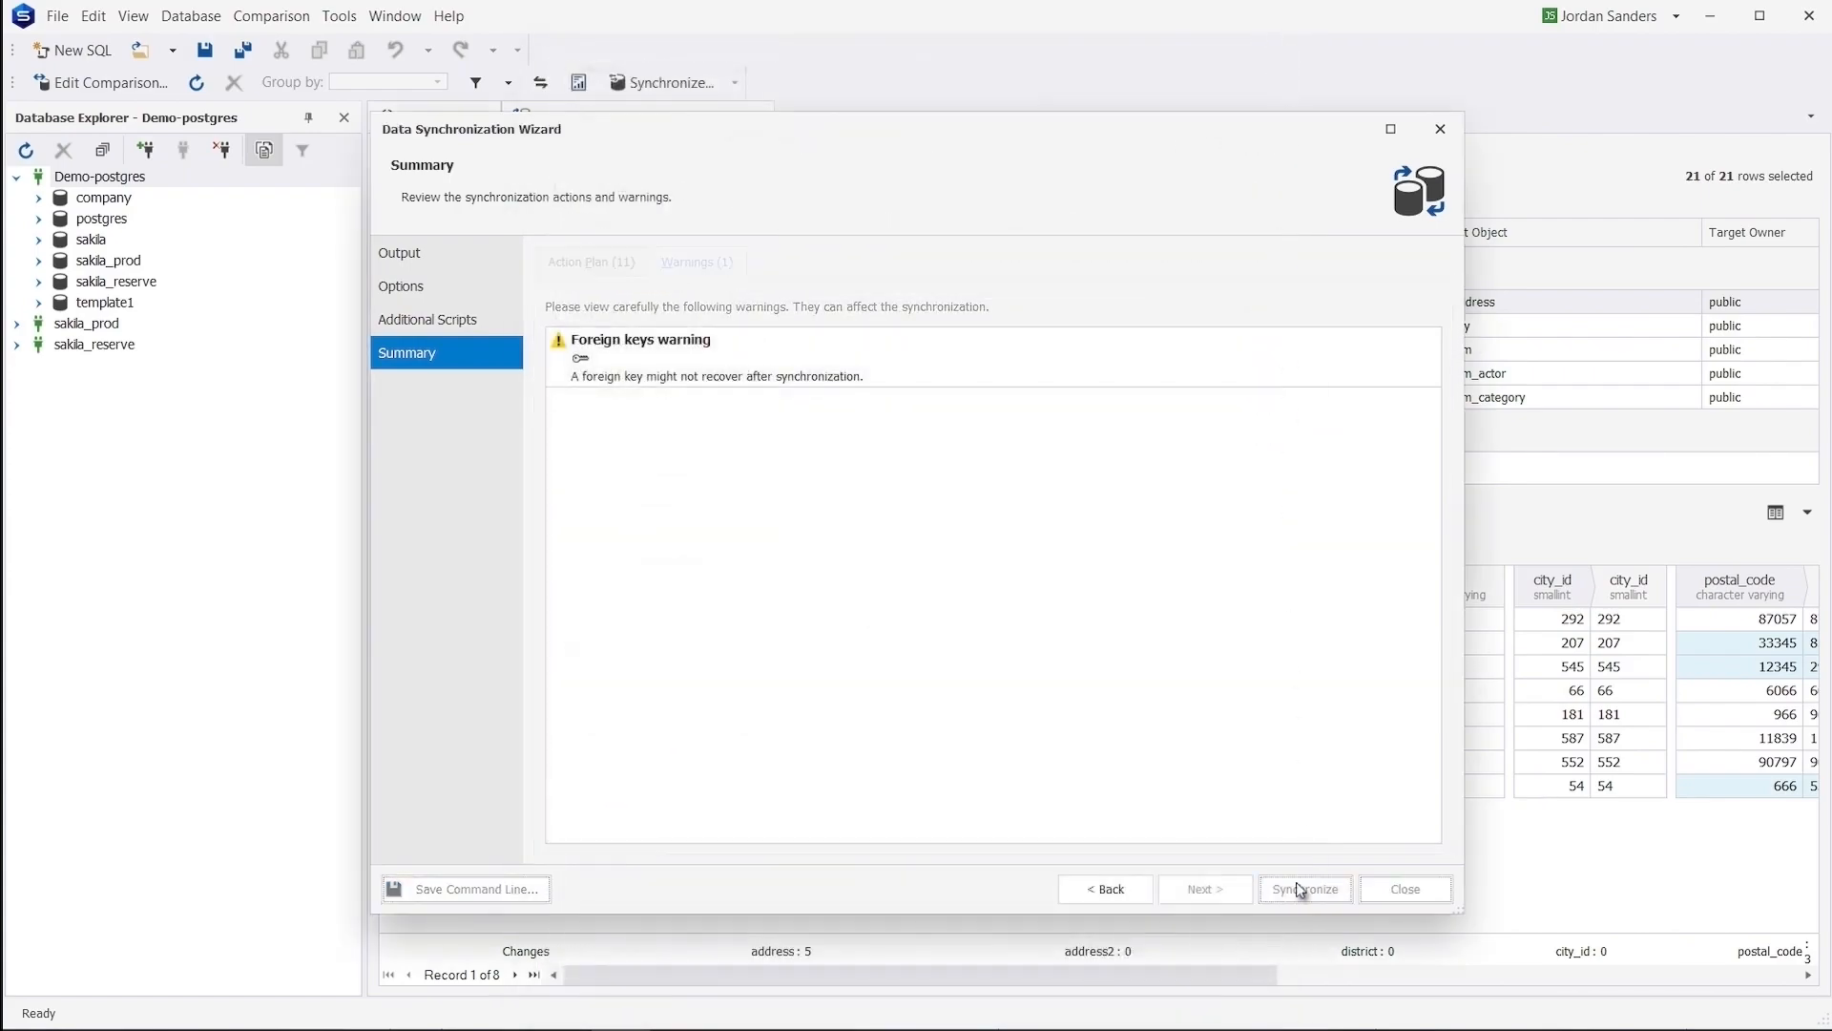
# Step: Generate the sakila_prod data synchronization script and scroll through it
pyautogui.click(1306, 888)
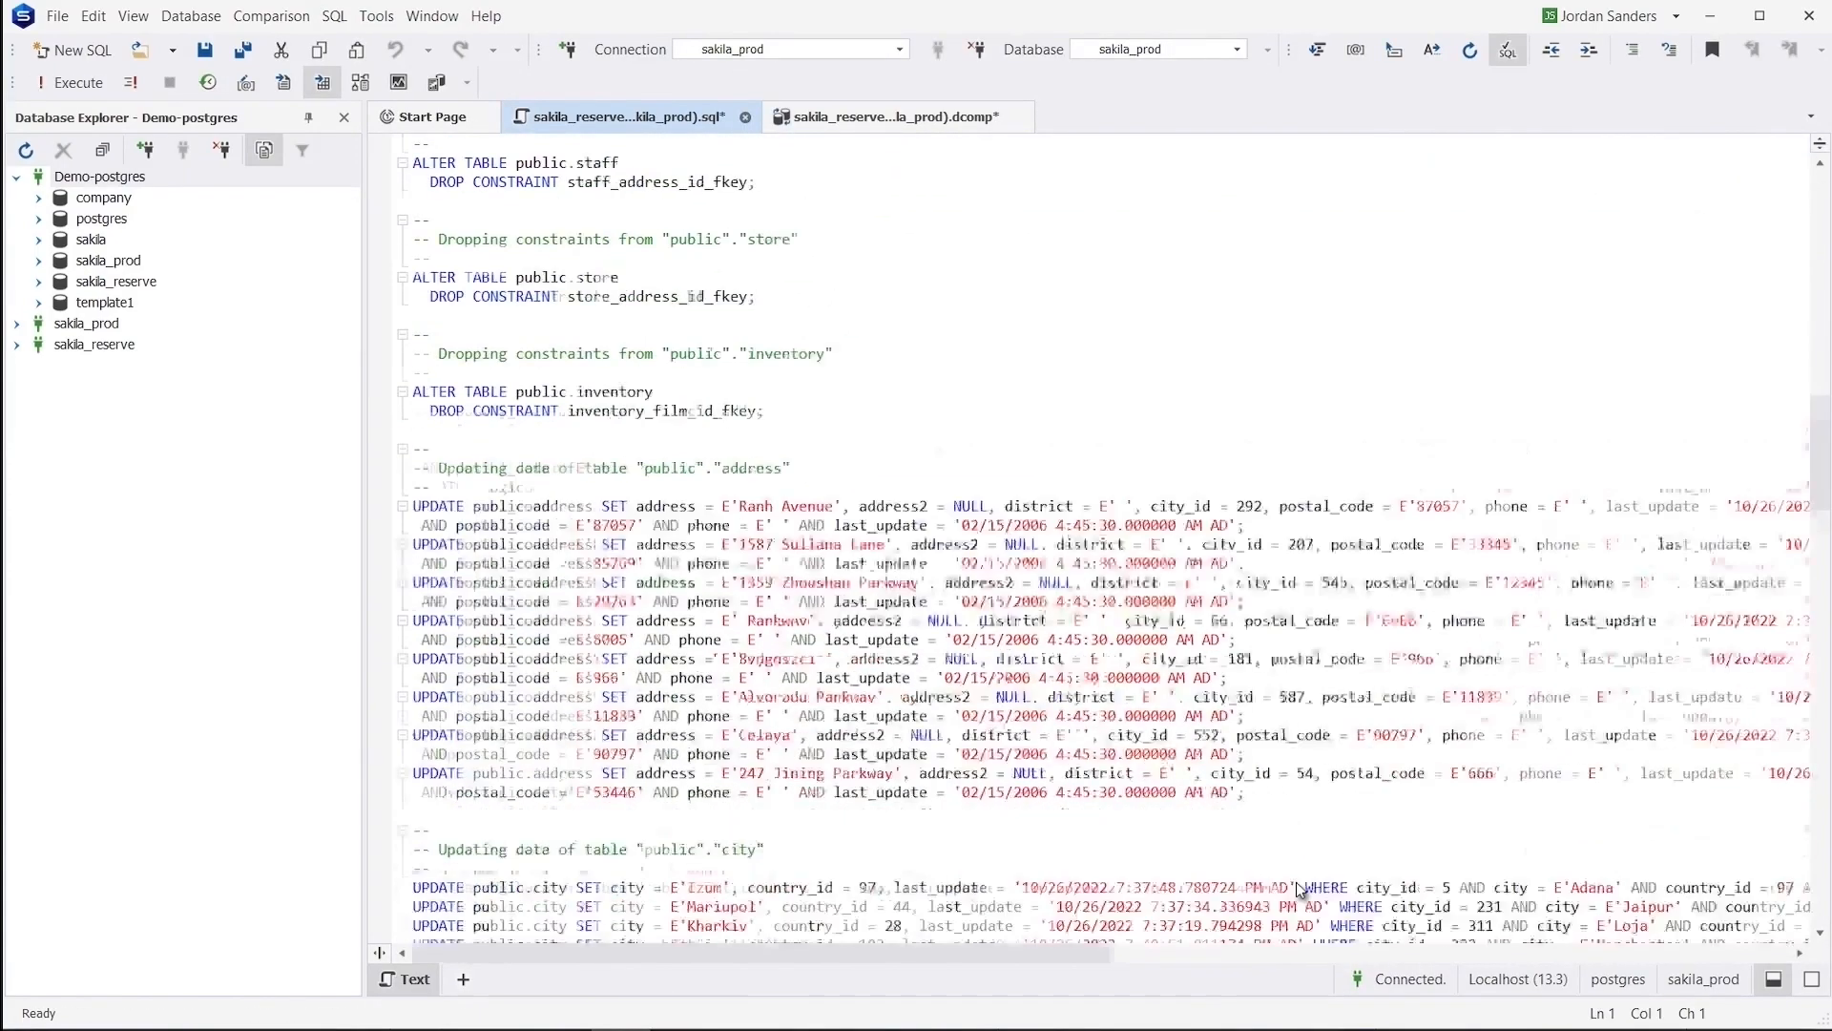
pyautogui.scroll(-3)
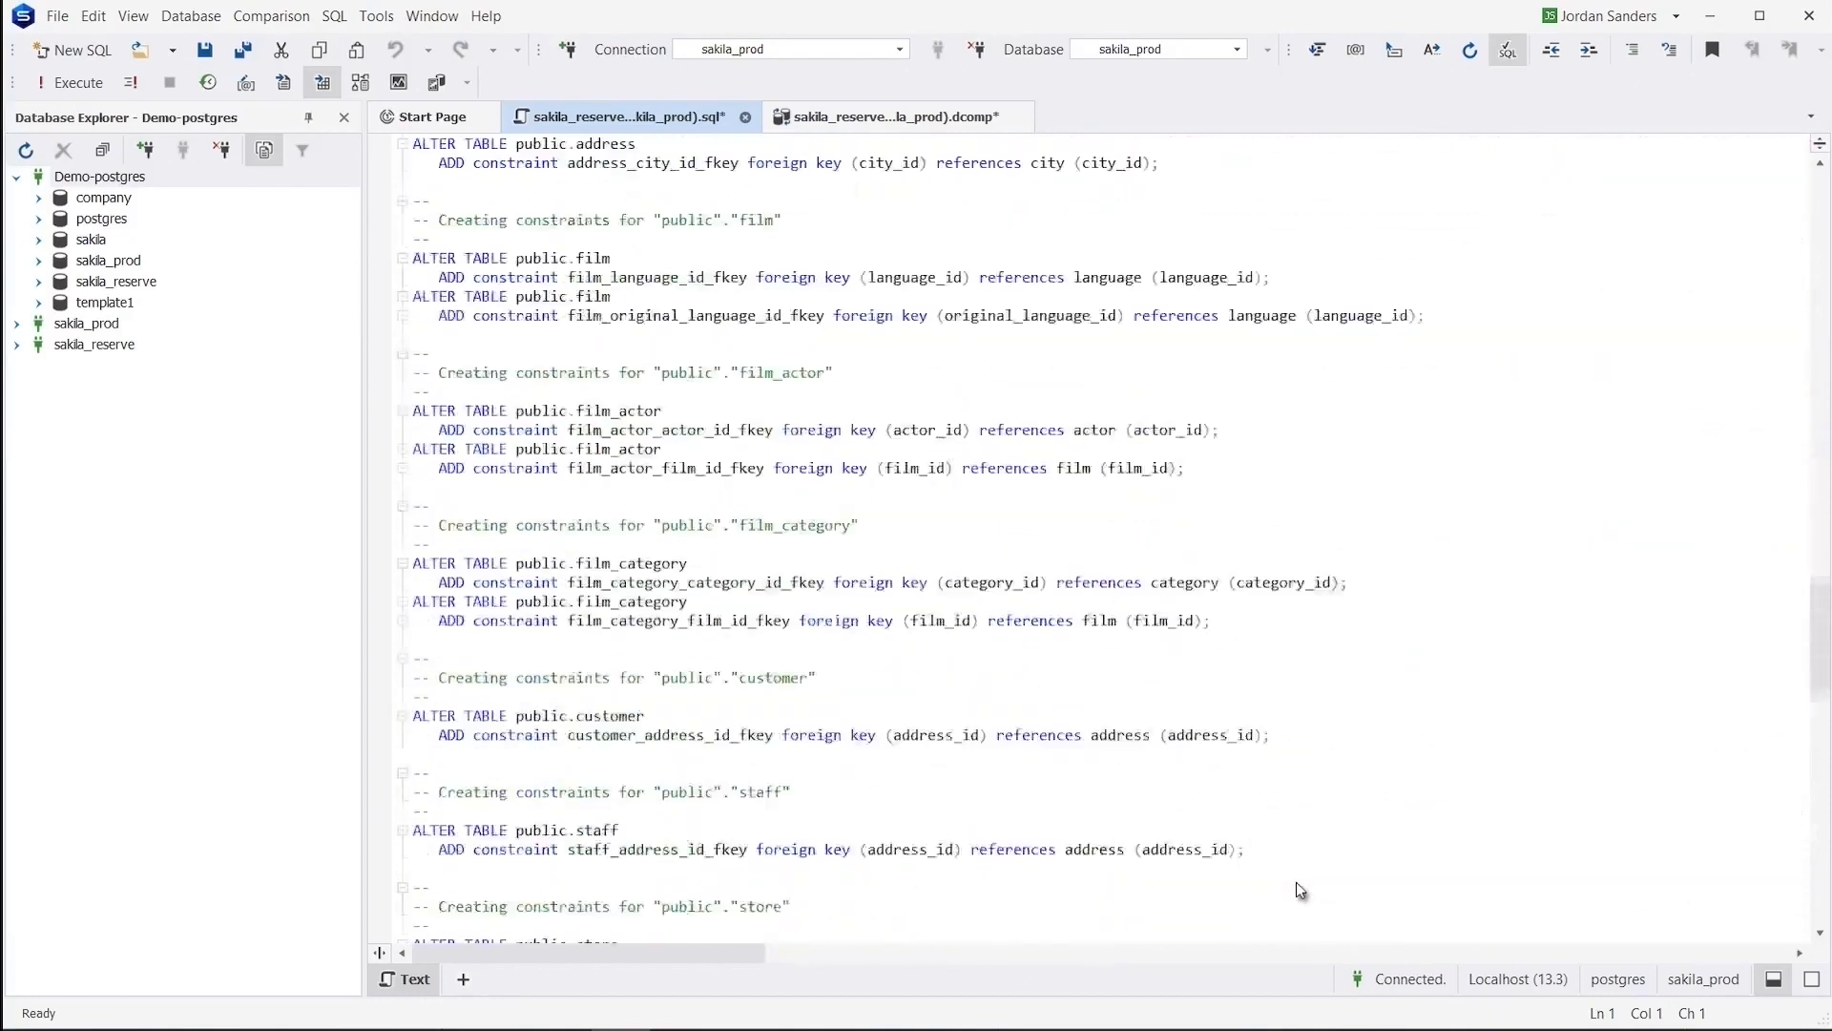
pyautogui.rightClick(107, 228)
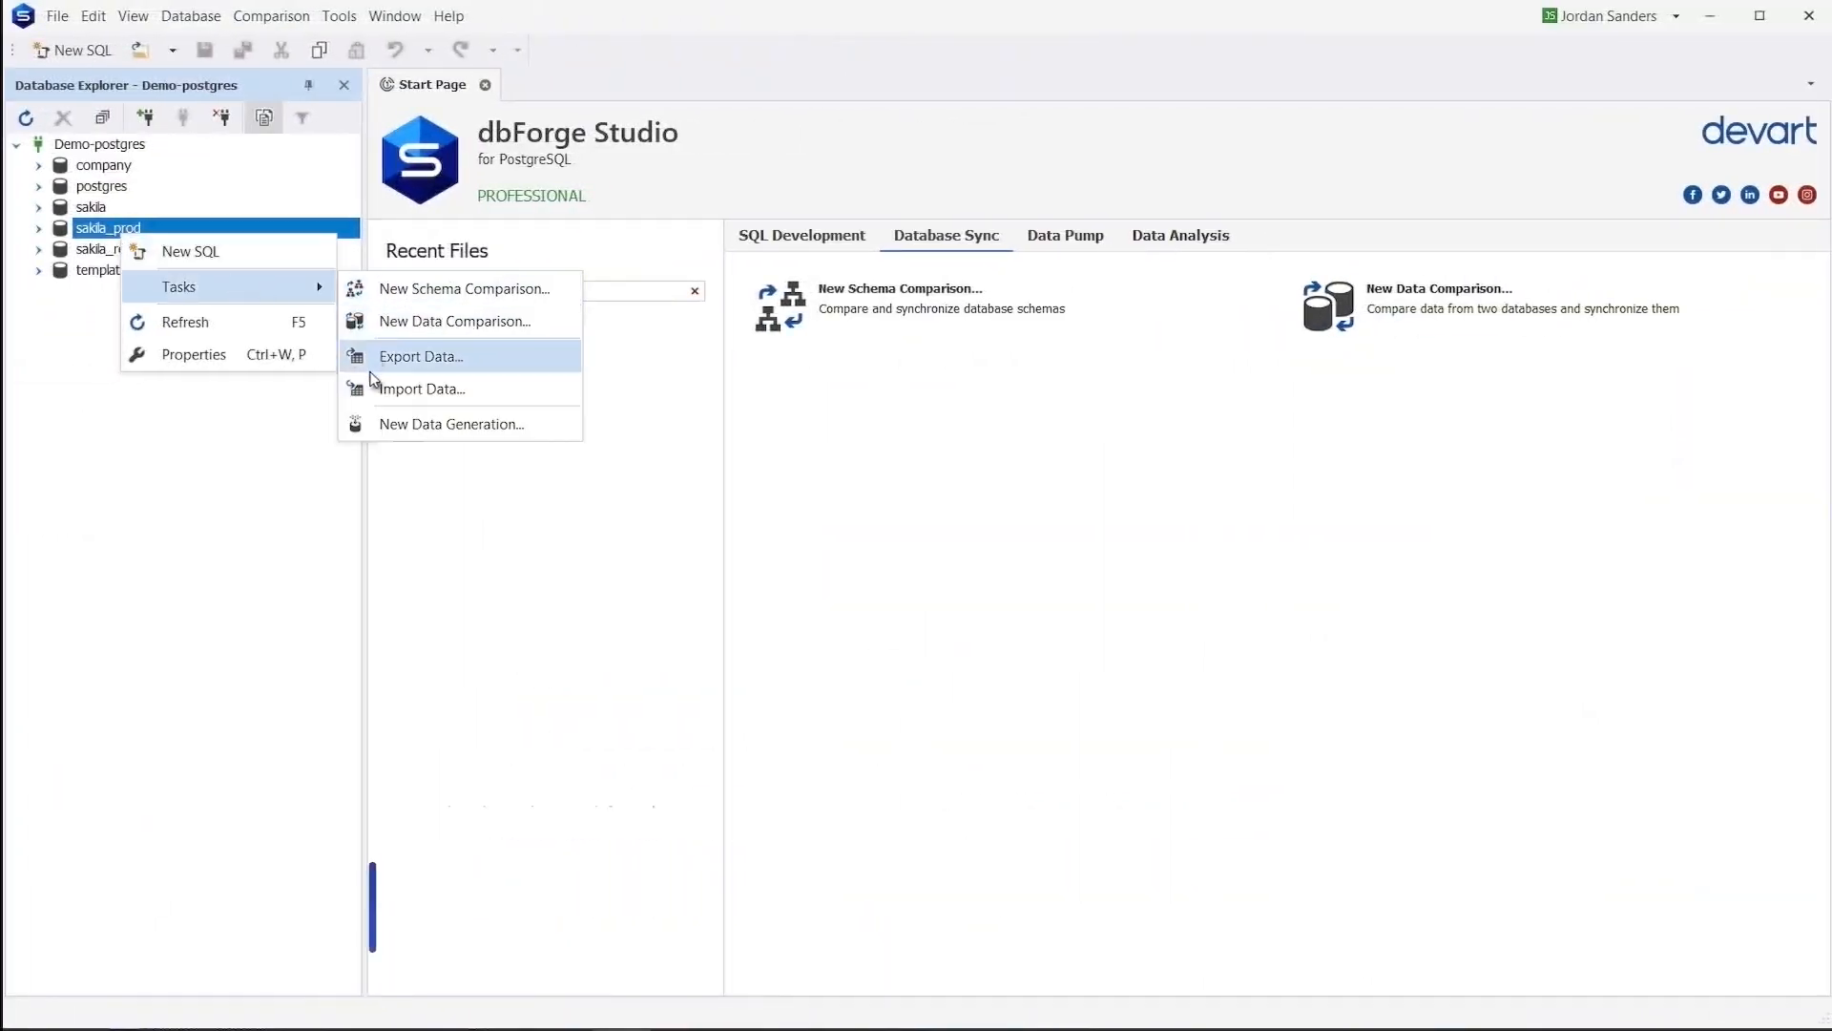
# Step: Start a new data generation project for sakila_prod, clearing existing table data first
pyautogui.click(451, 424)
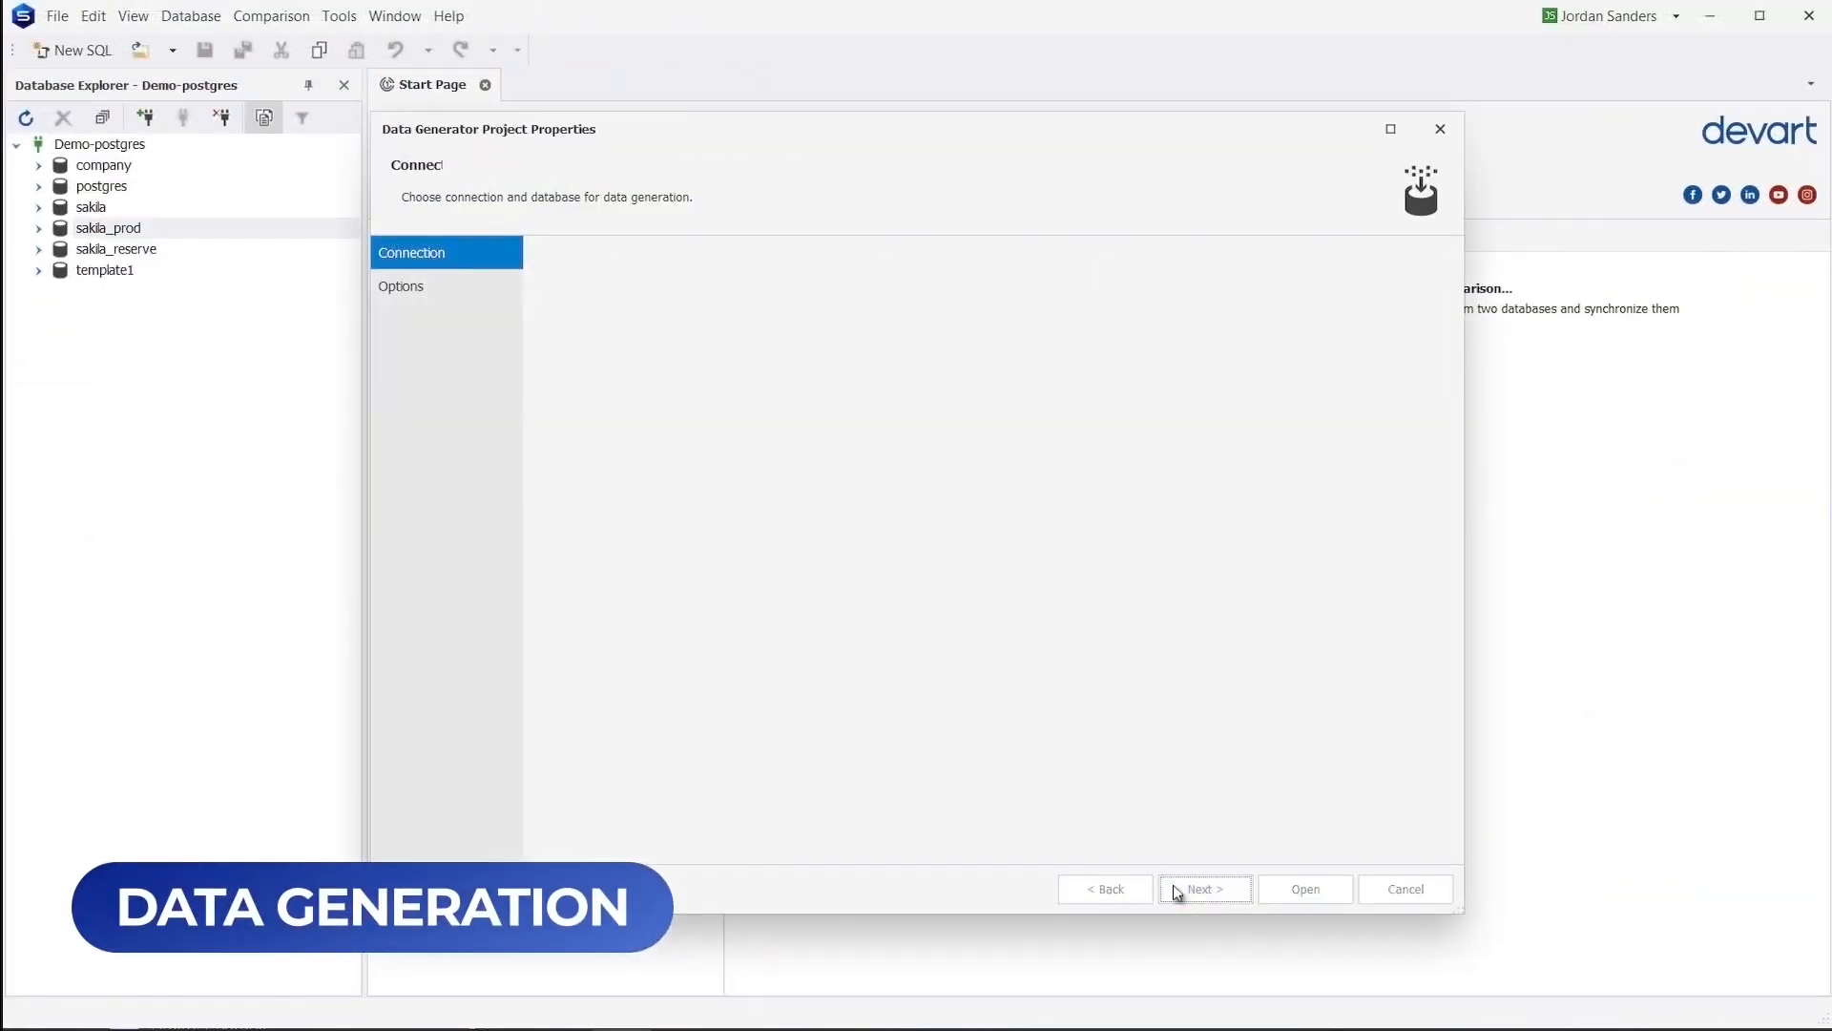
pyautogui.click(1205, 888)
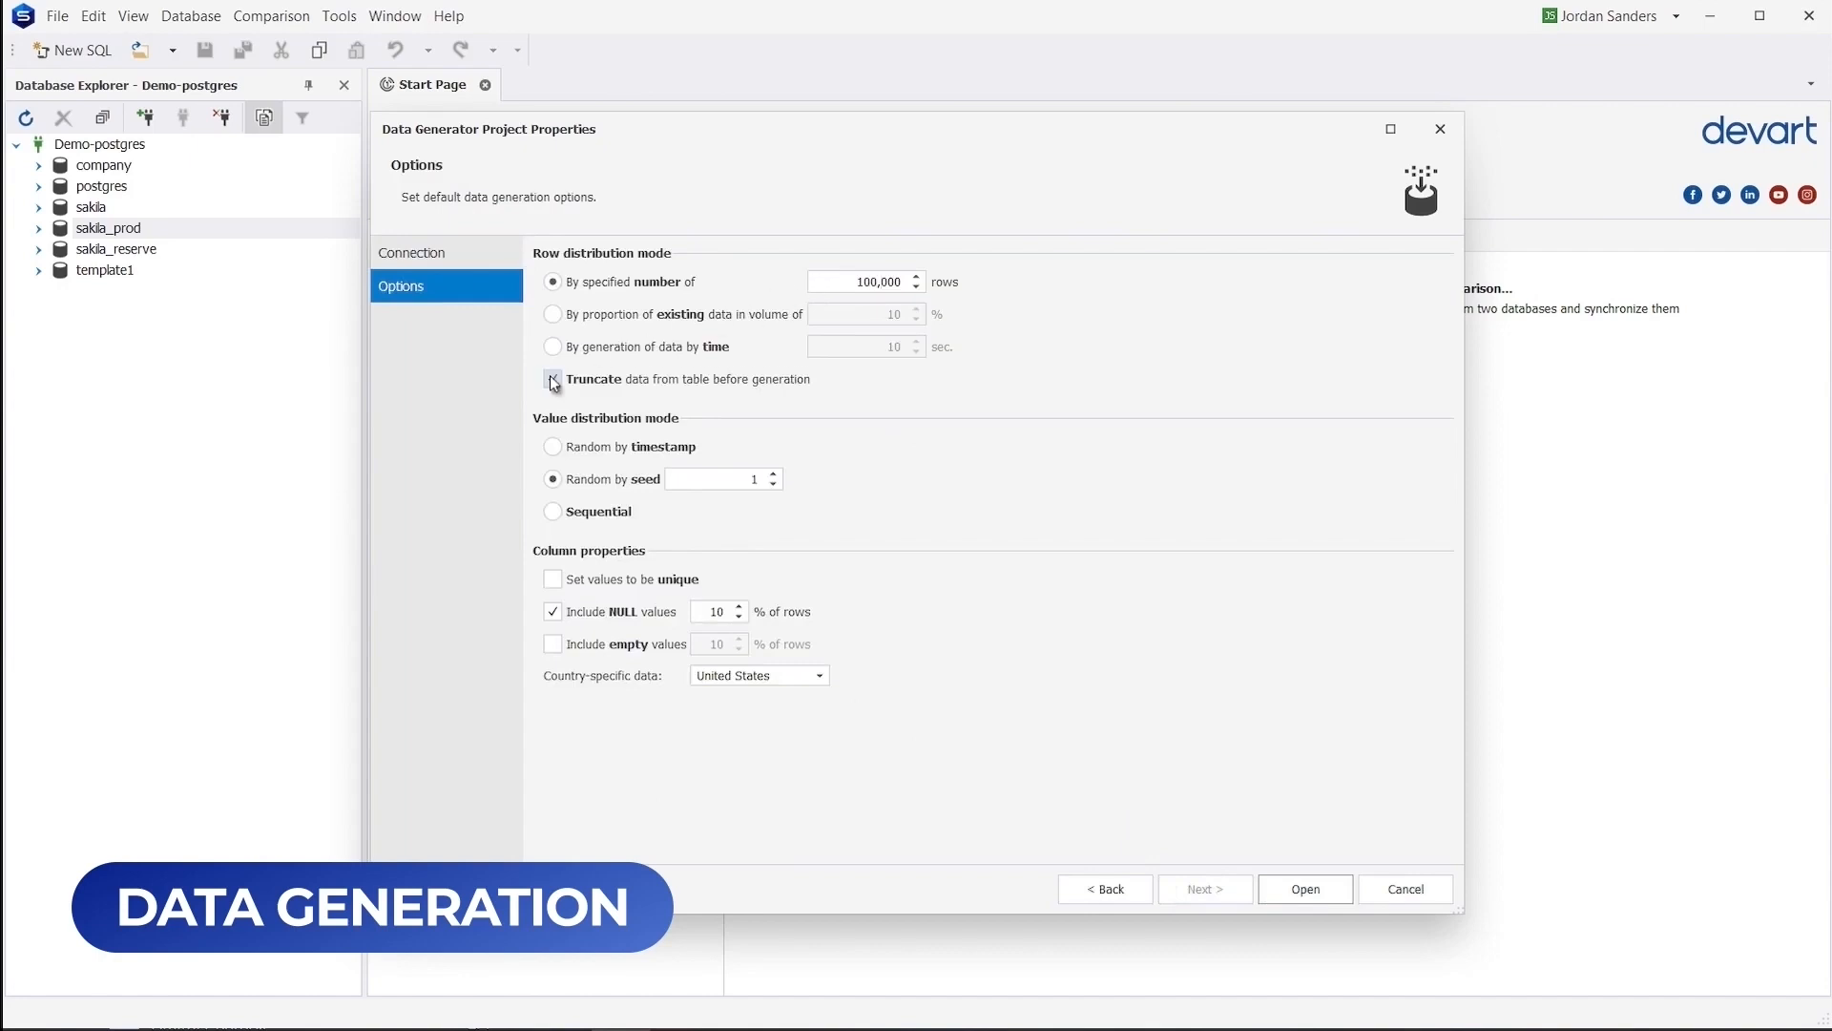
pyautogui.click(1306, 887)
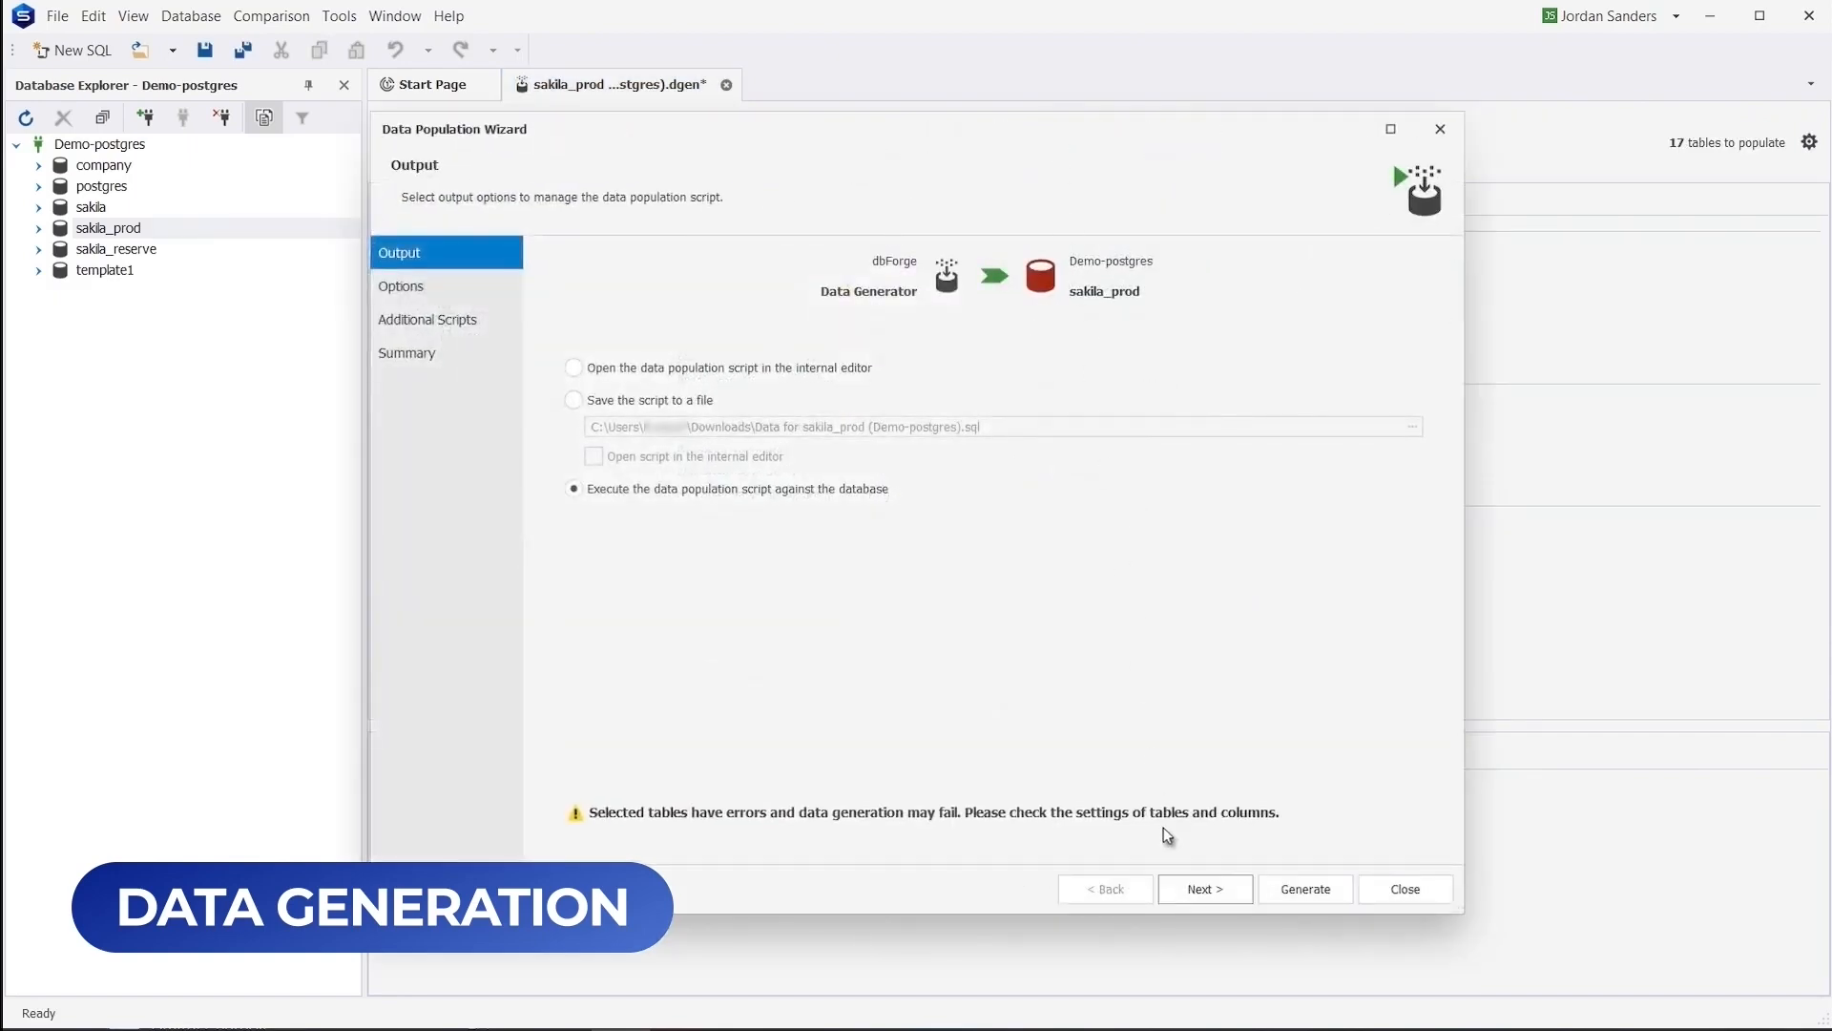
pyautogui.click(401, 287)
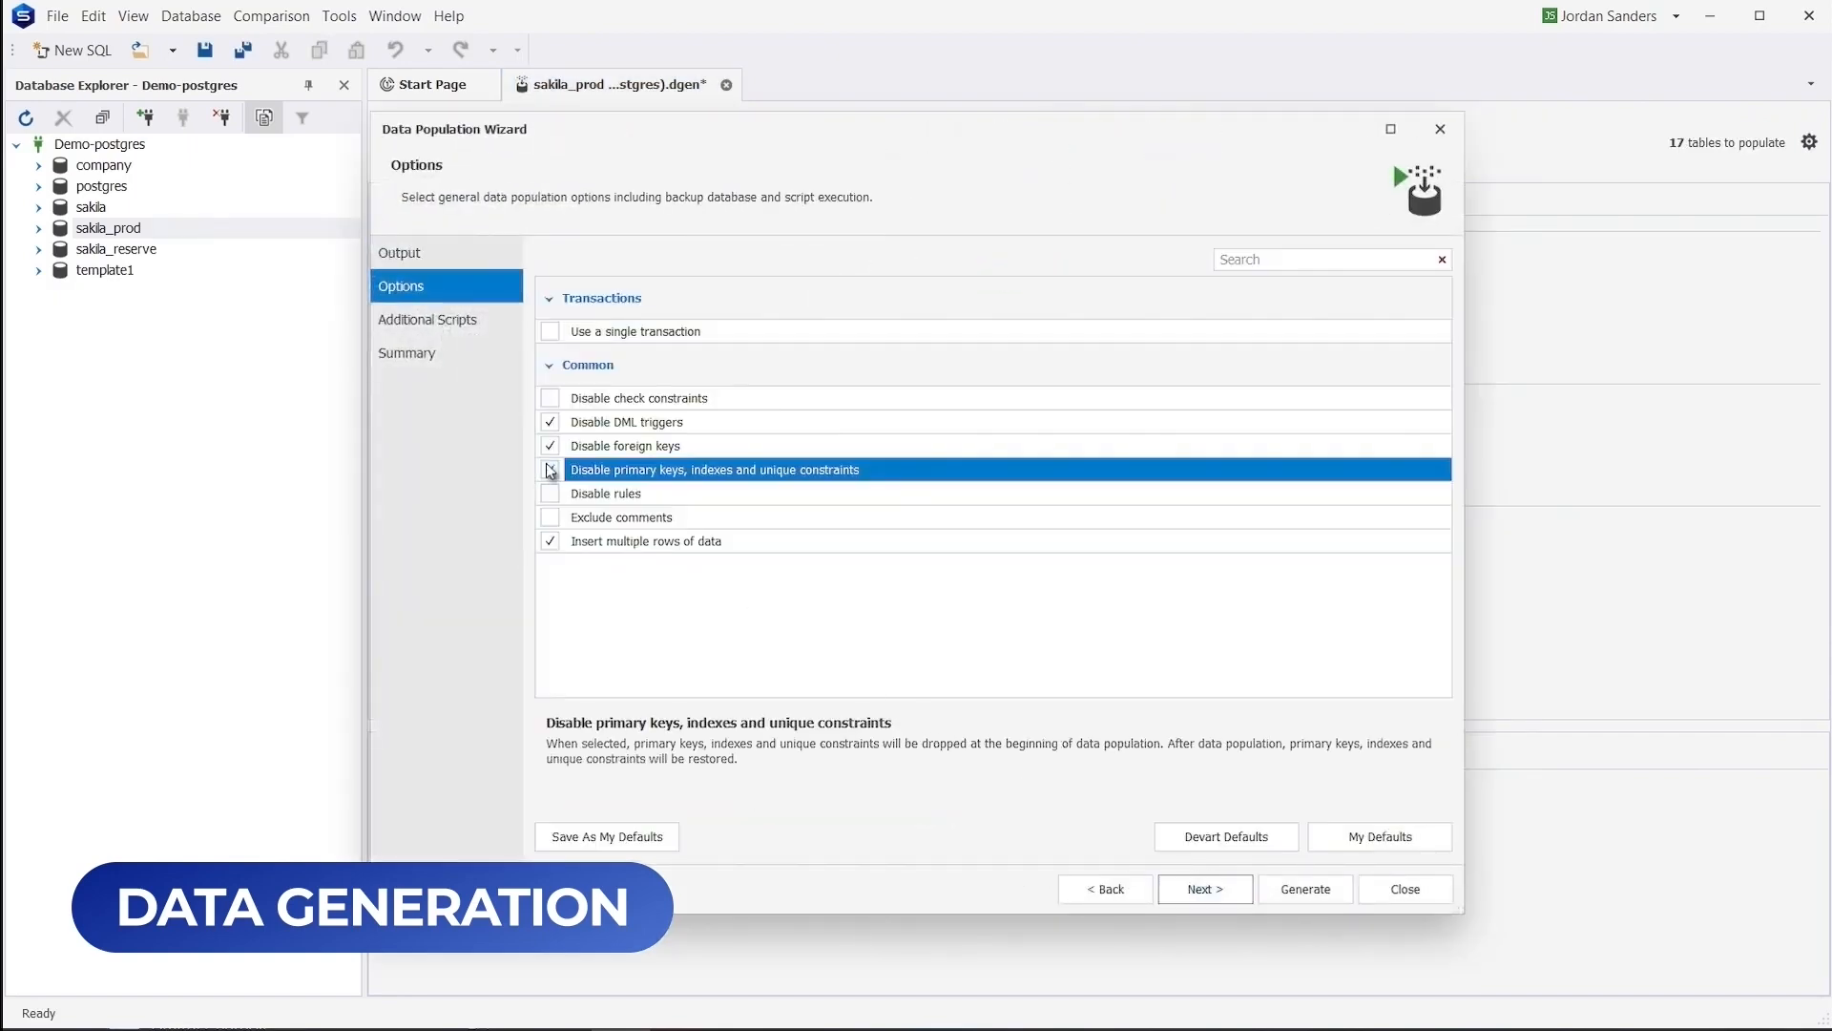
# Step: Disable primary keys, indexes and unique constraints during population and generate the data
pyautogui.click(550, 470)
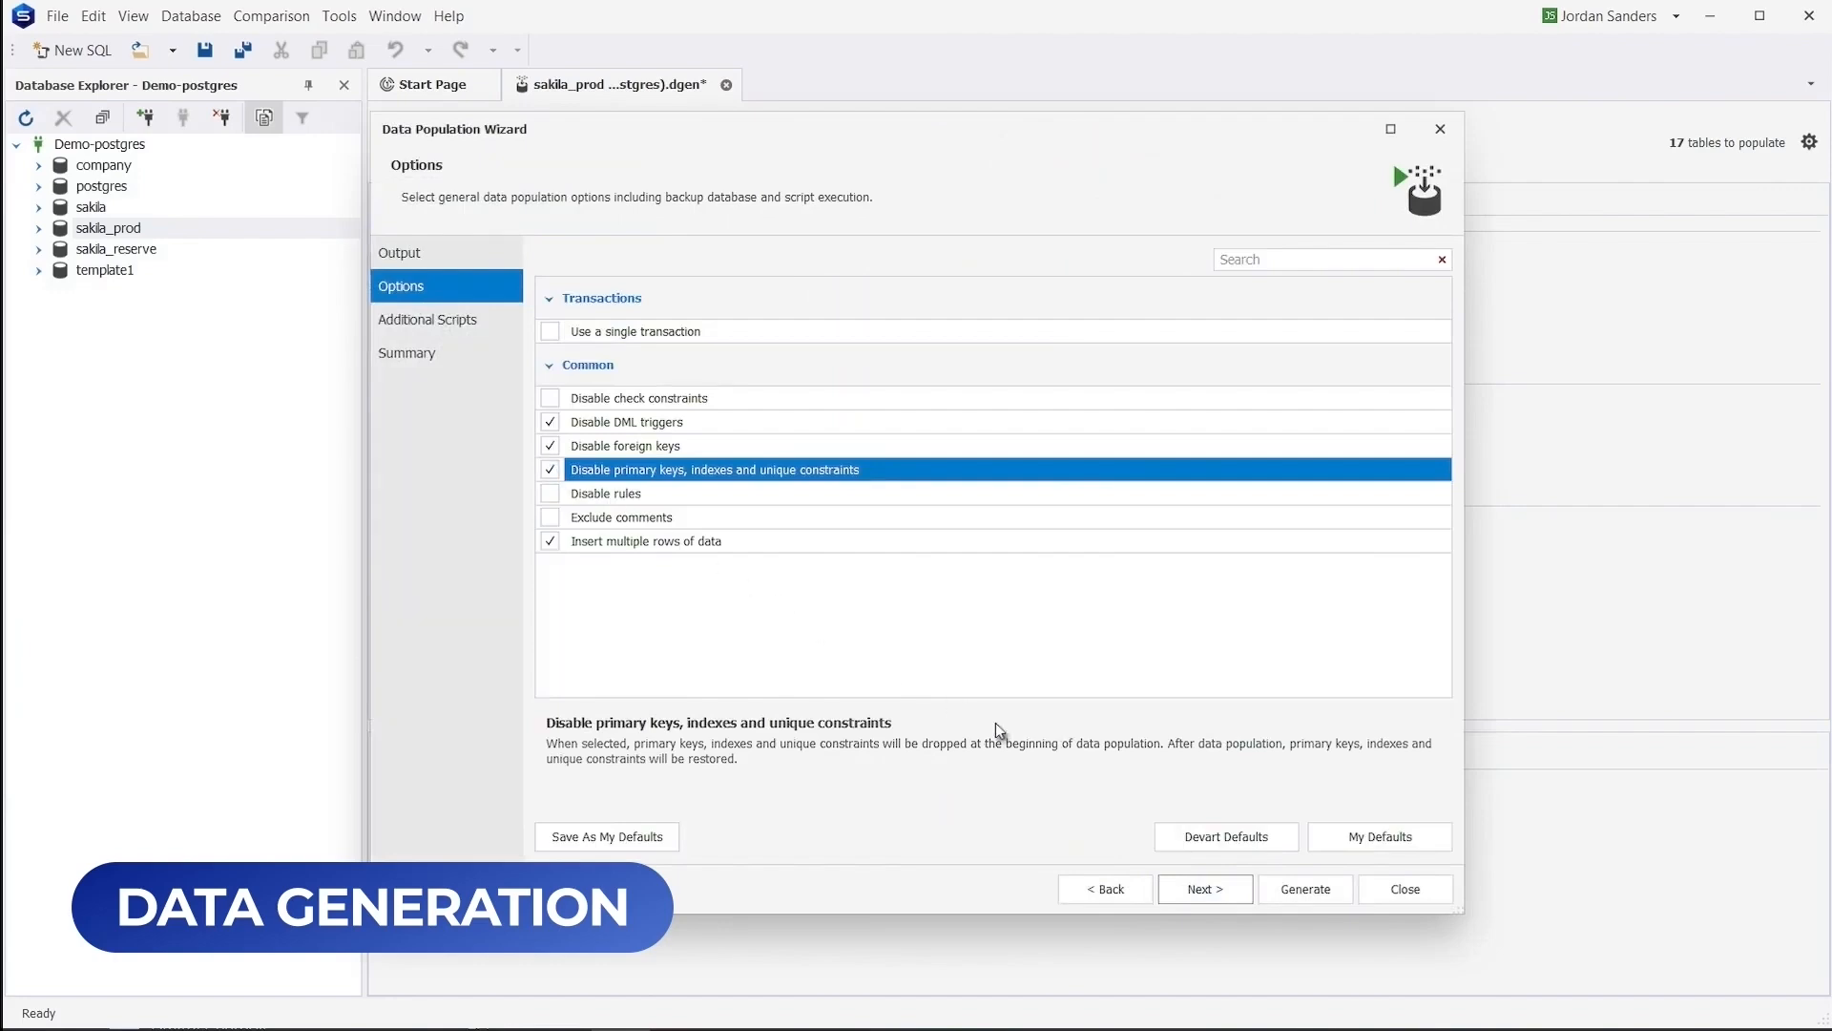
pyautogui.click(1305, 887)
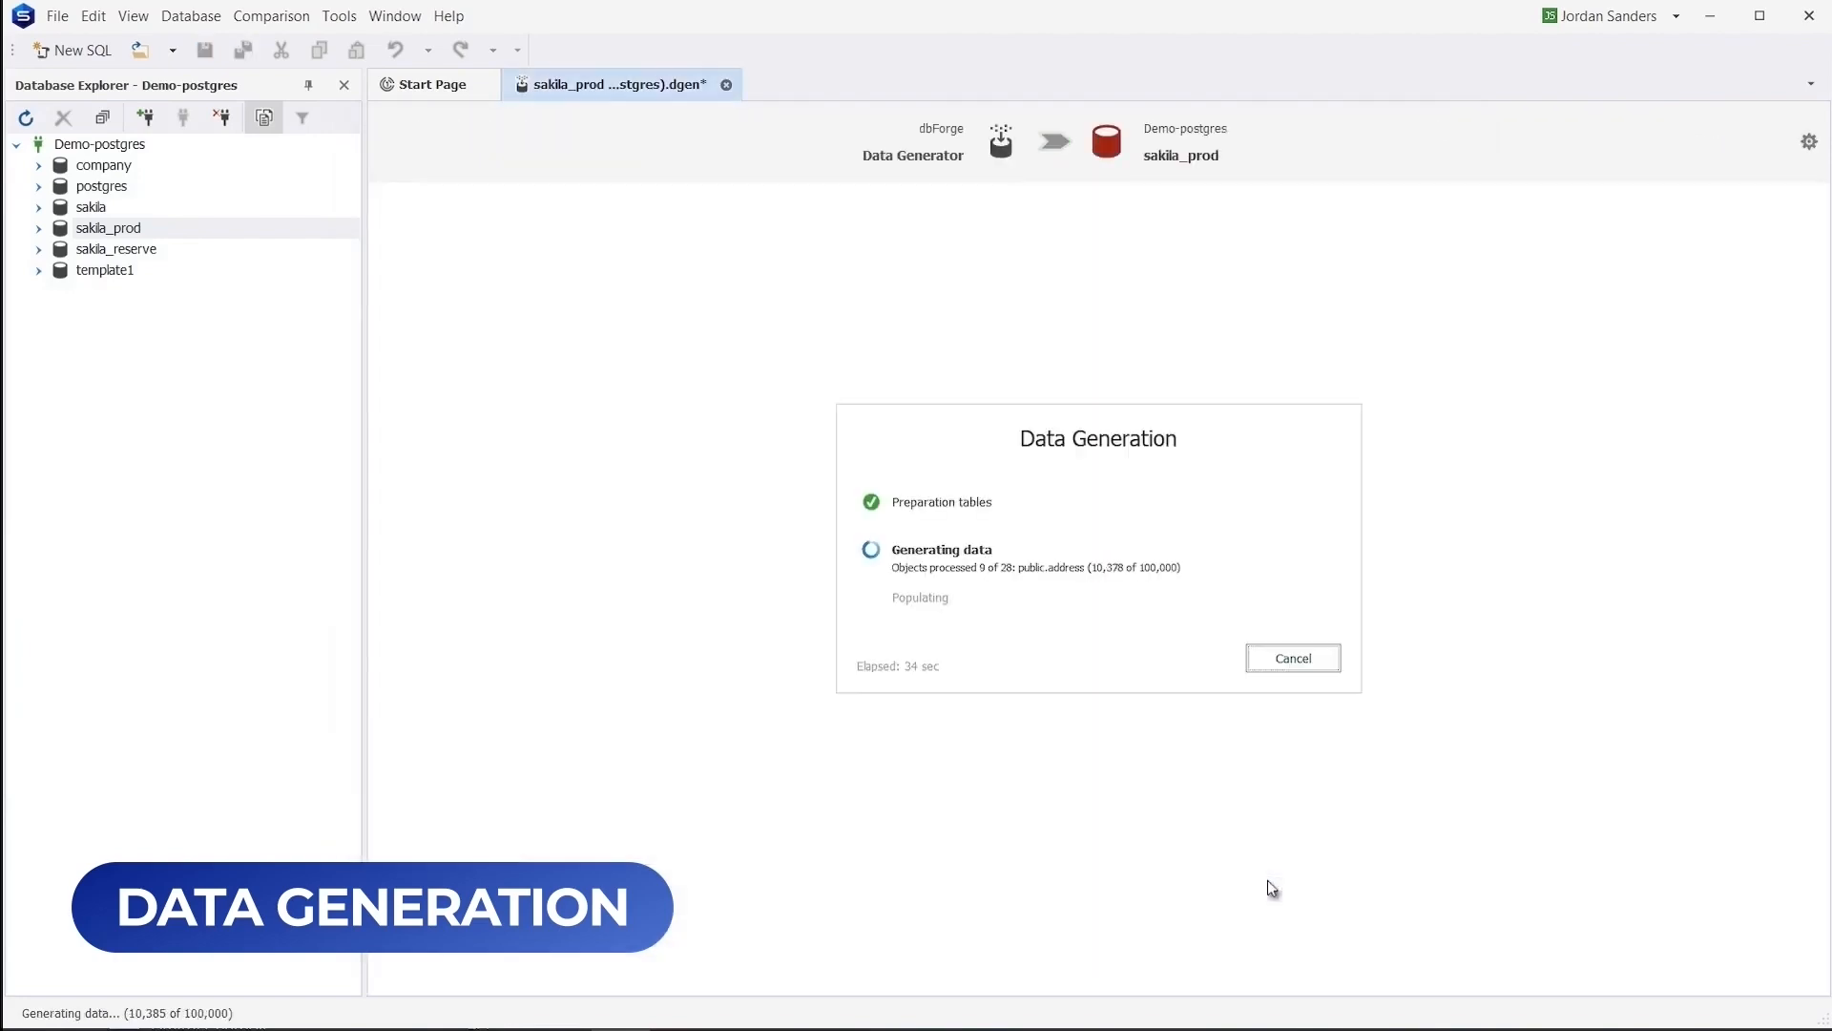